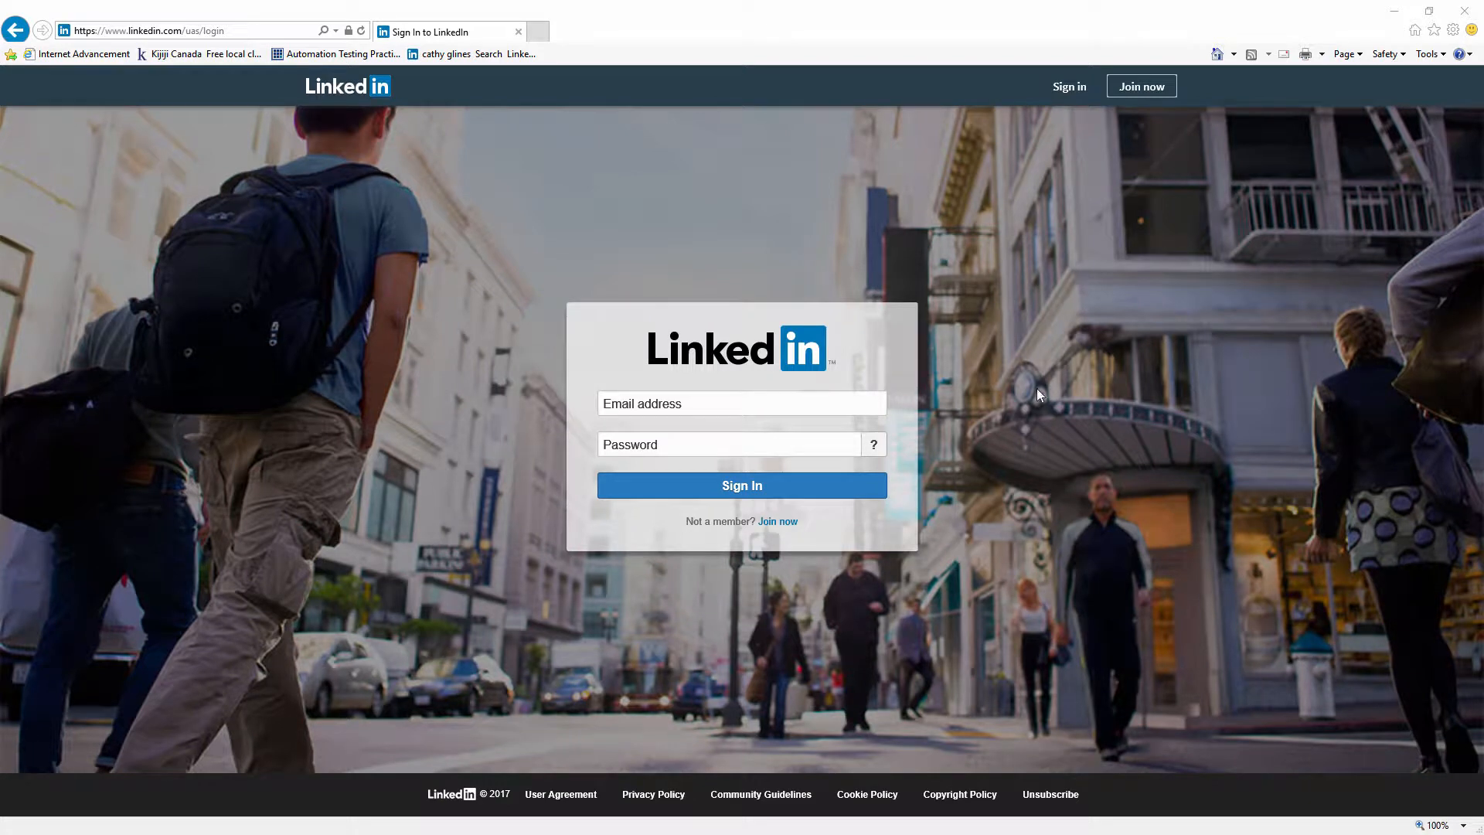
mouse_move(791, 329)
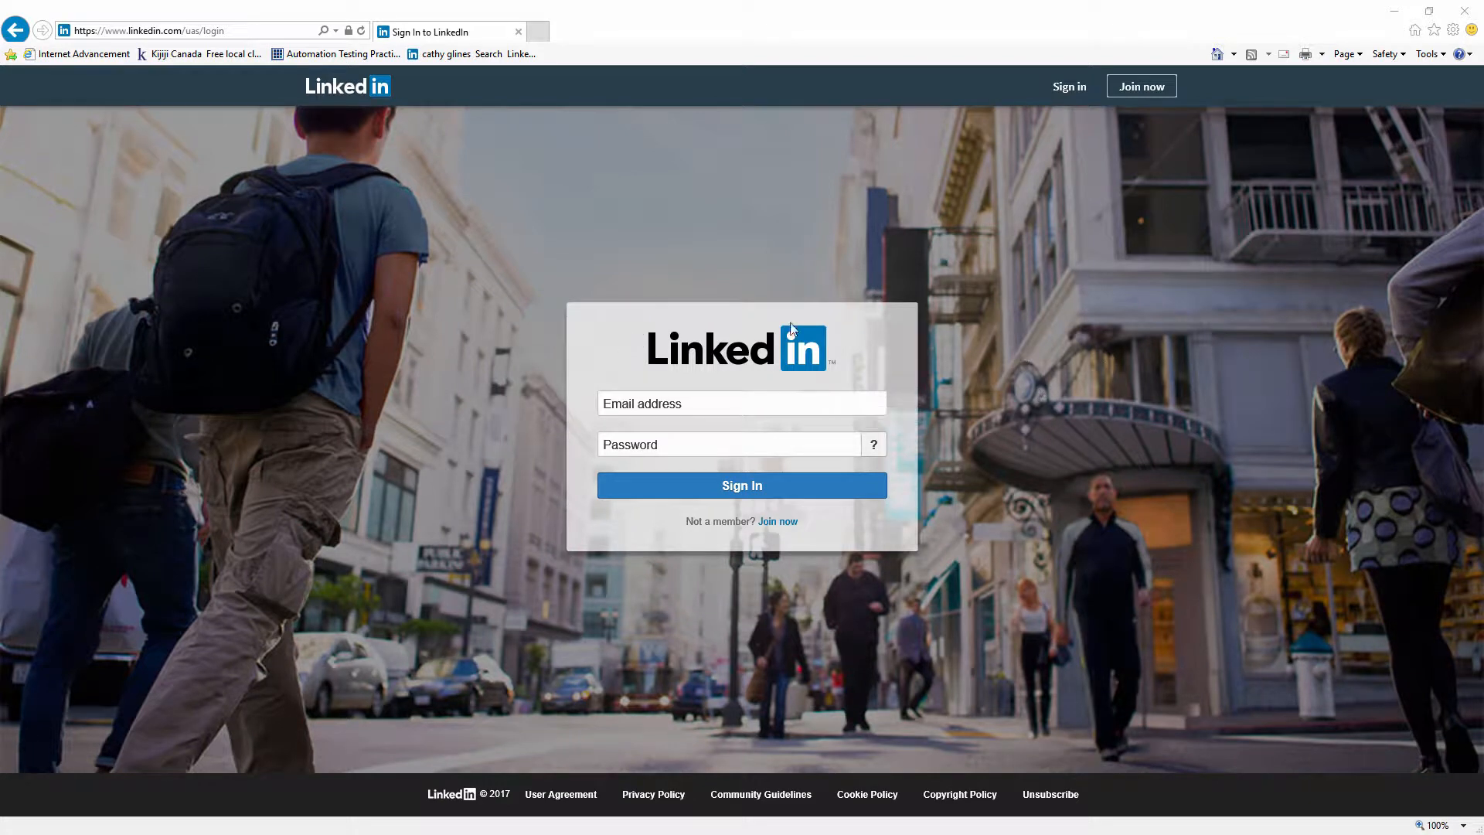
mouse_move(883, 320)
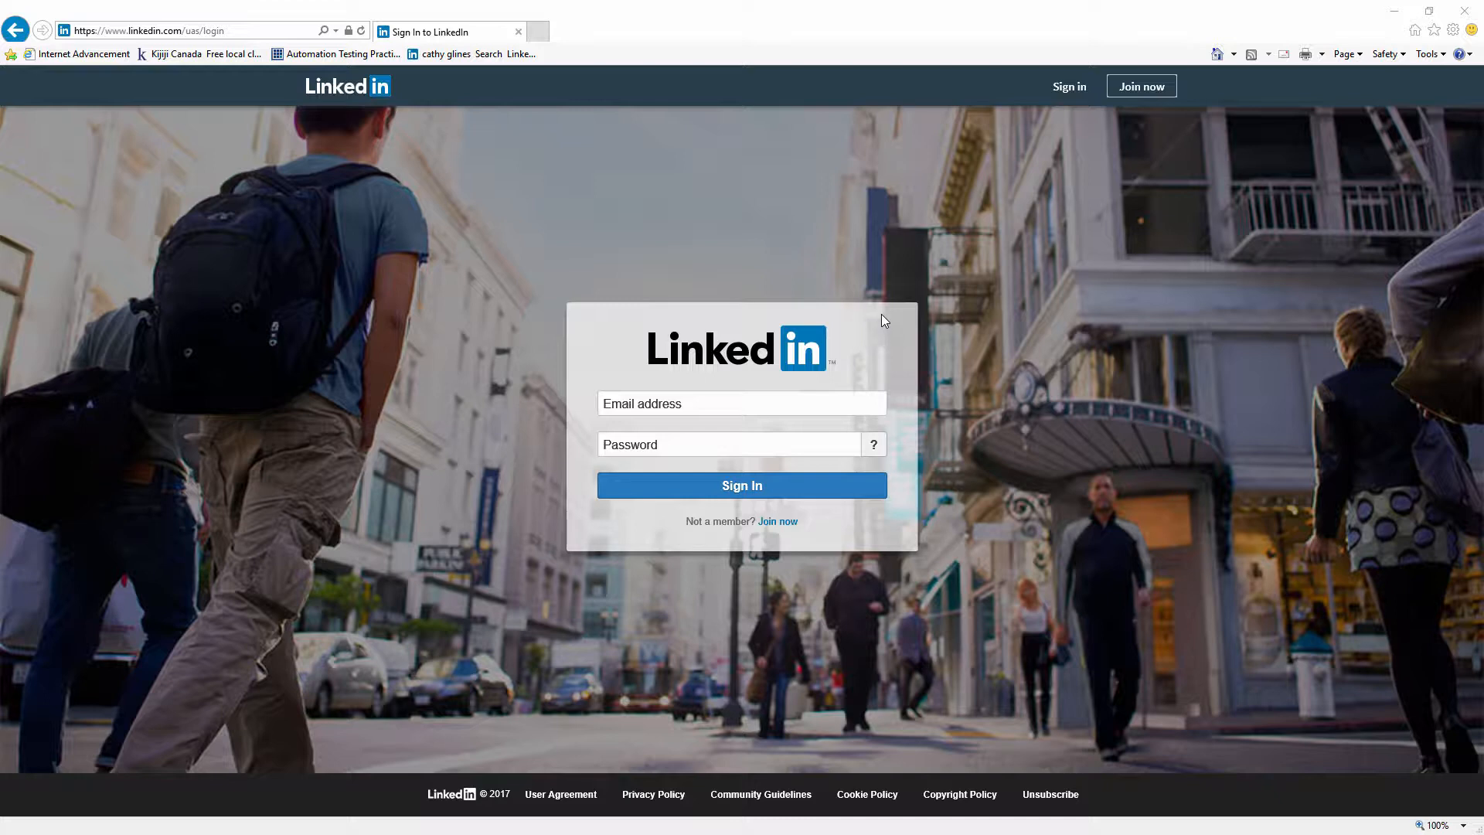
mouse_move(880, 299)
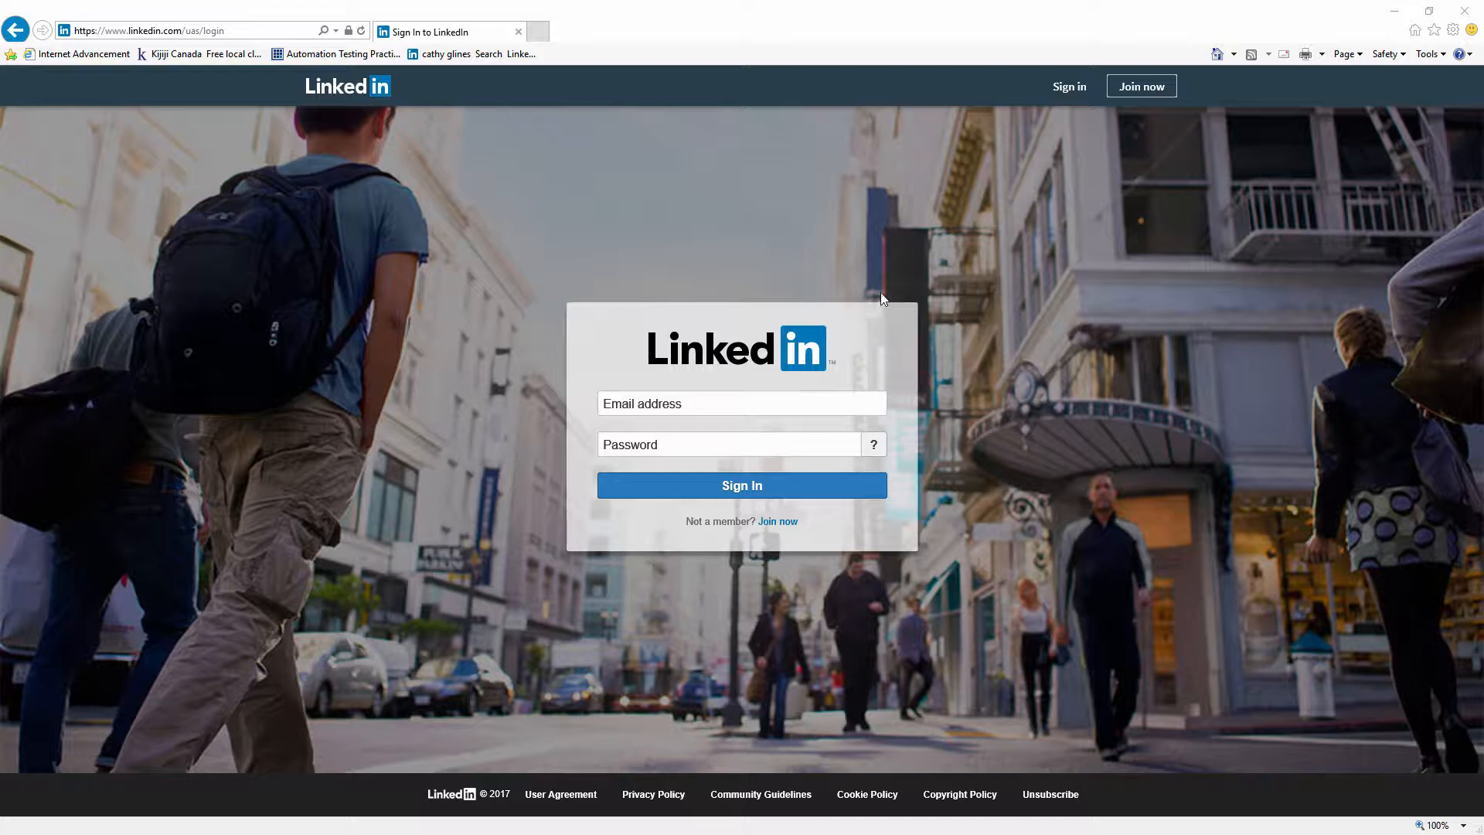
mouse_move(867, 247)
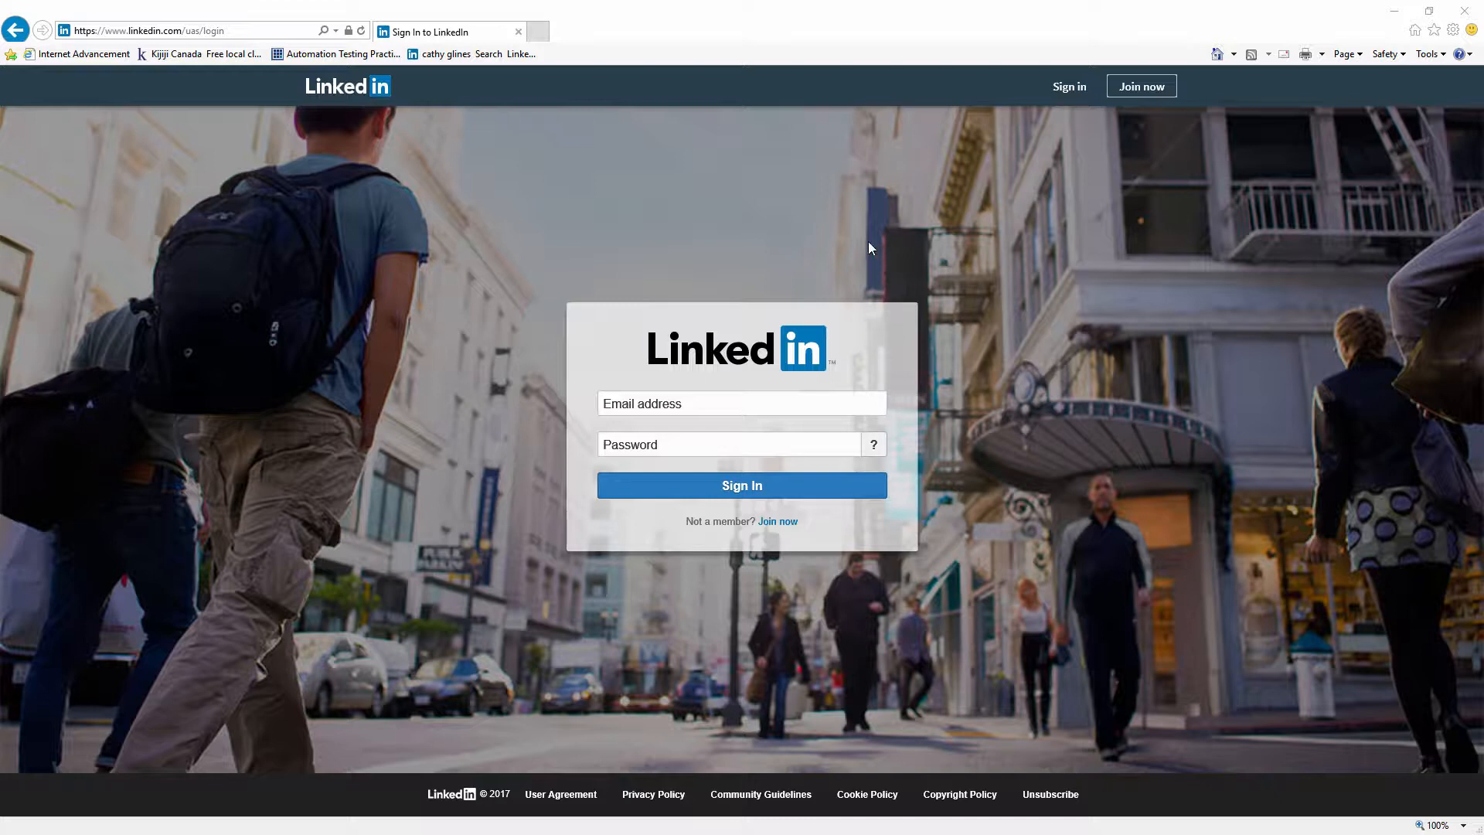
mouse_move(1009, 318)
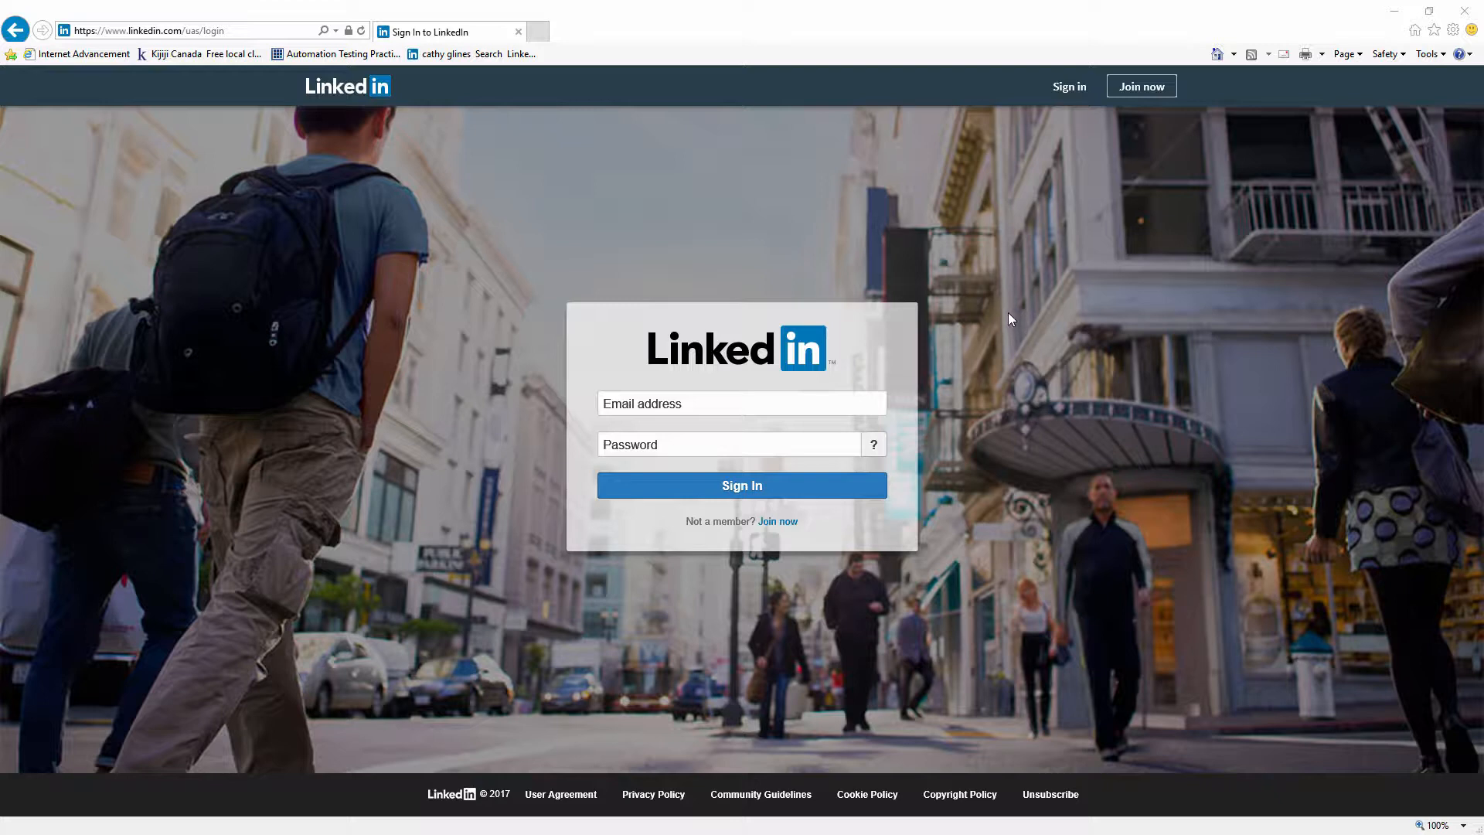
mouse_move(799, 288)
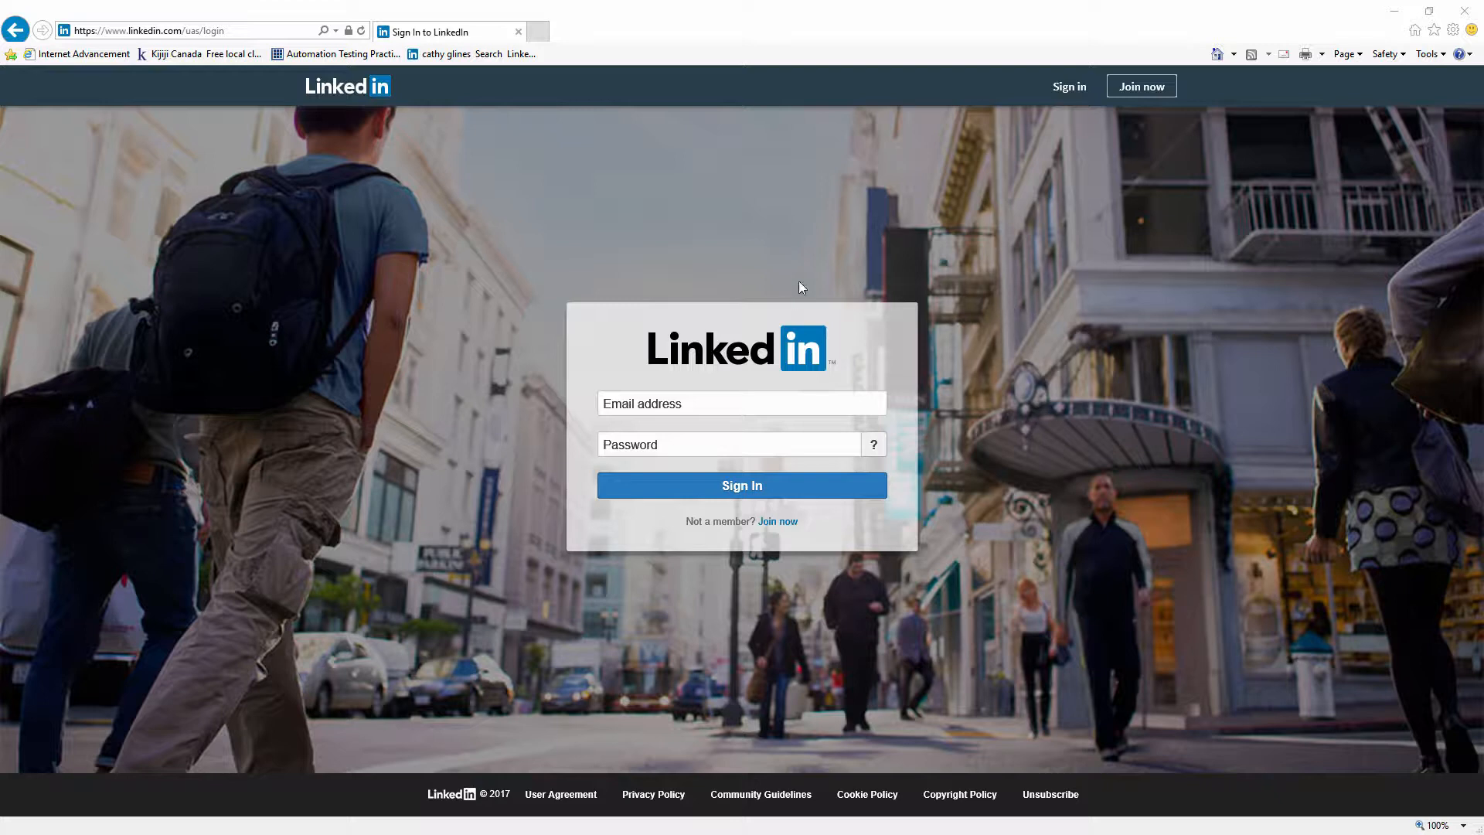
mouse_move(1227, 340)
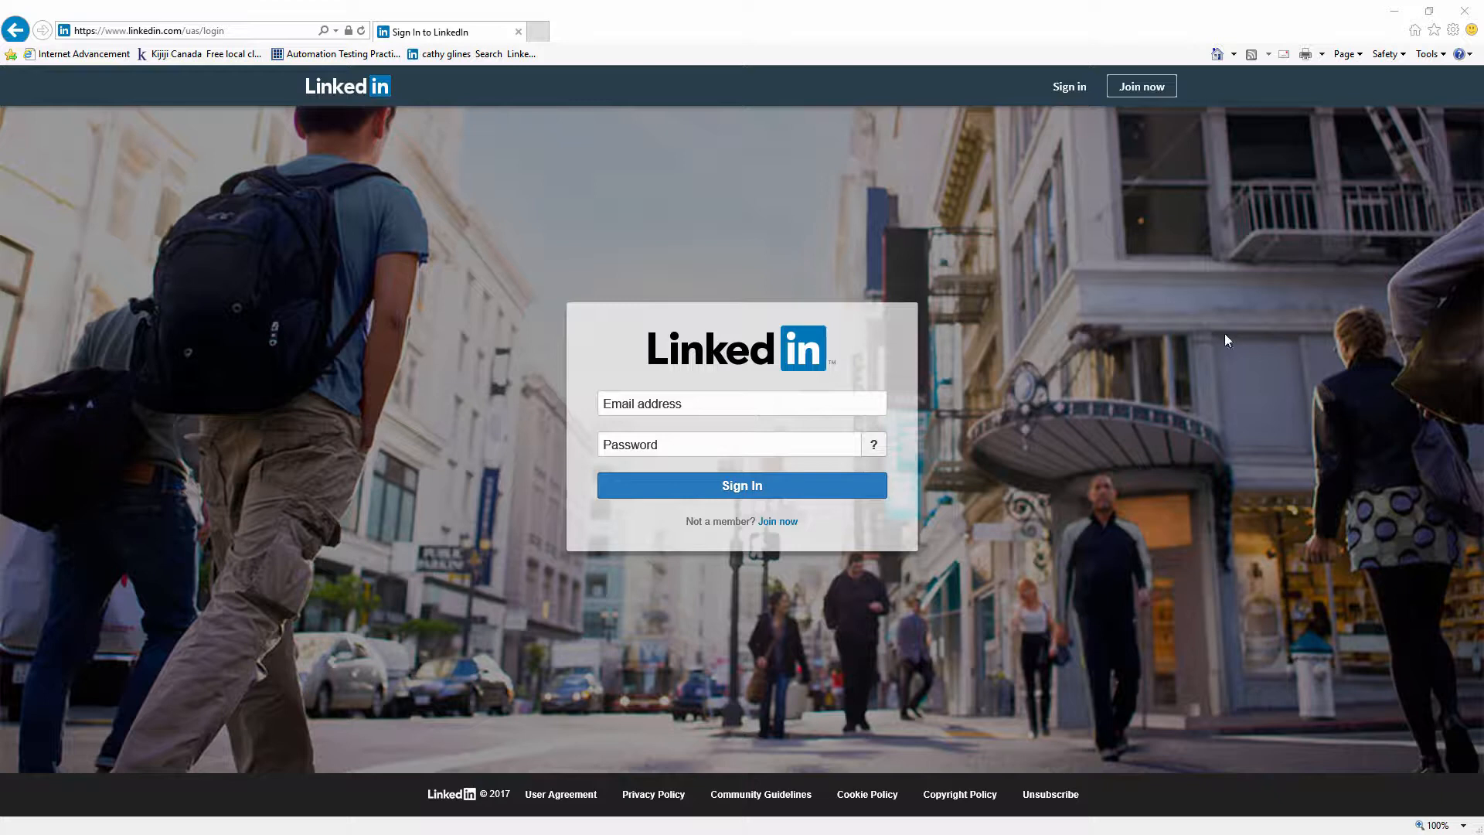
mouse_move(233, 226)
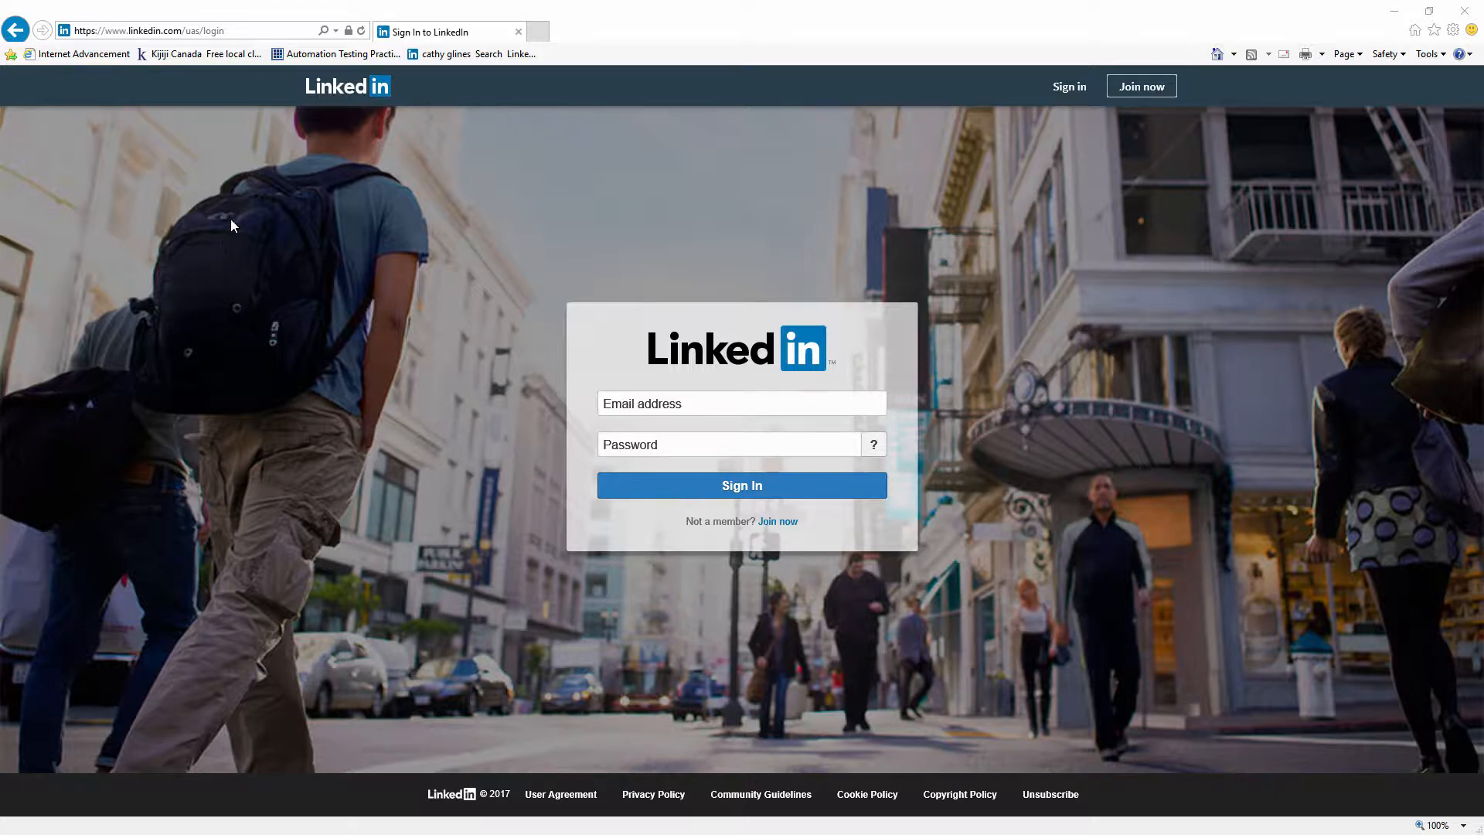
mouse_move(1346, 306)
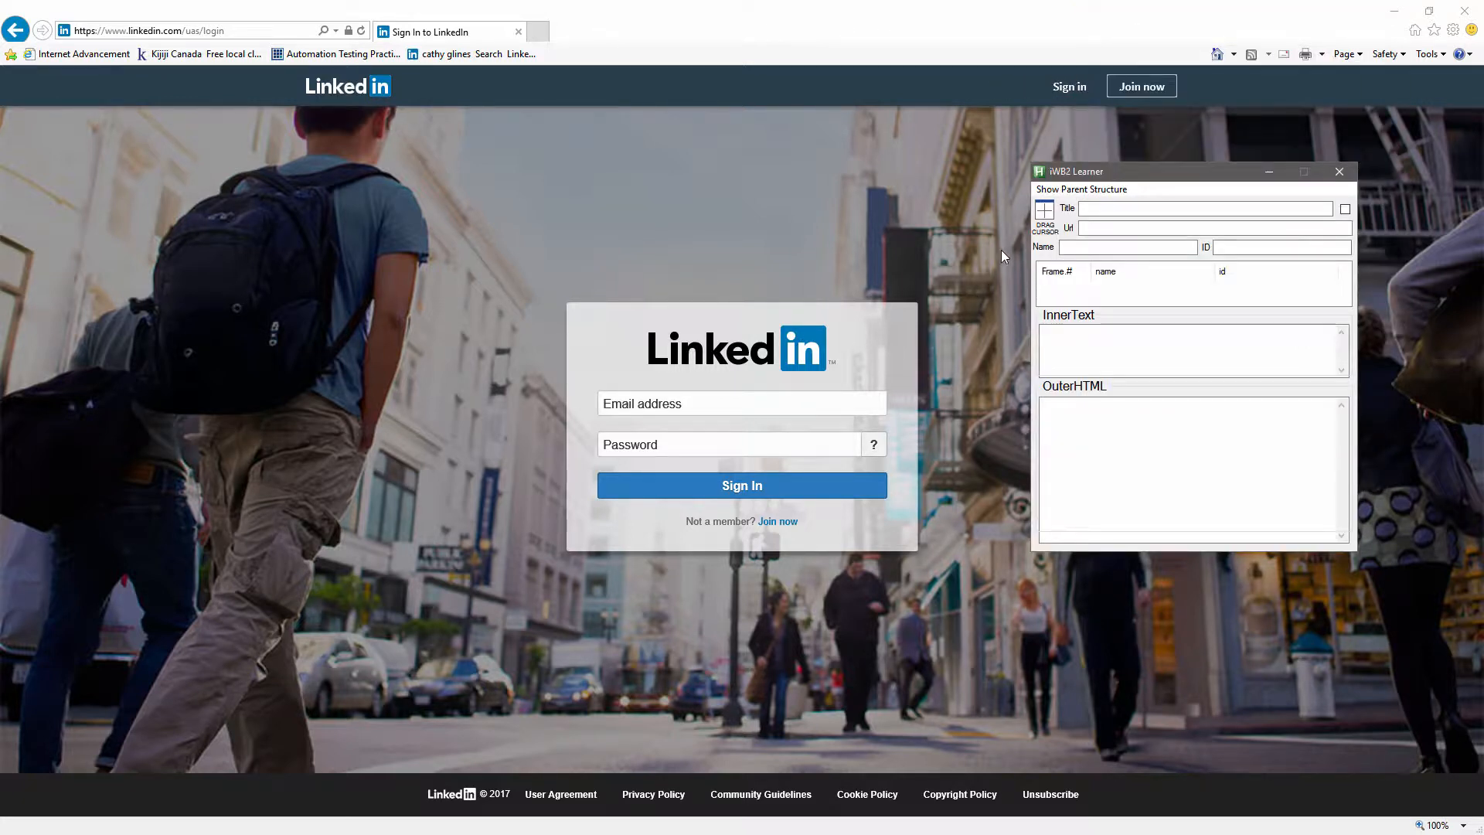
- Inspect the LinkedIn email field in iWB2 Learner and select its ID session_key-login
click(740, 402)
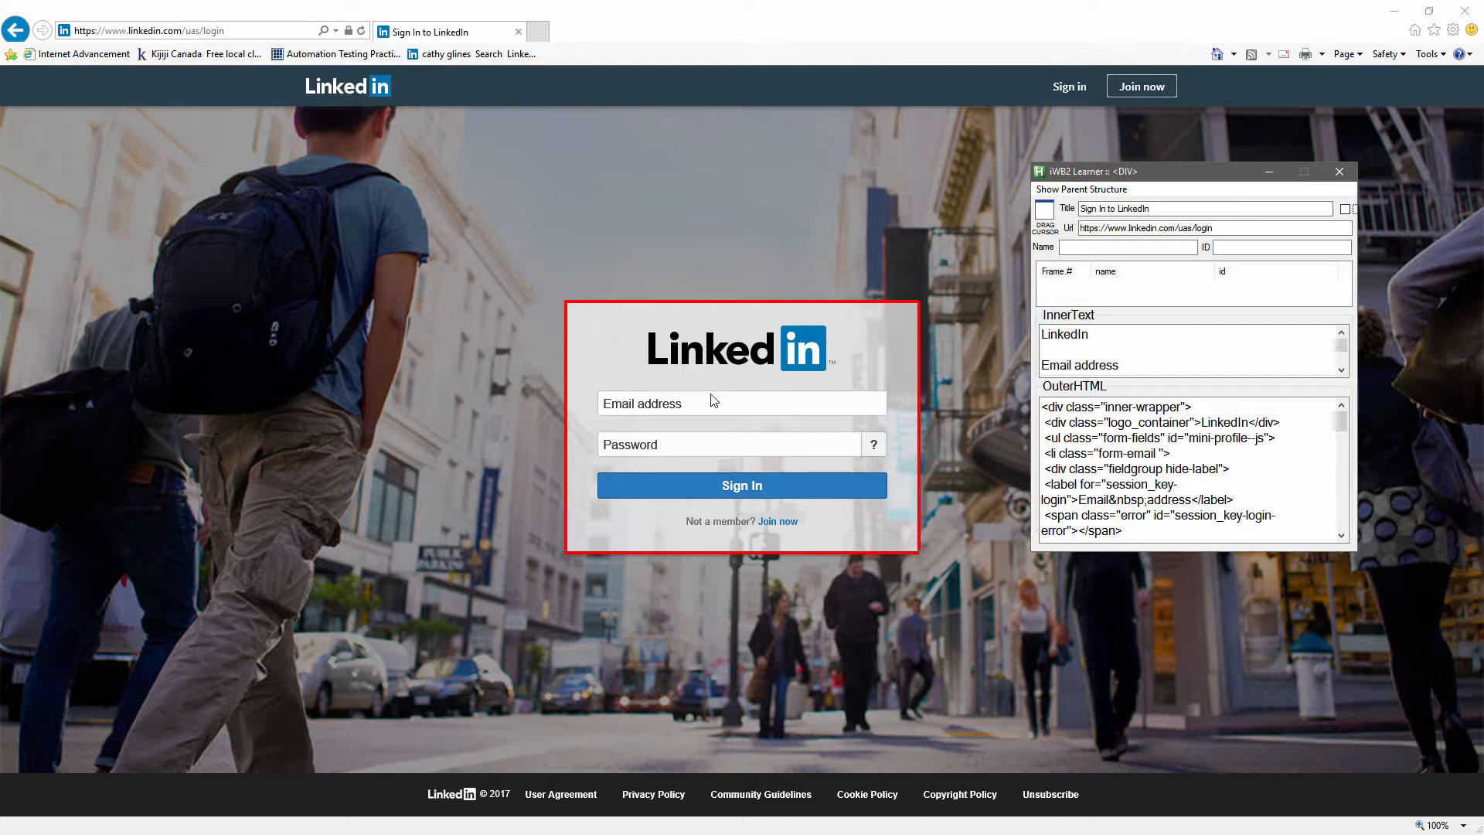
click(740, 404)
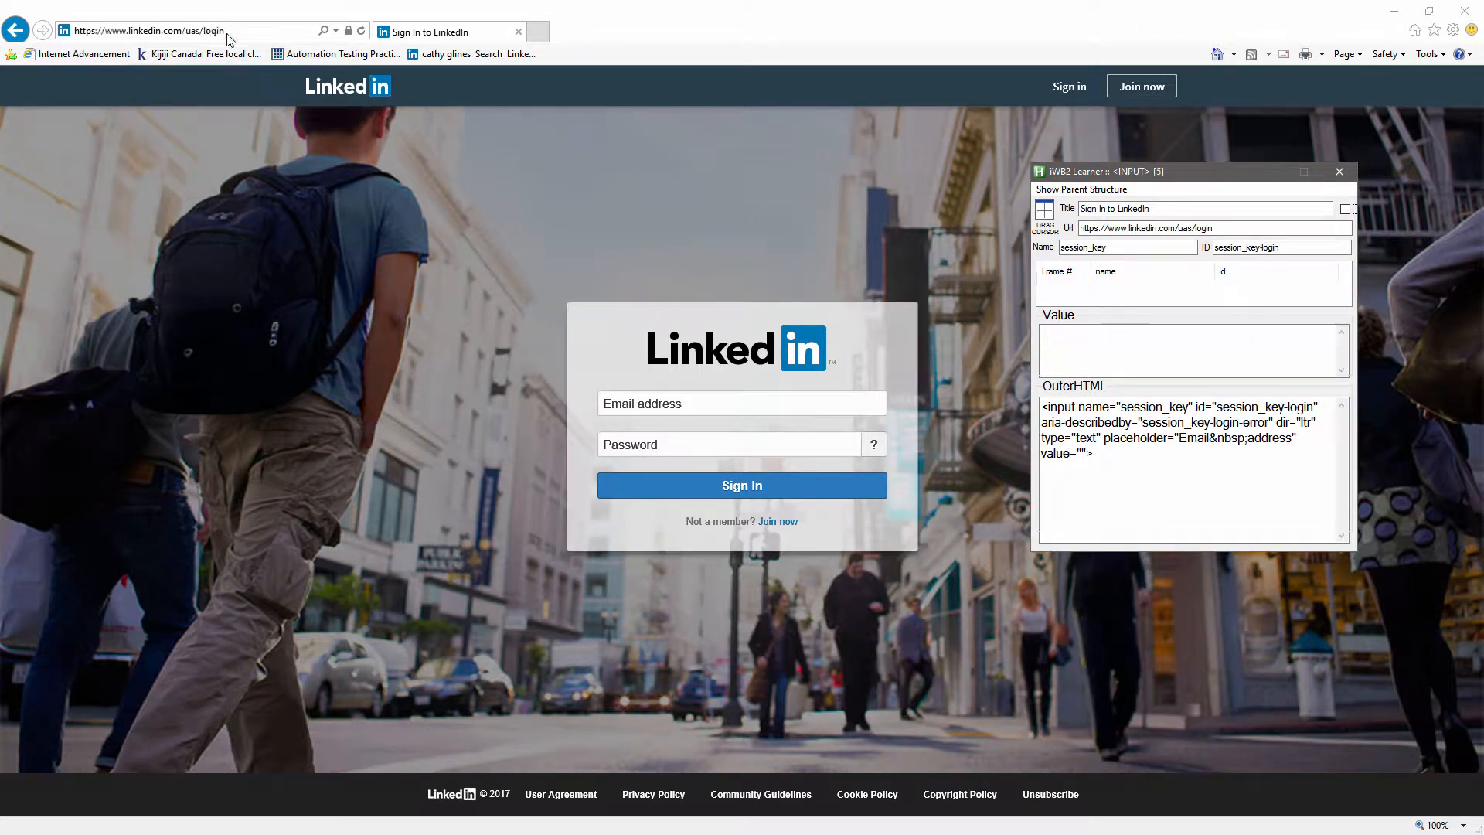
mouse_move(660, 428)
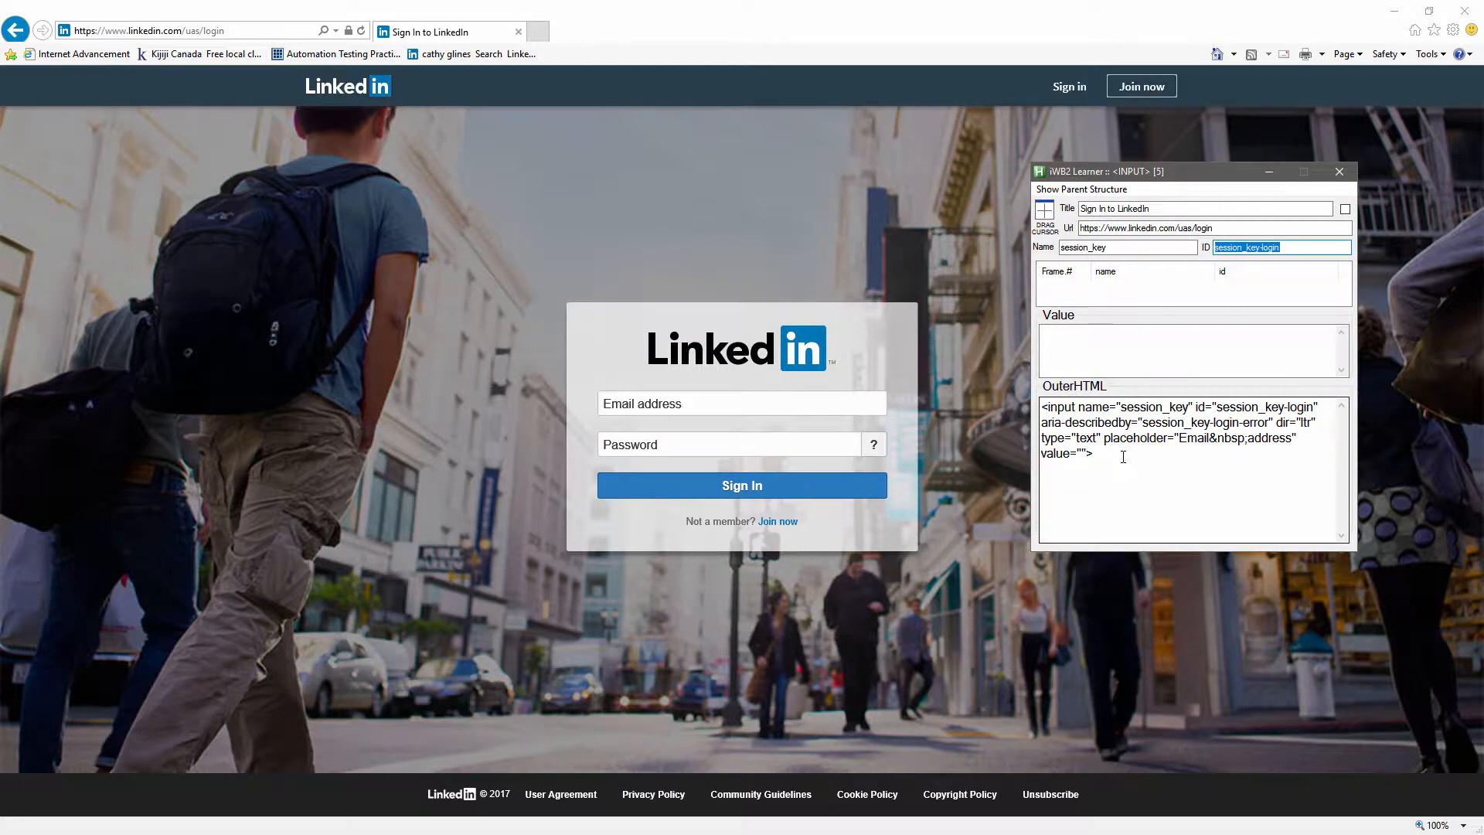
triple_click(1177, 437)
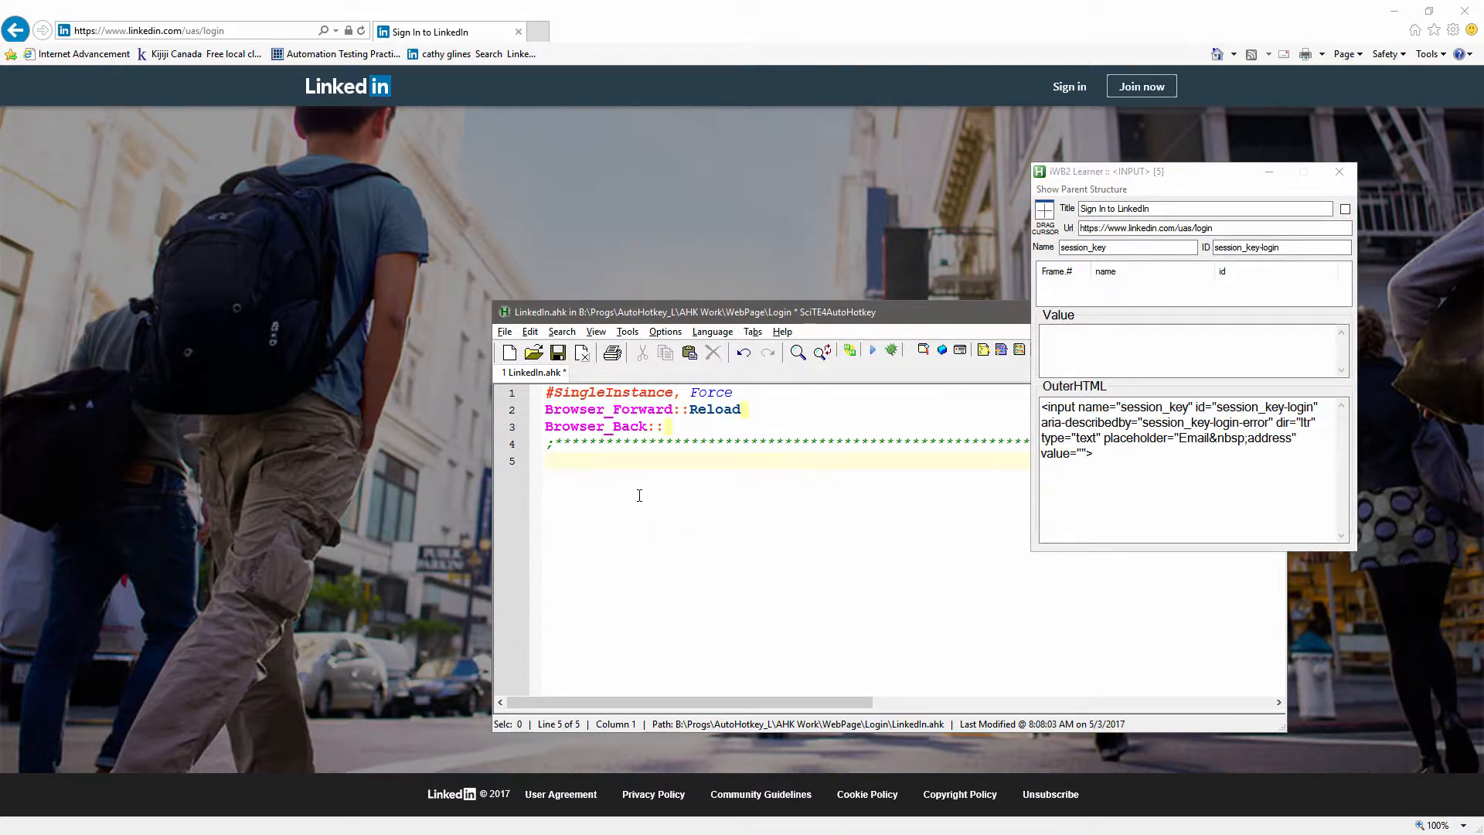
- Insert the snippet pwb := WBGet() with the WBGet function to grab the open IE window
right_click(641, 492)
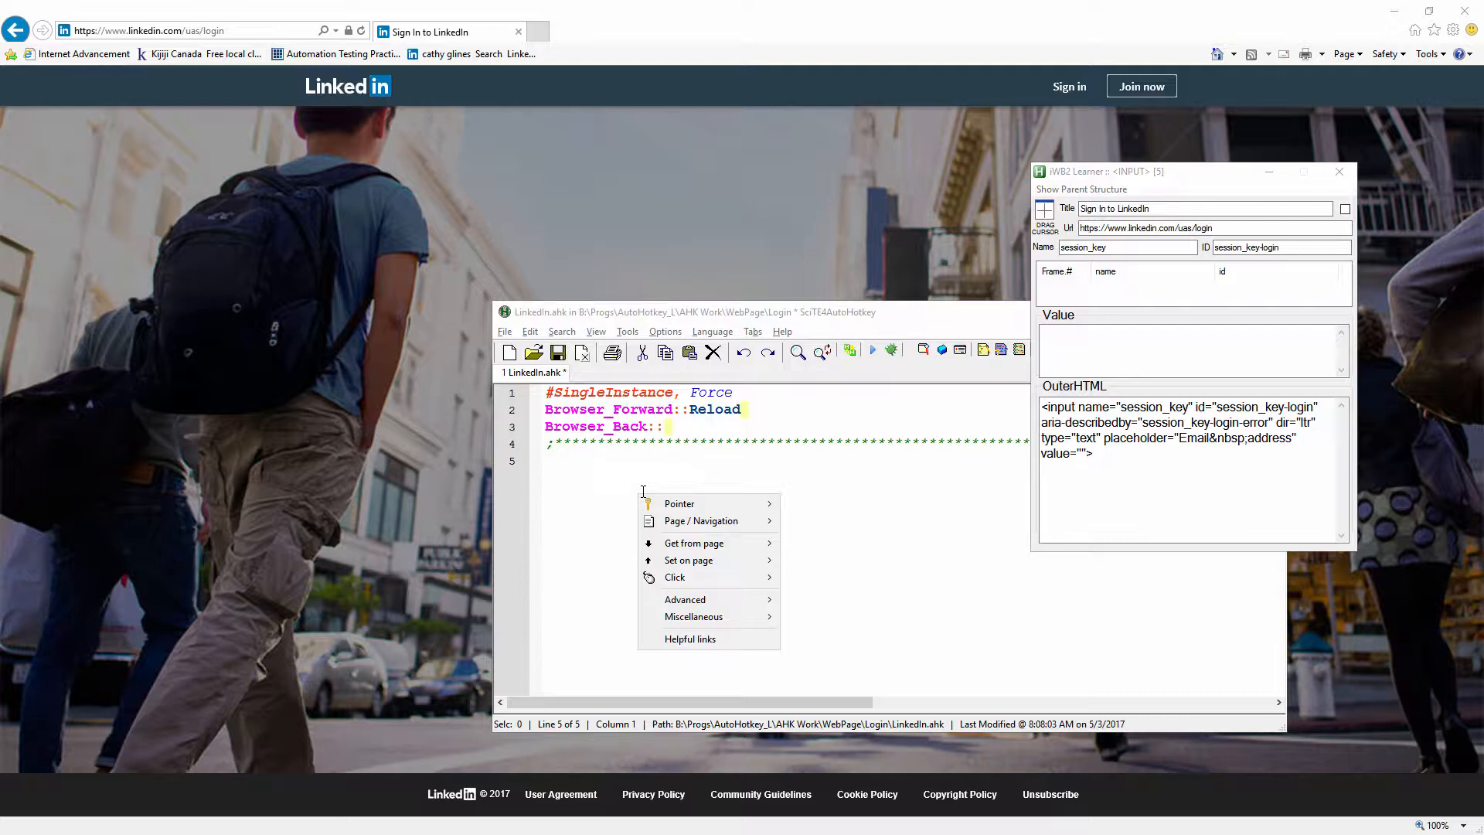
mouse_move(678, 502)
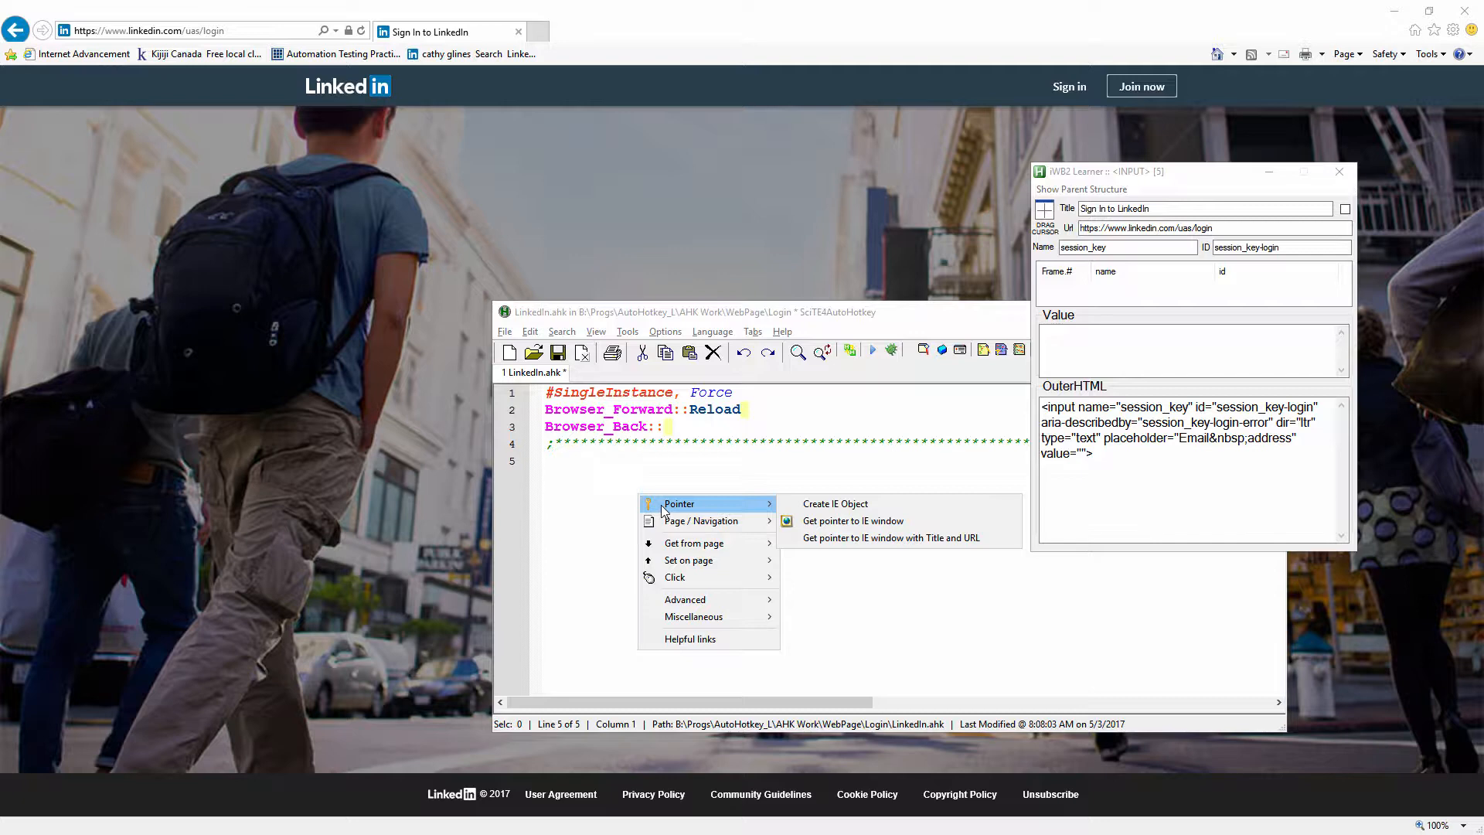
mouse_move(833, 503)
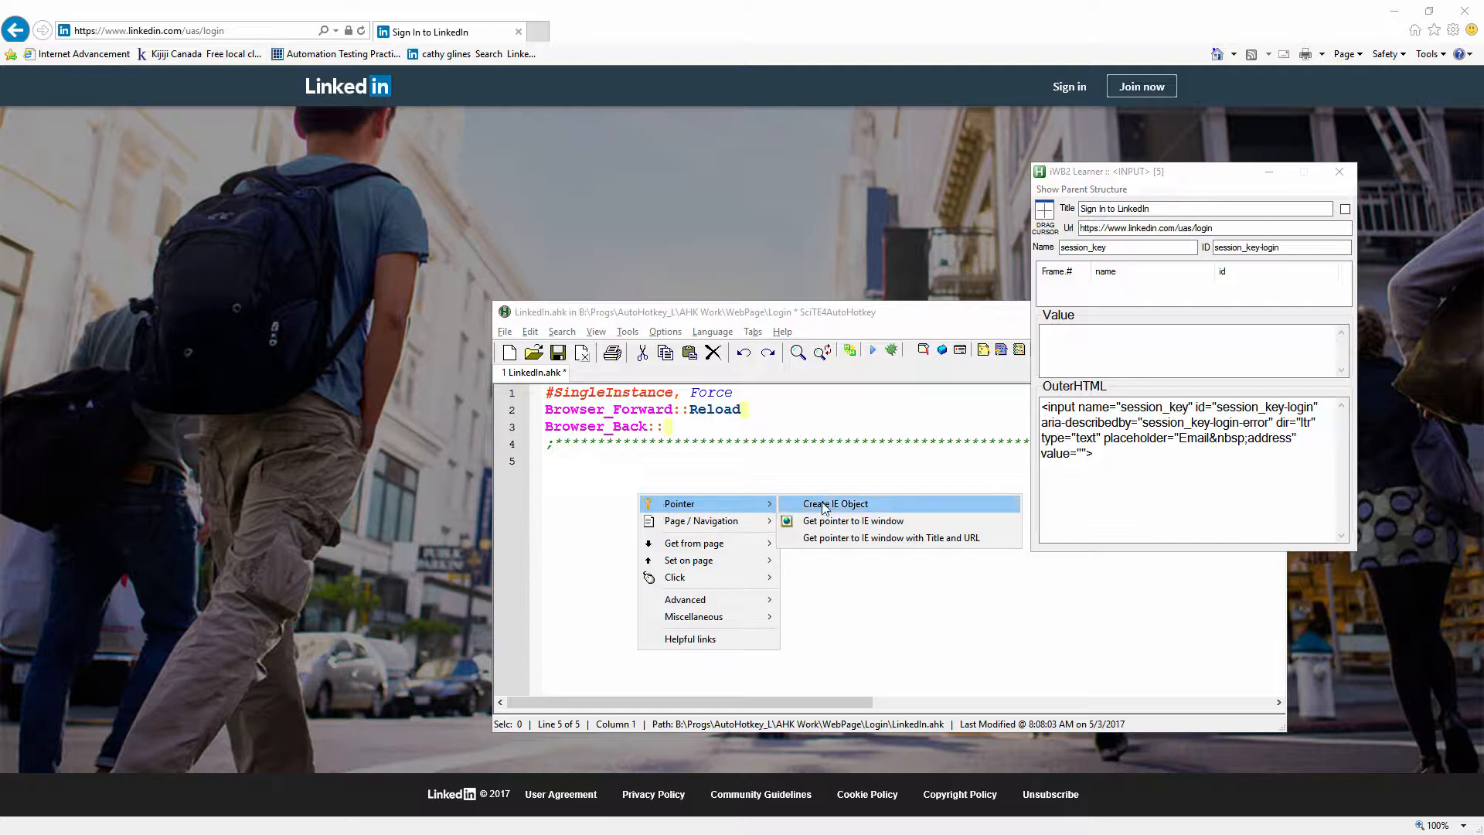
mouse_move(895, 511)
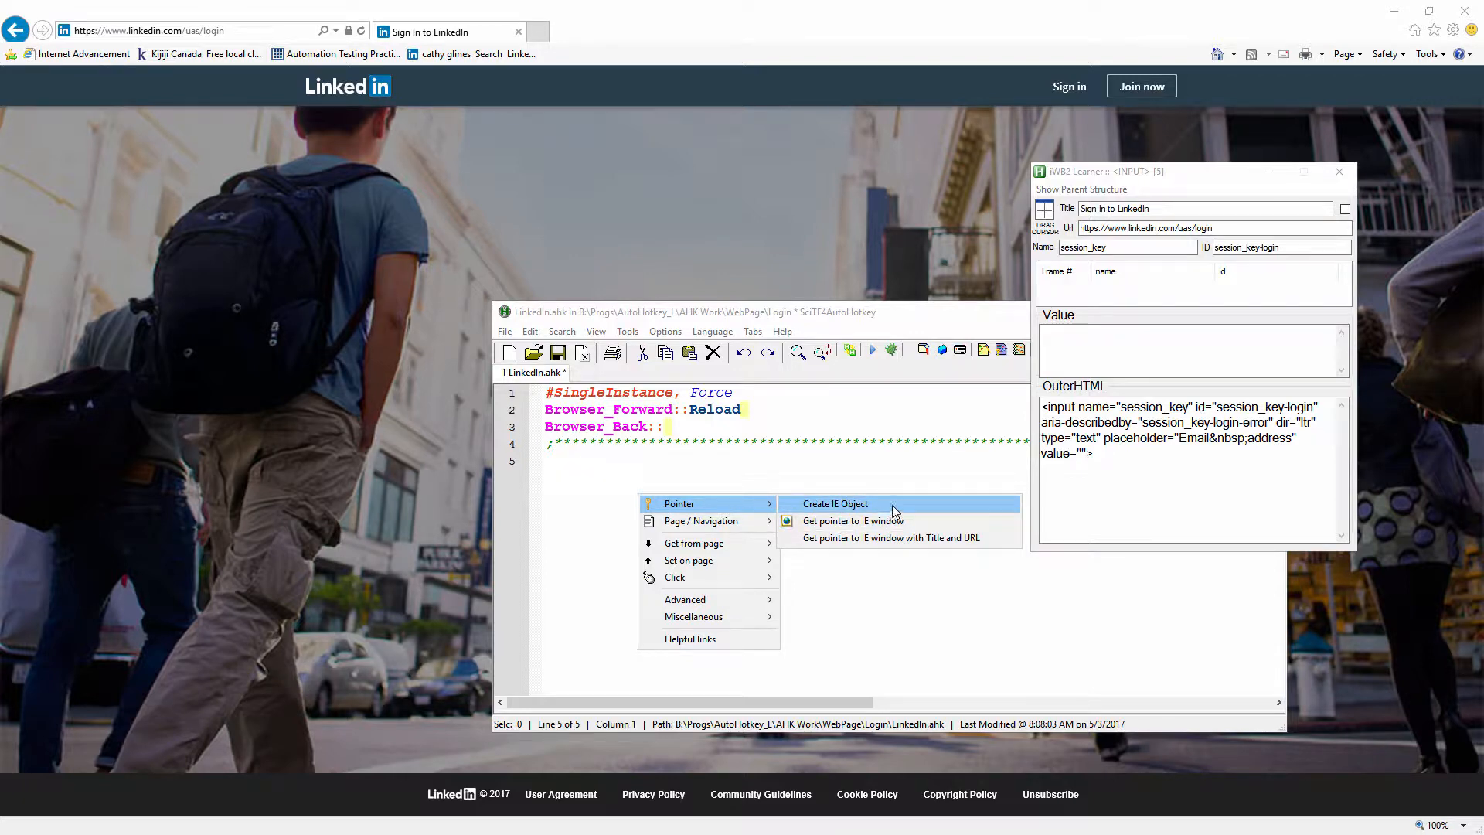
mouse_move(851, 521)
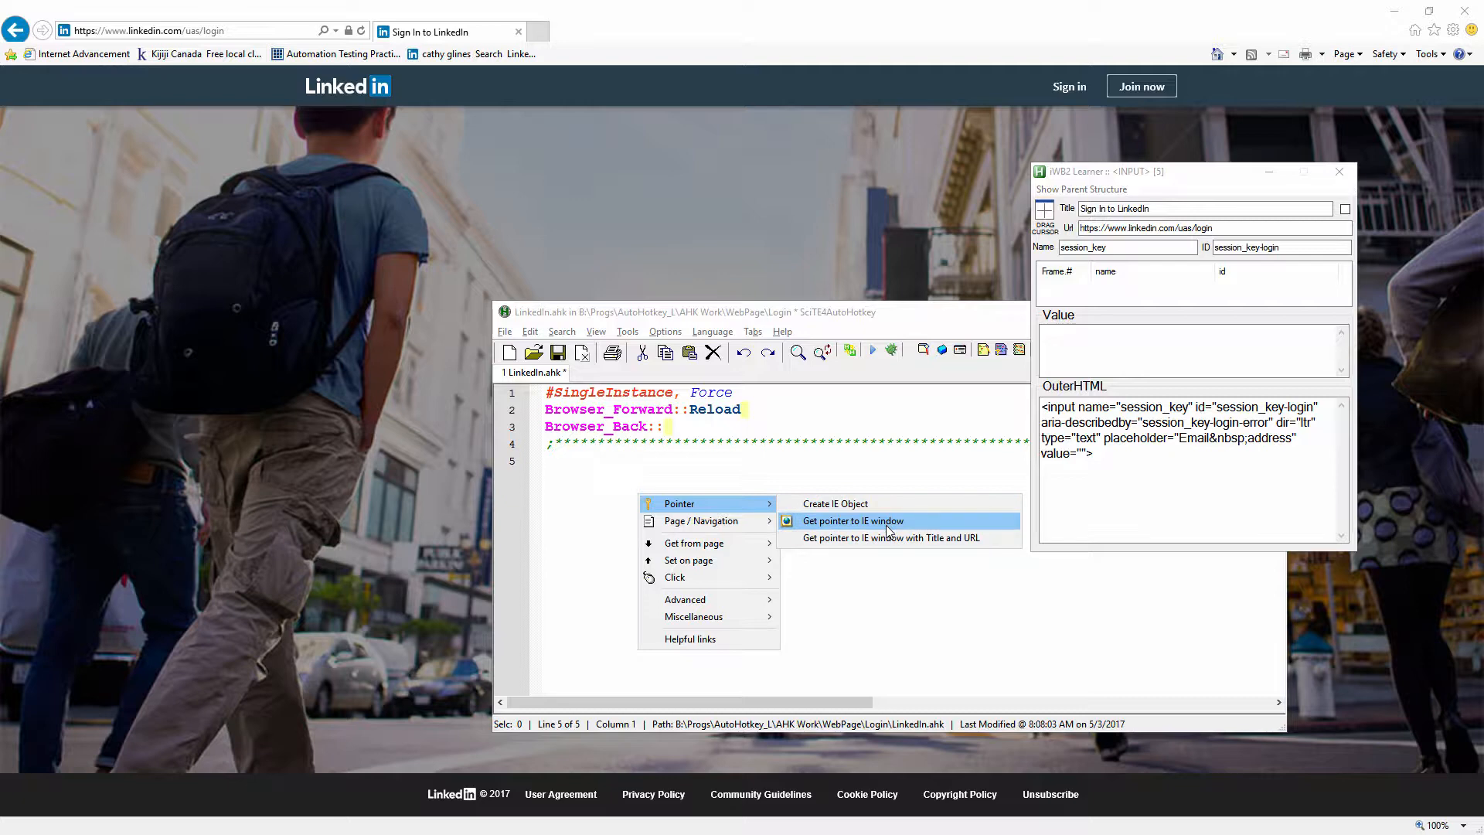
click(850, 520)
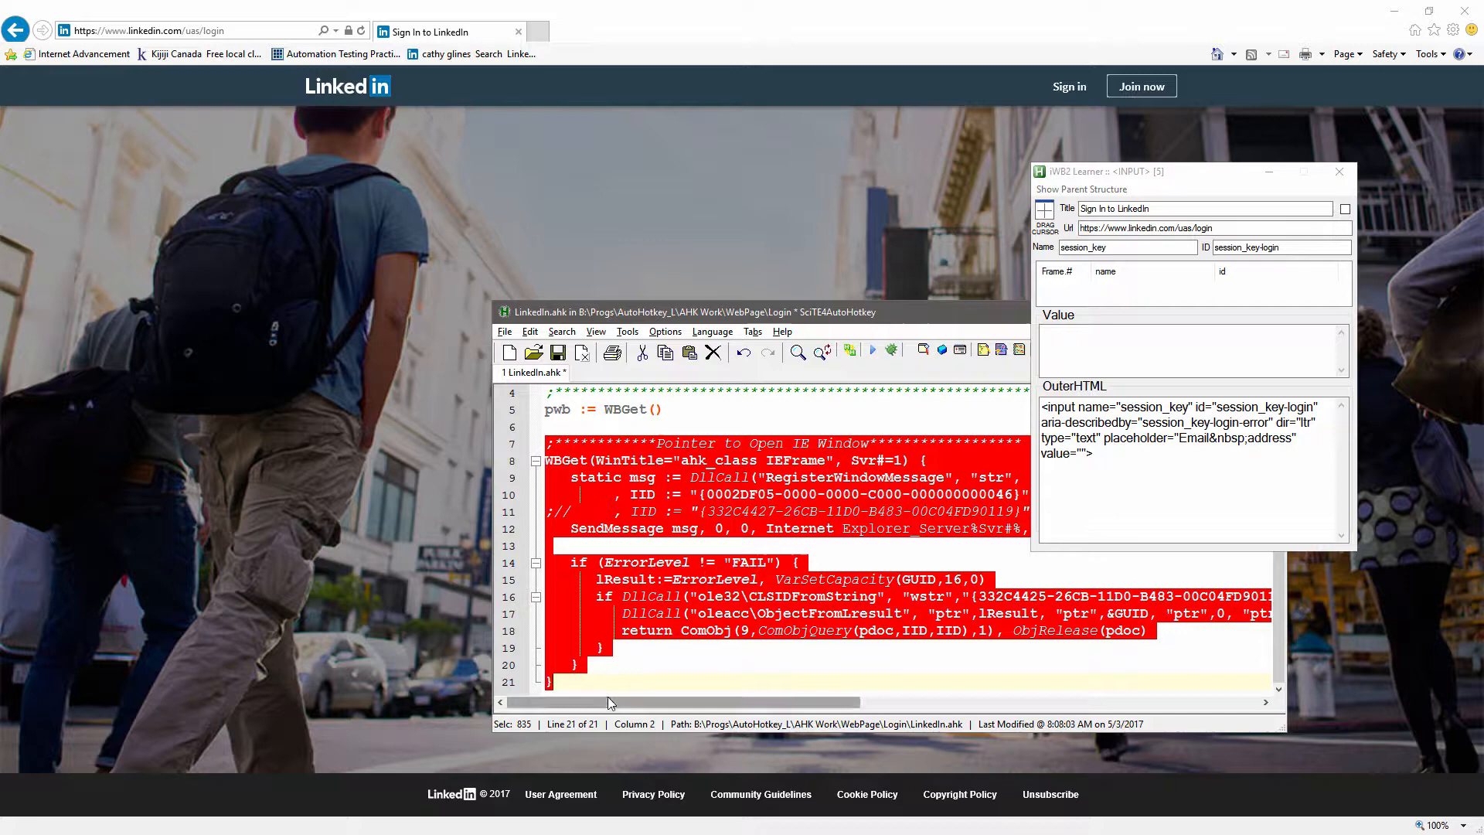
double_click(624, 408)
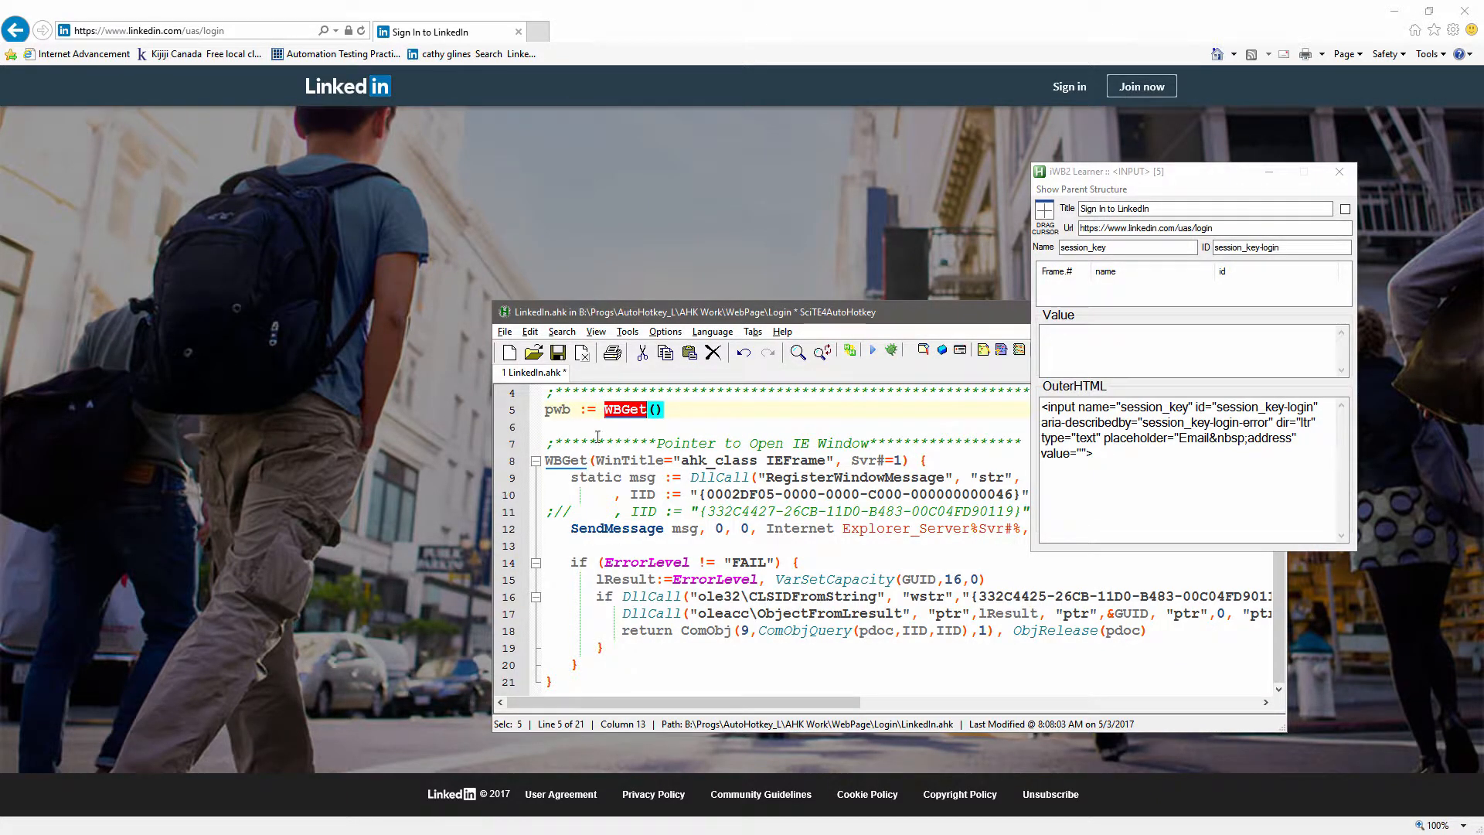
triple_click(606, 408)
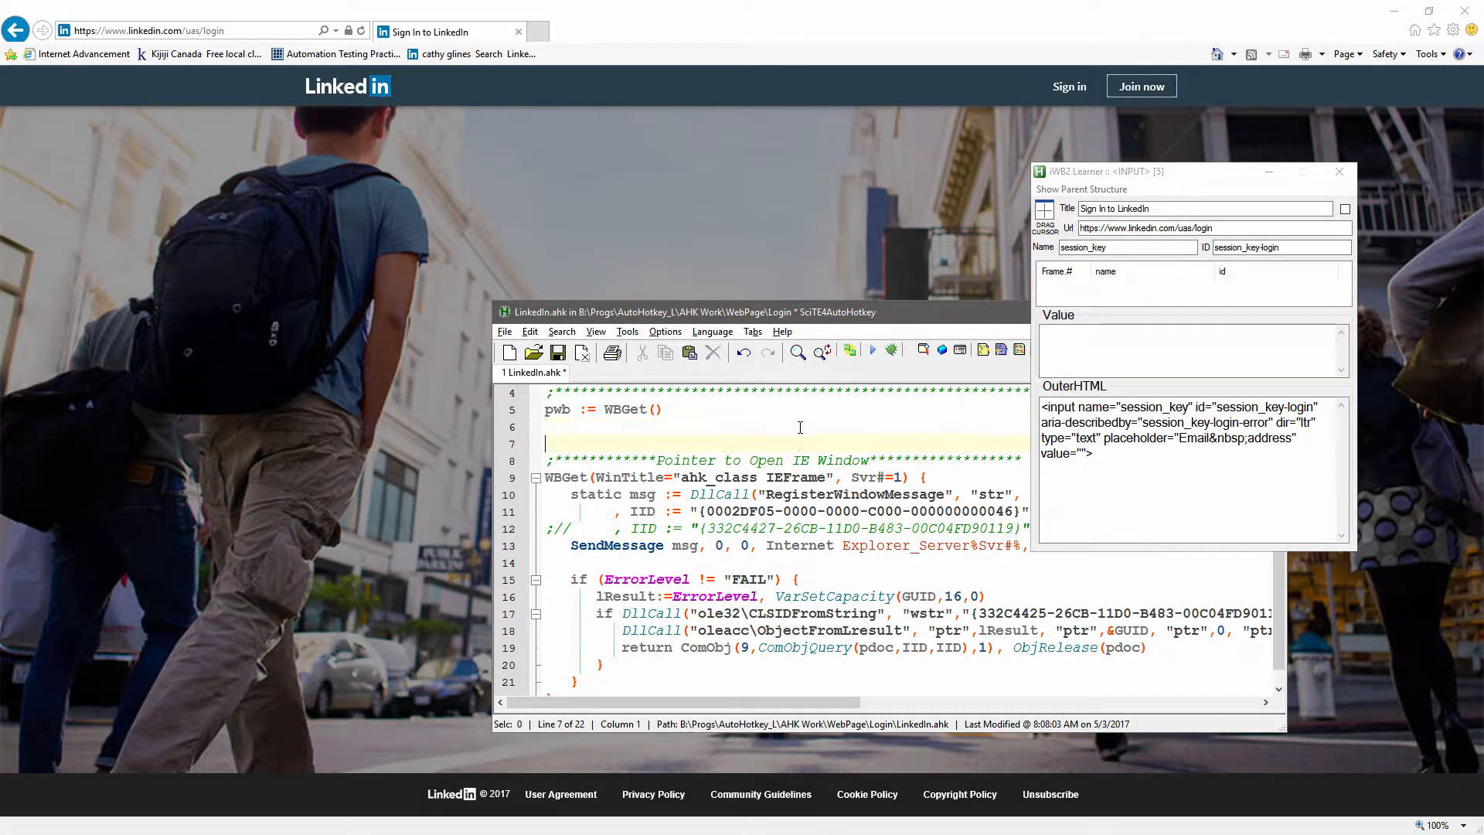
scroll(up, 3)
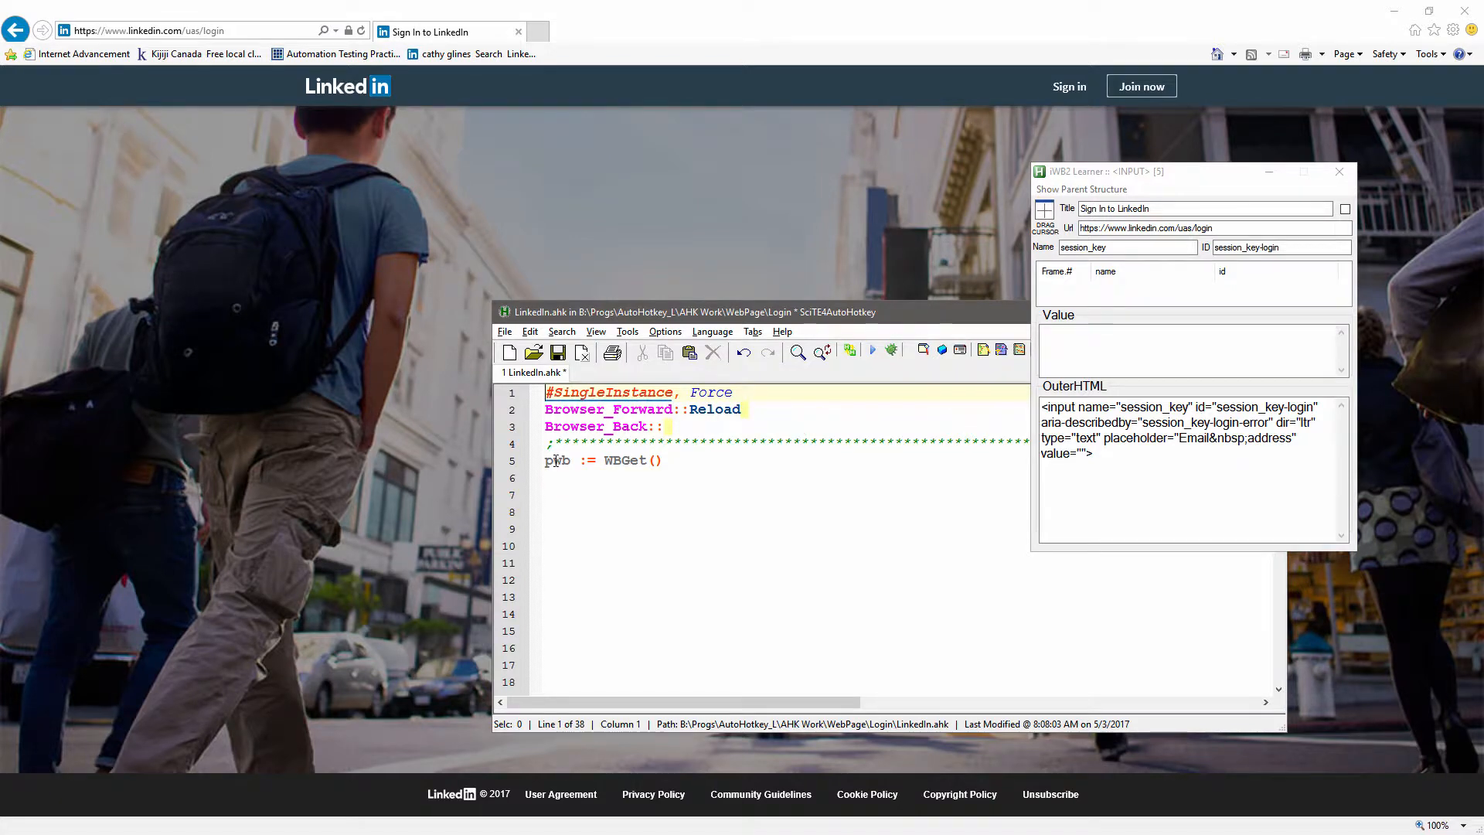
- Add a MsgBox line showing pwb.locationURL and run the script
double_click(558, 460)
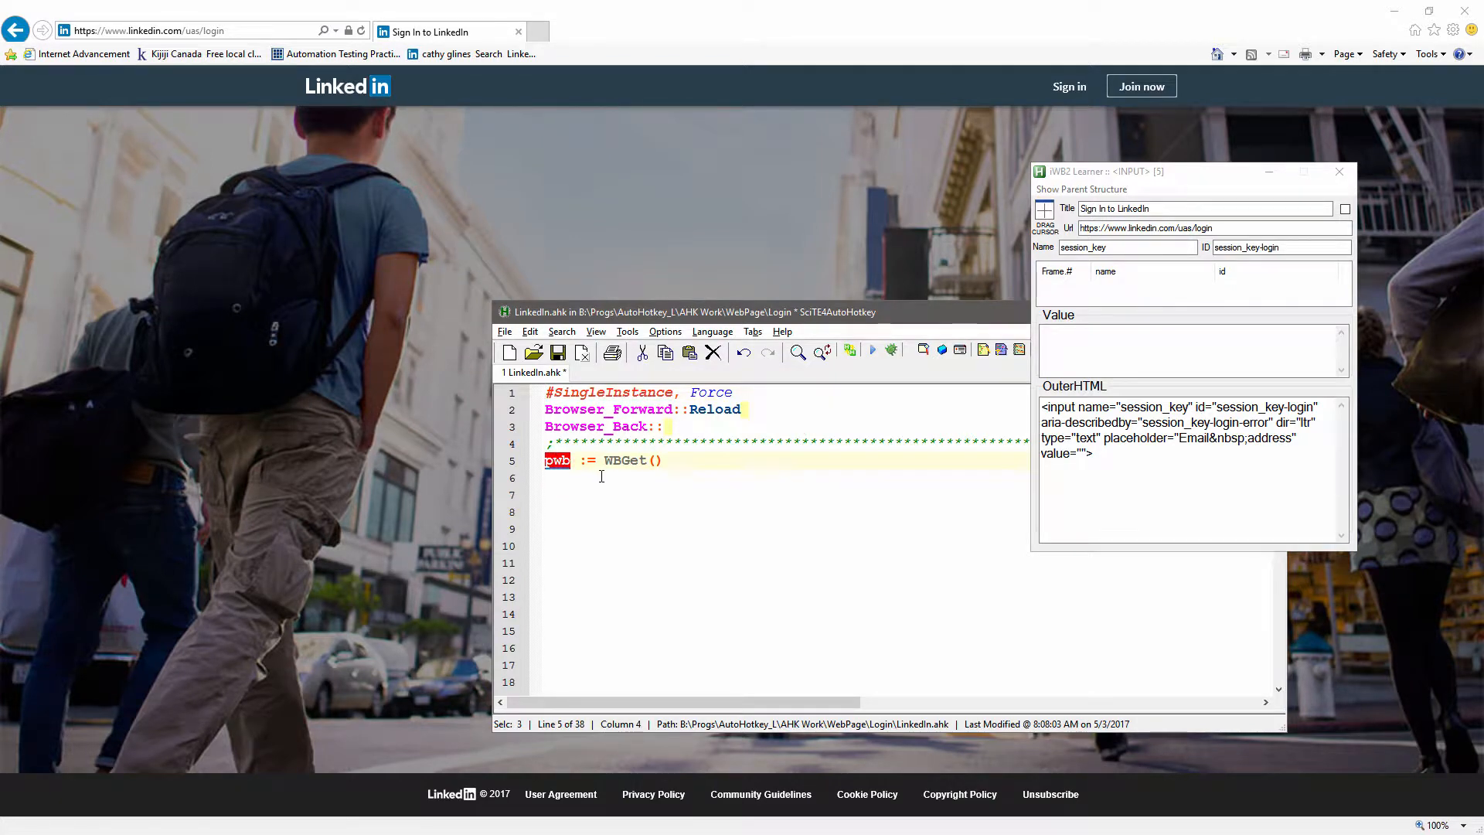
mouse_move(697, 502)
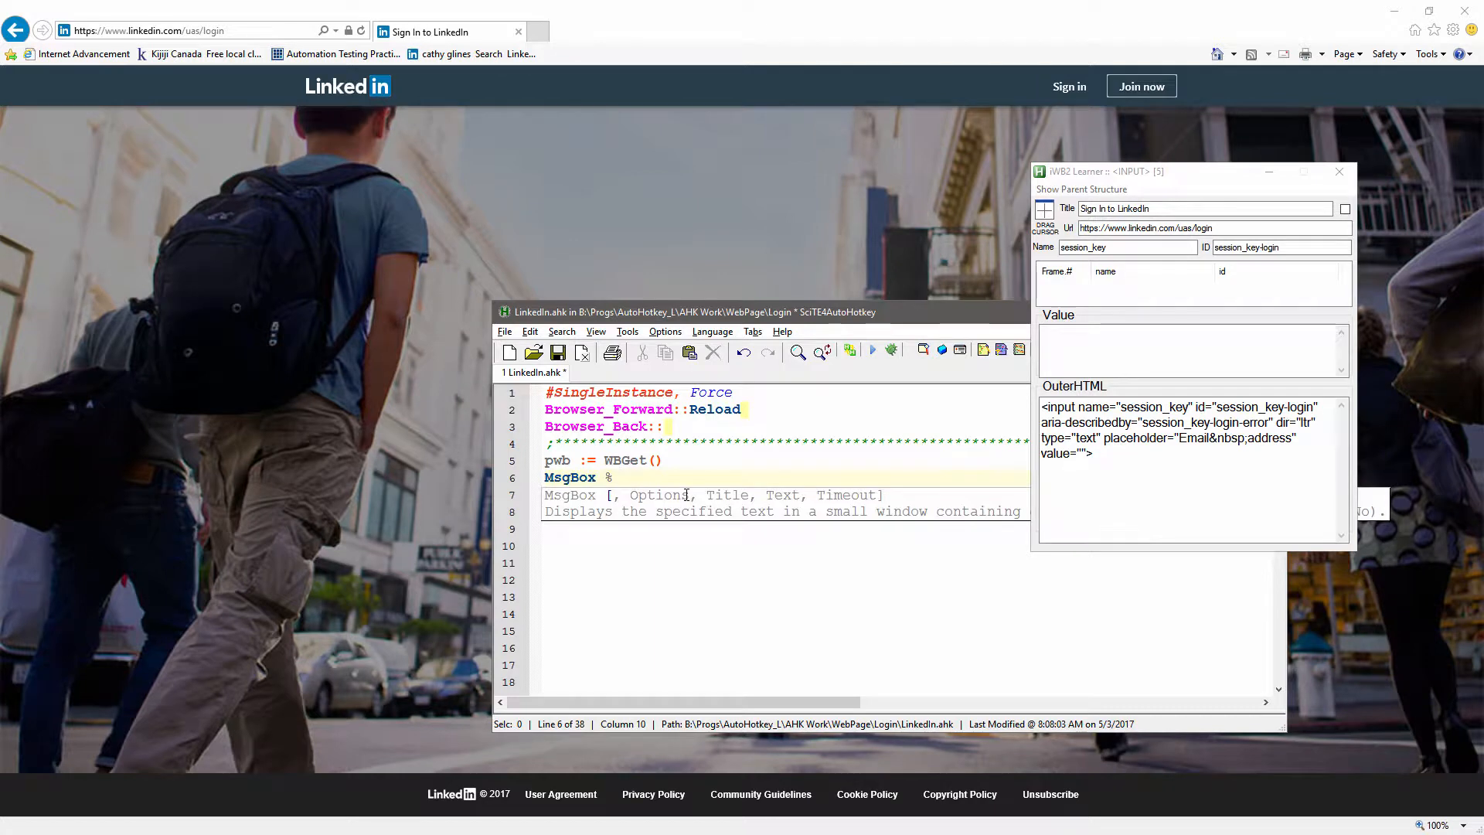
text(pwb.)
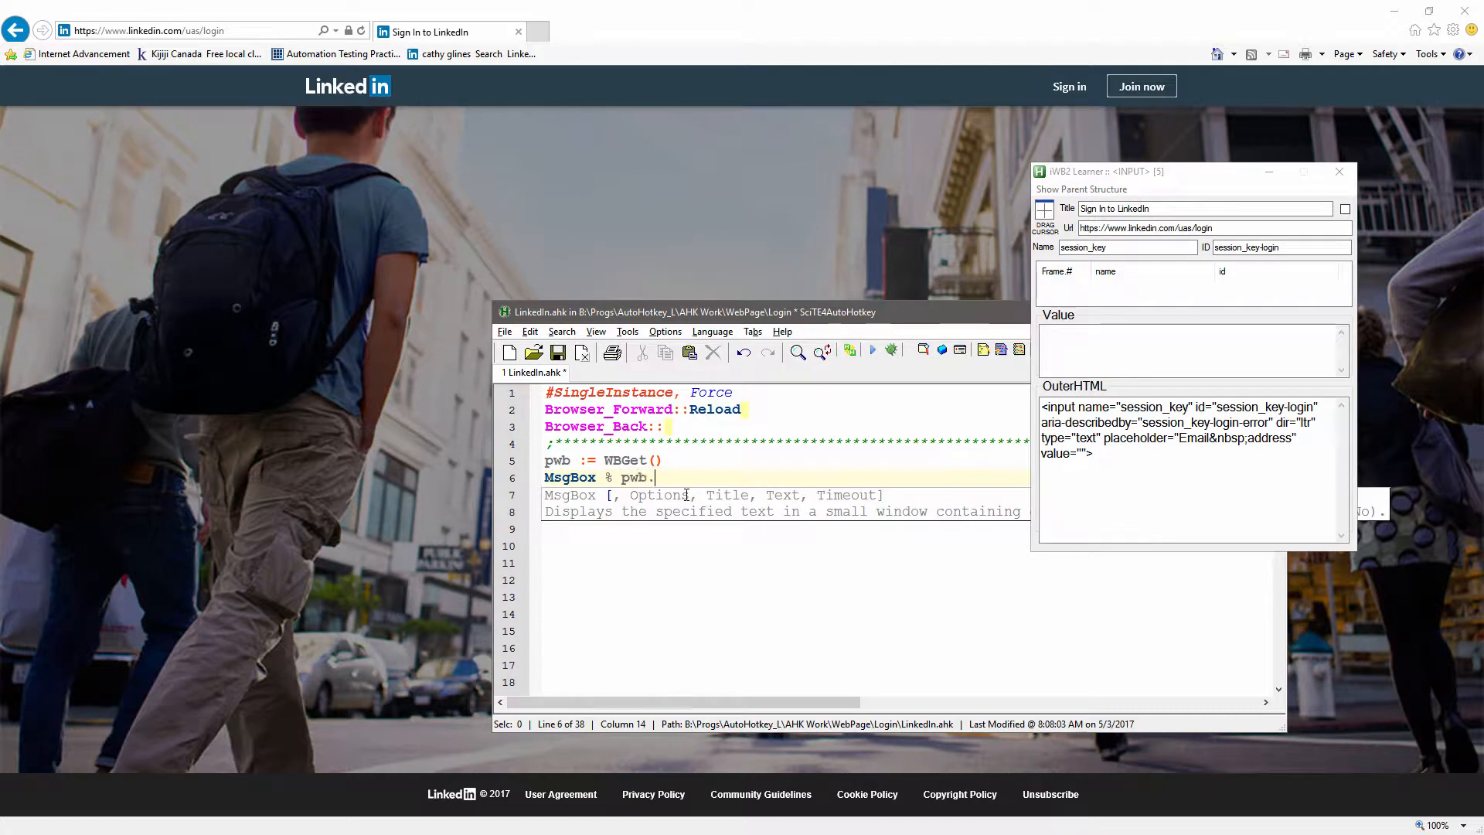
text(locationURL)
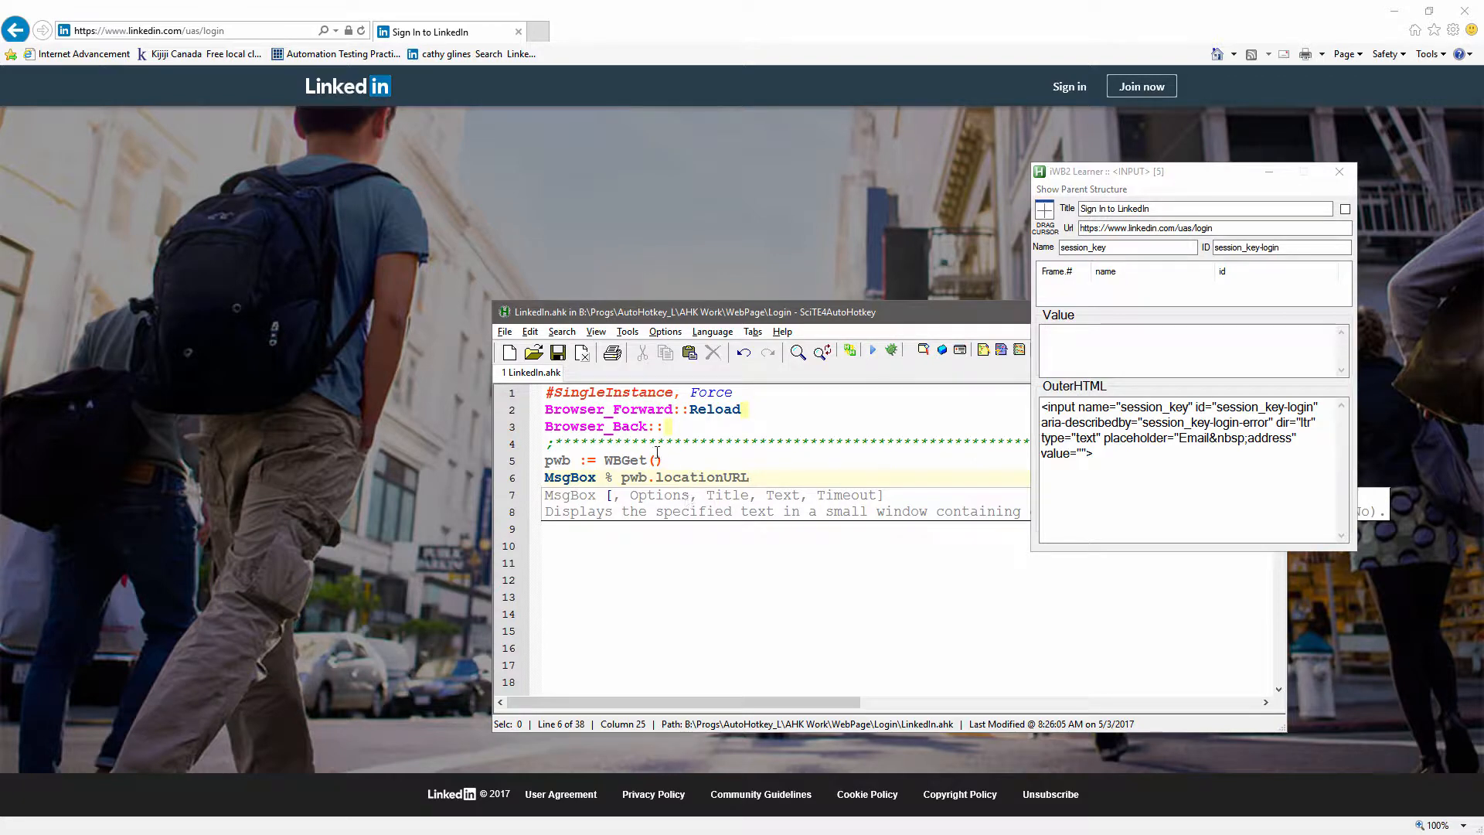
double_click(700, 477)
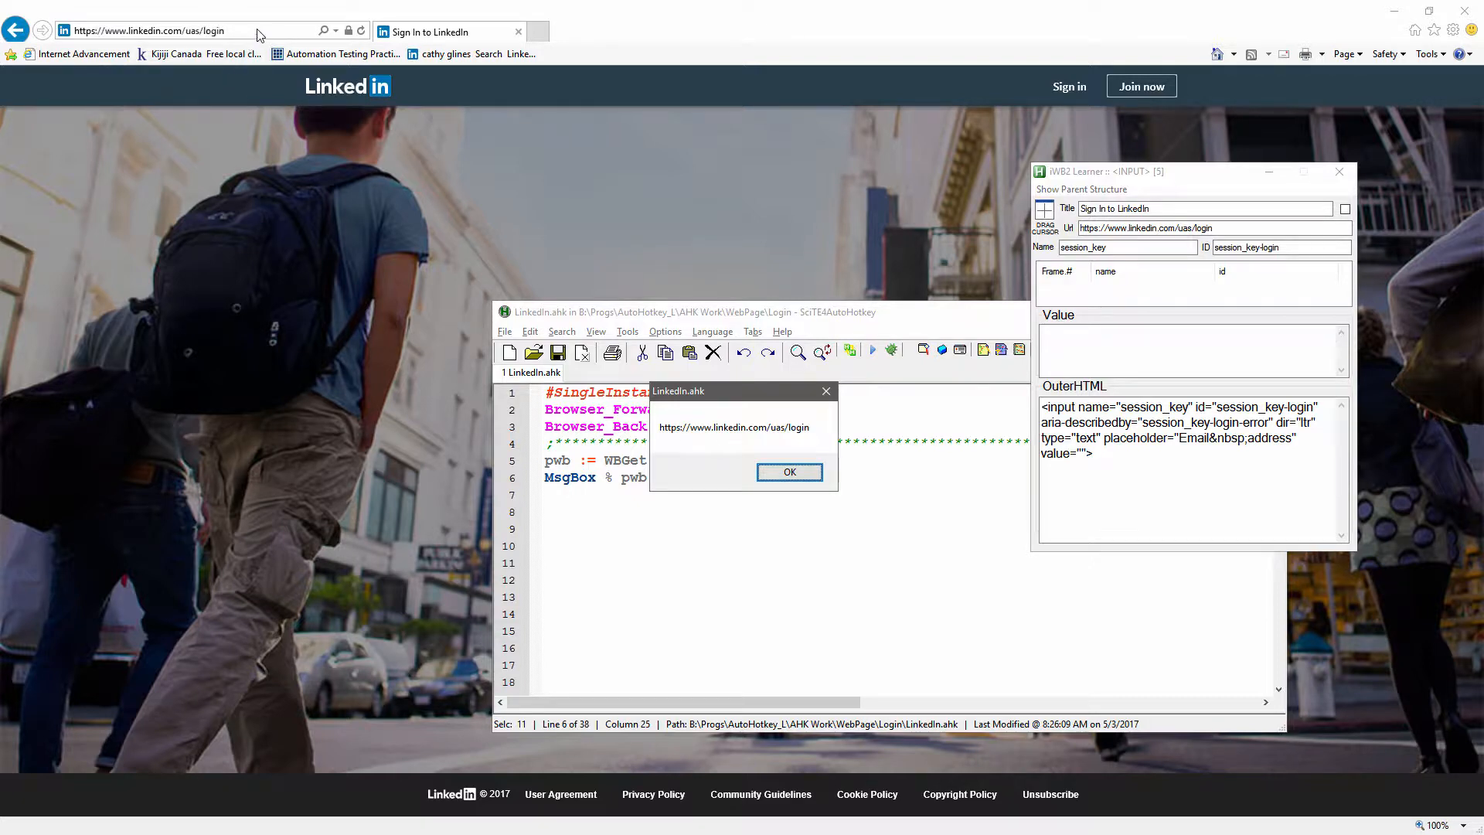
- Compare the shown URL with IE's LinkedIn login page and dismiss the message
click(788, 471)
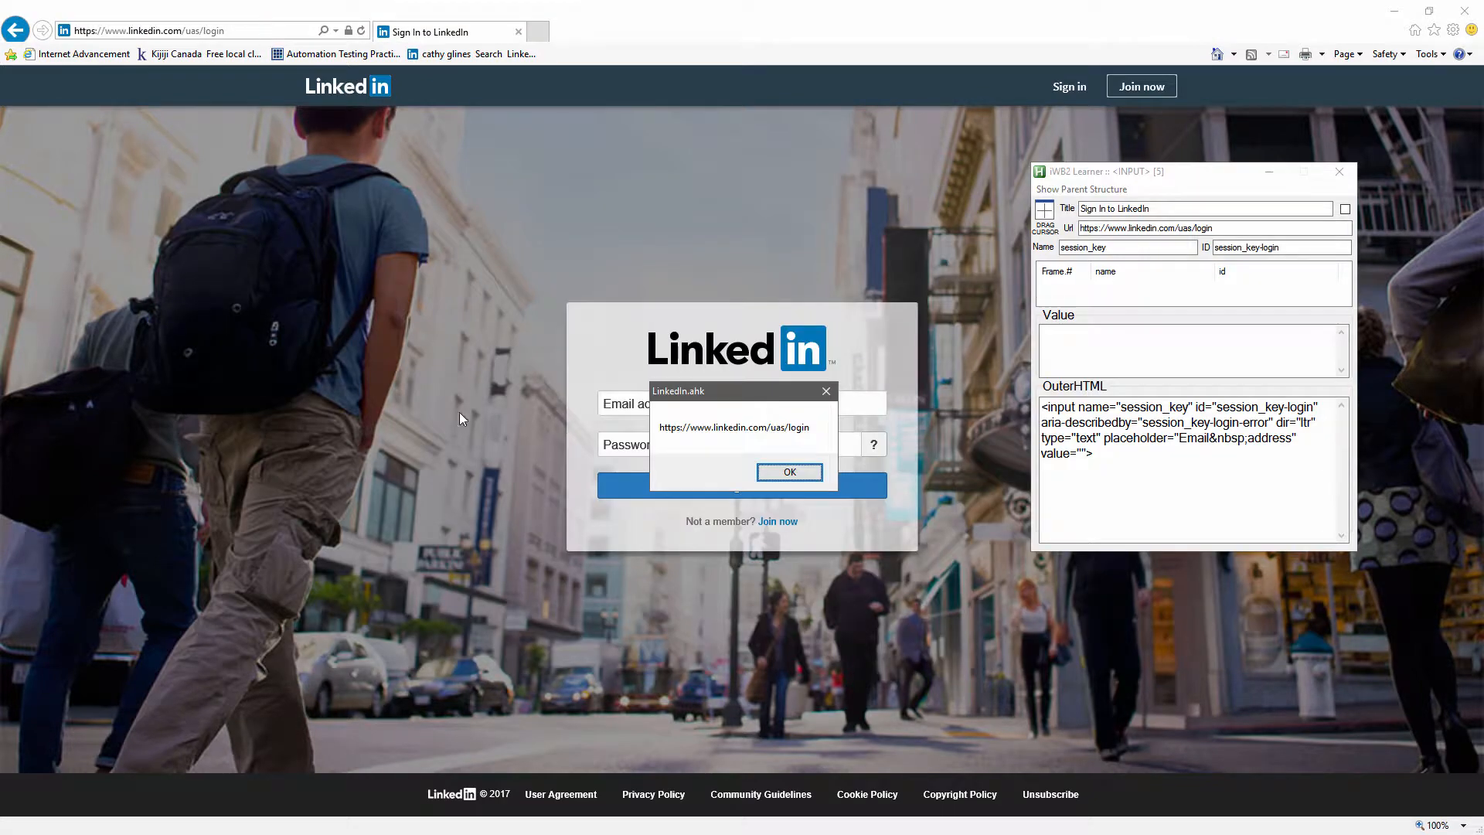
click(788, 471)
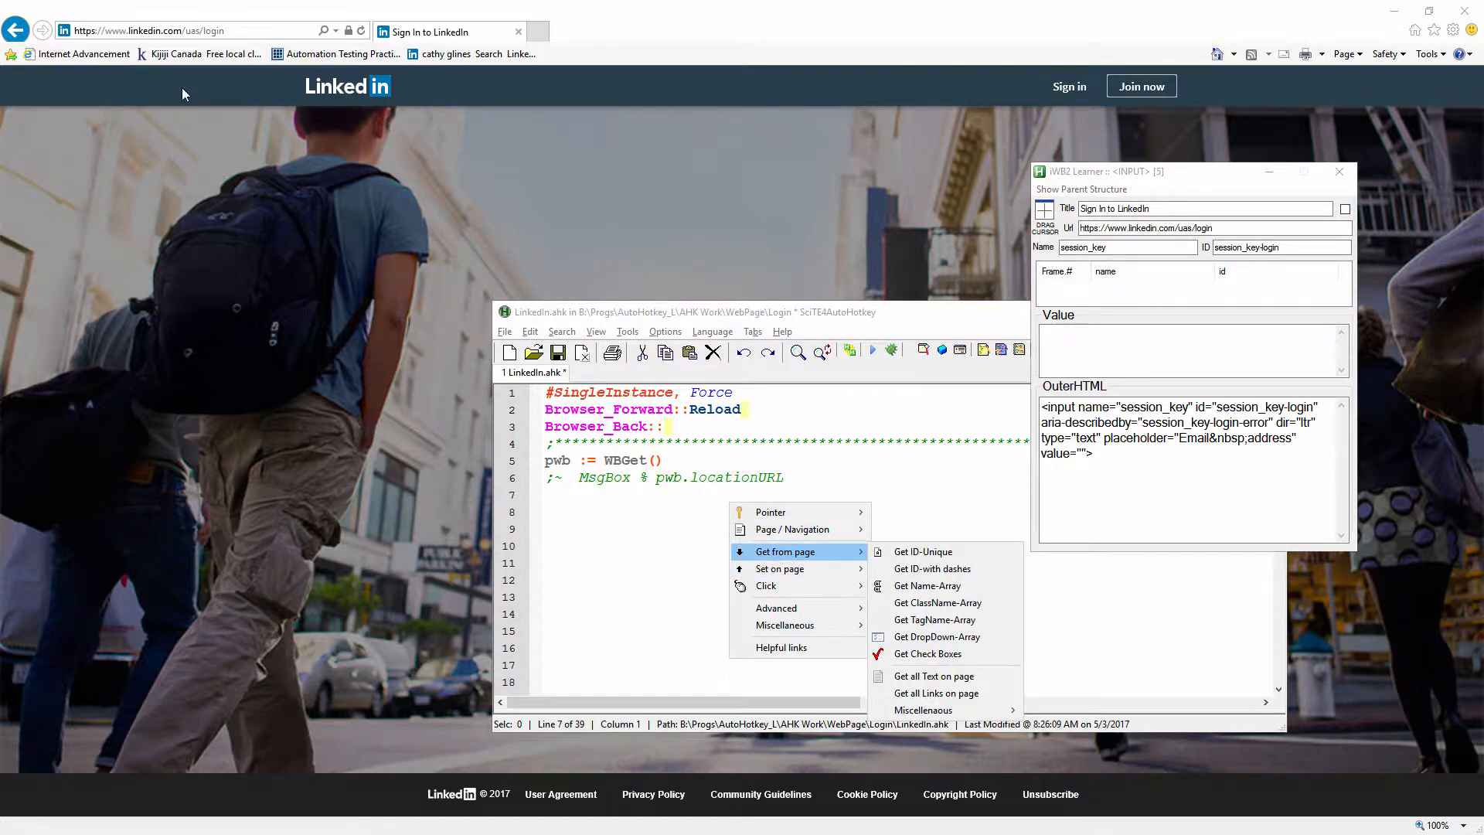
click(189, 30)
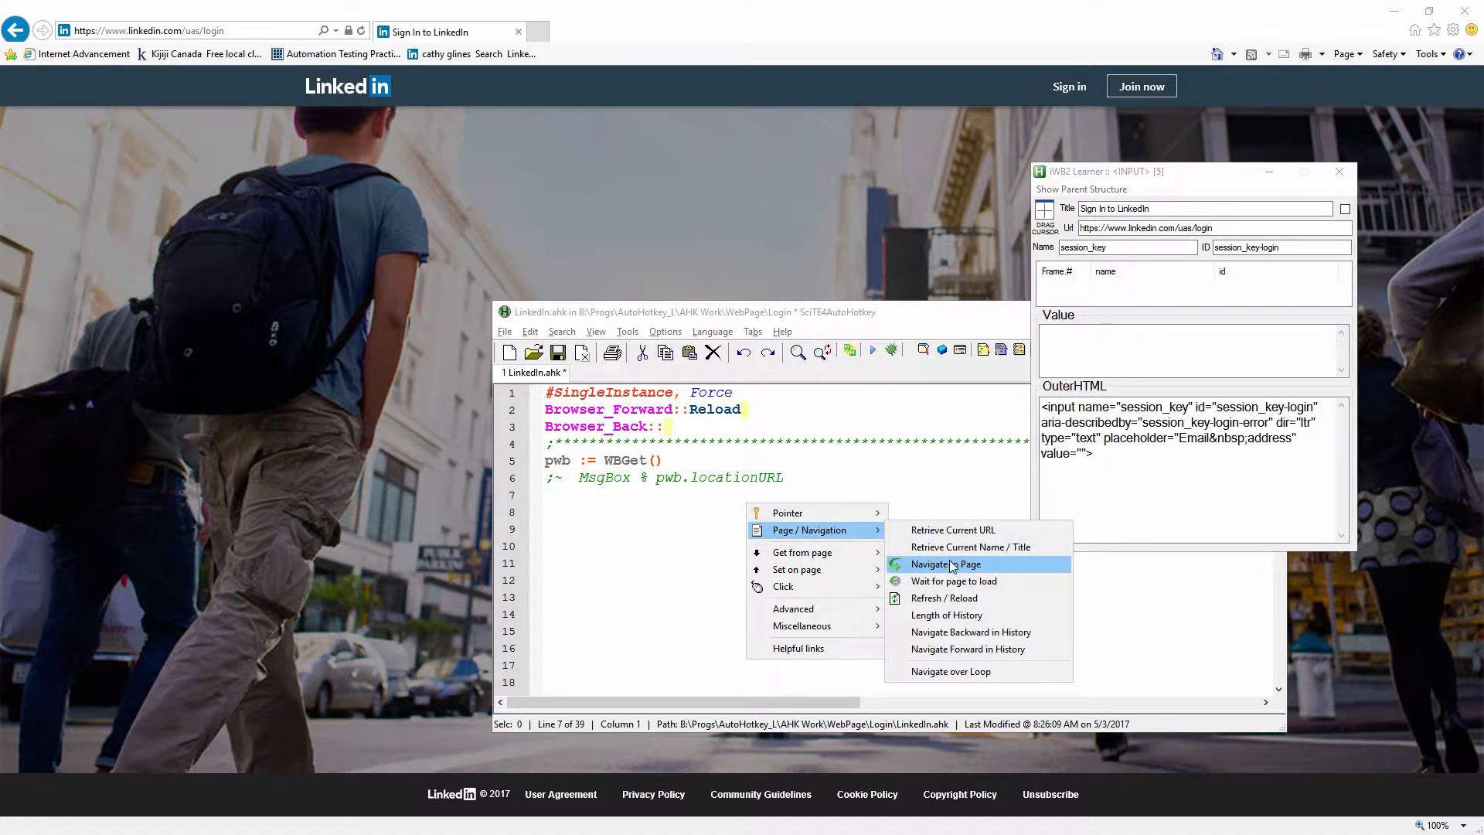
click(943, 563)
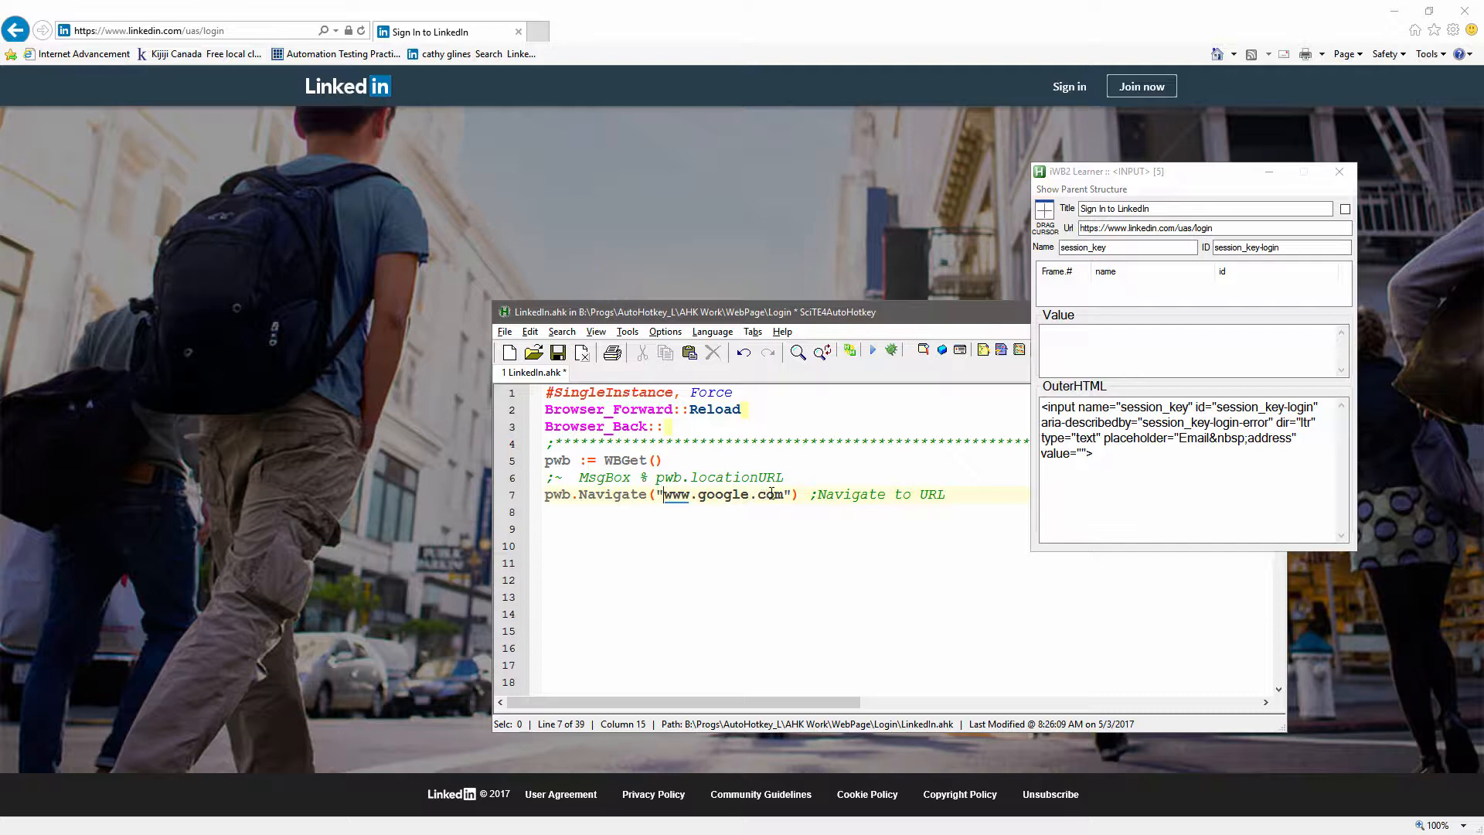
text(https://www.linkedin.com/uas/login)
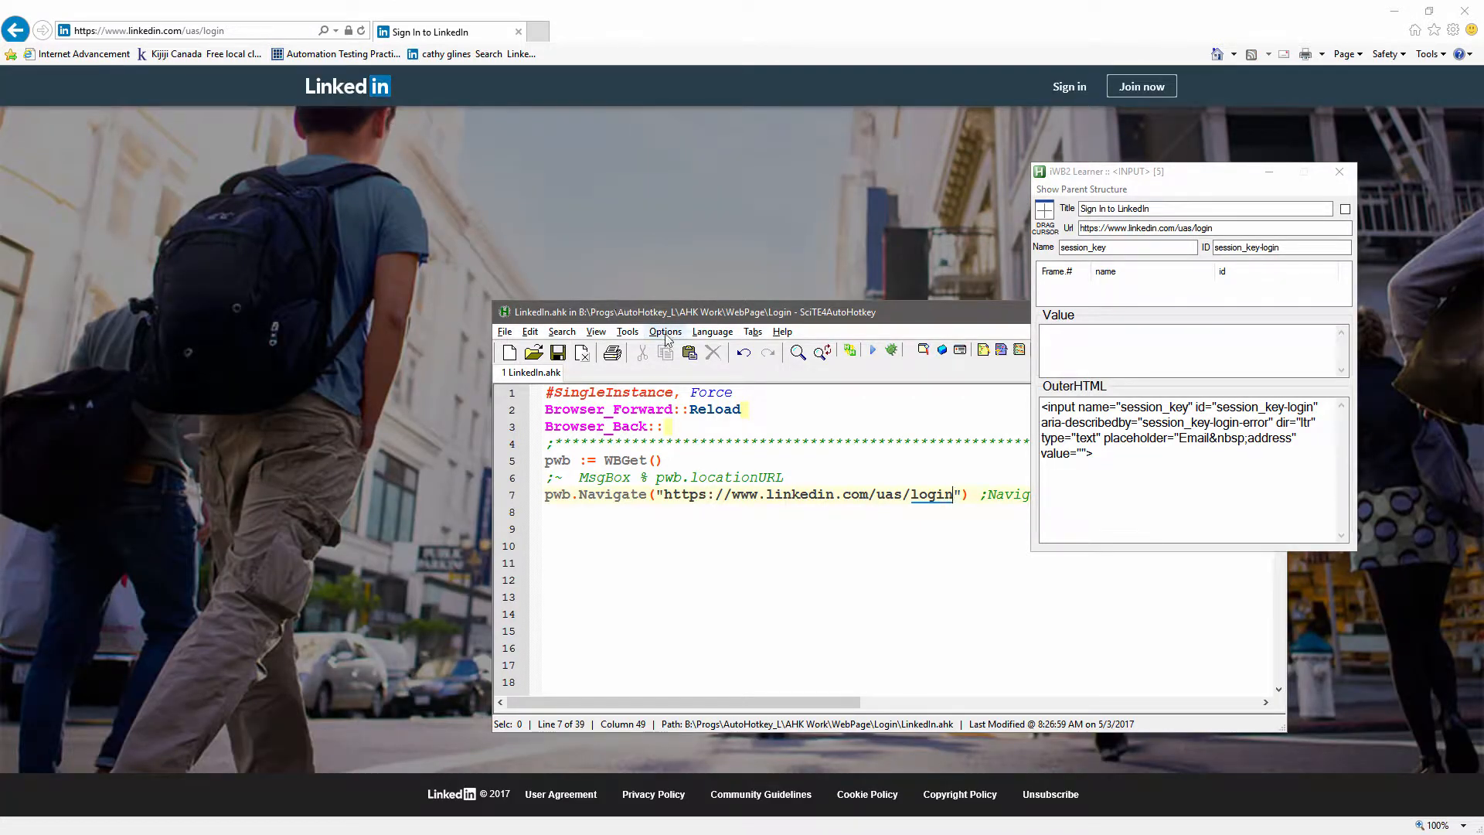
mouse_move(728, 415)
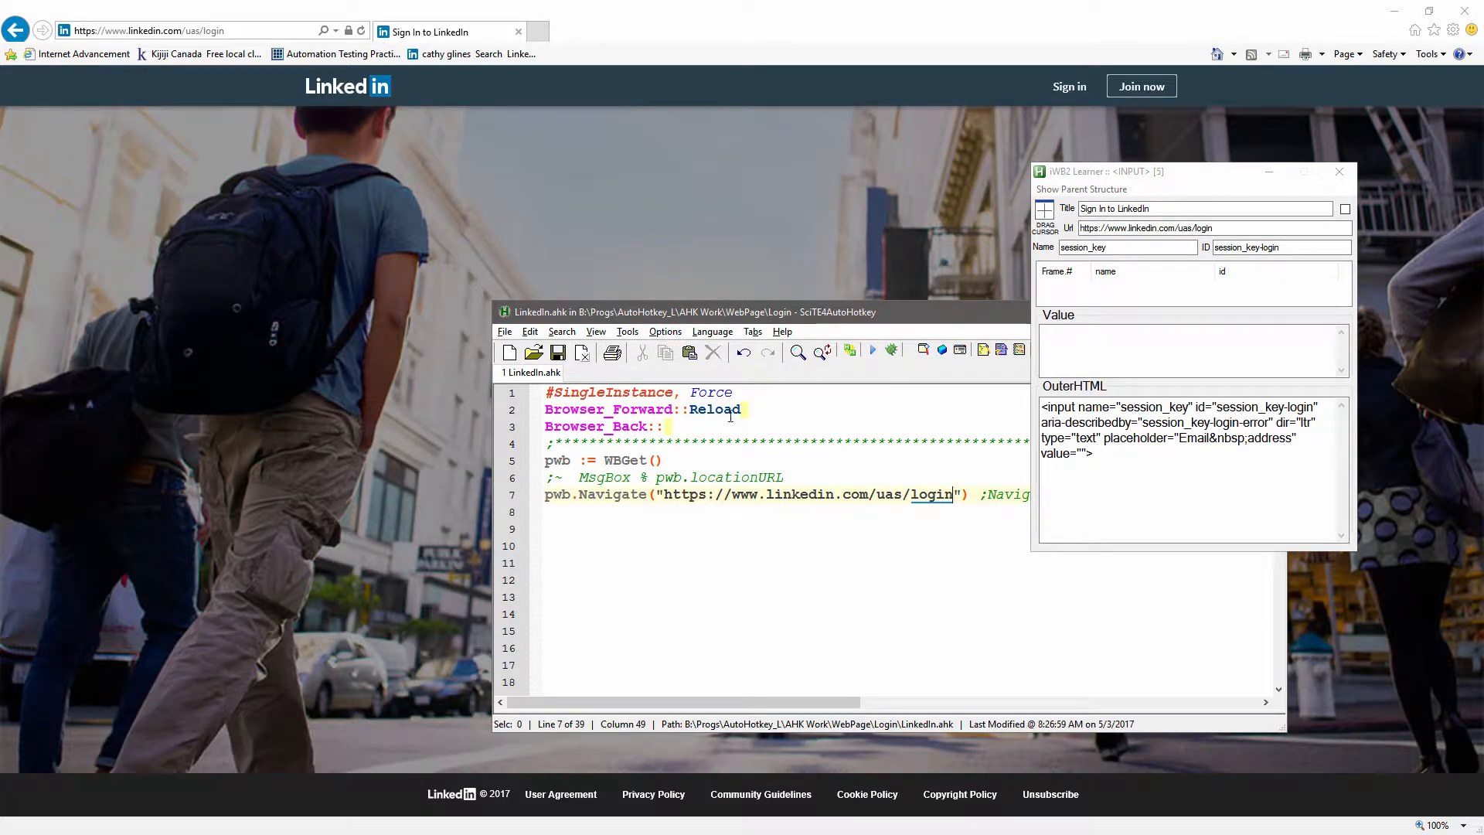
mouse_move(914, 548)
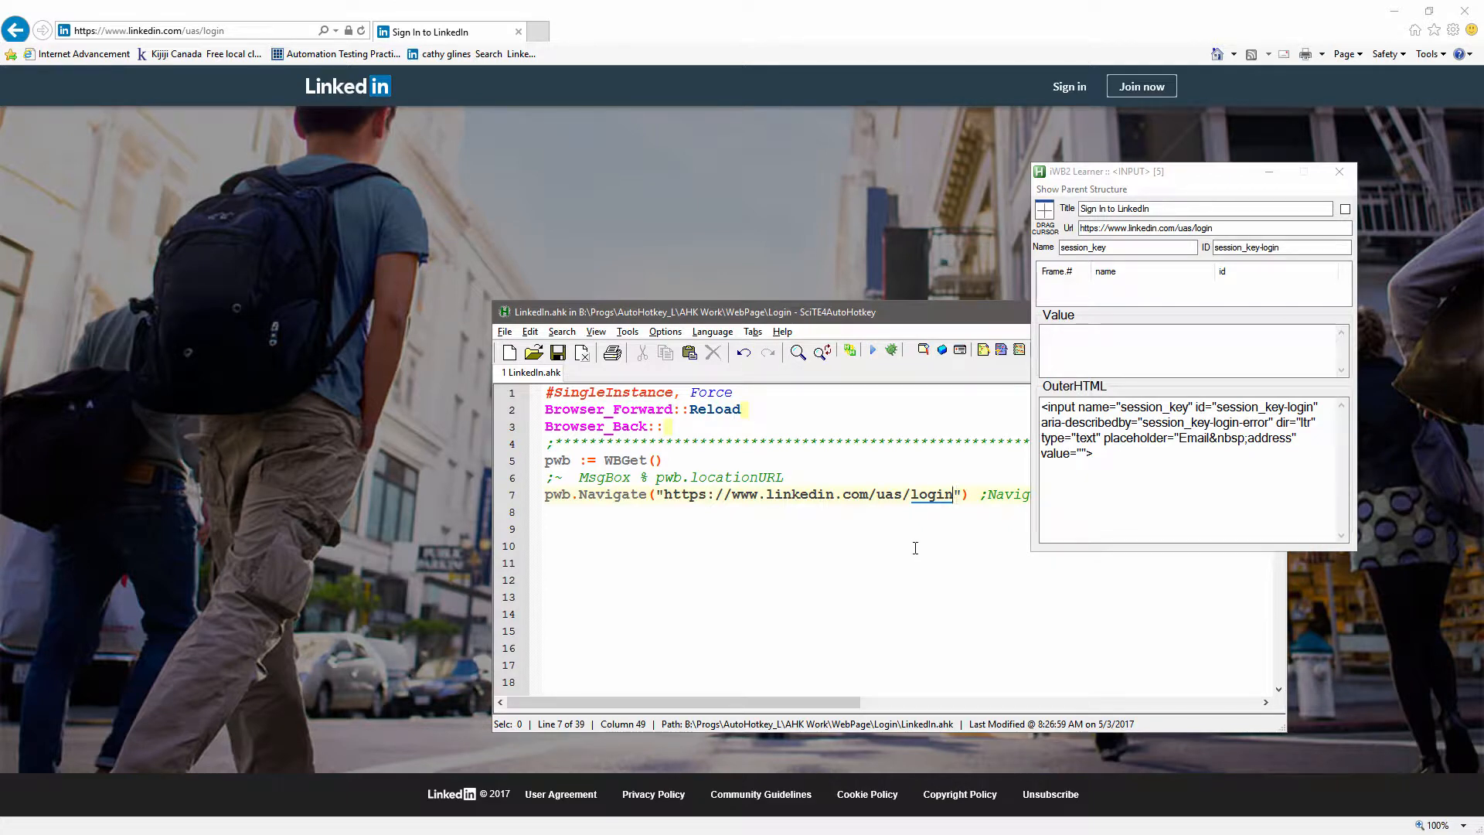
mouse_move(172, 280)
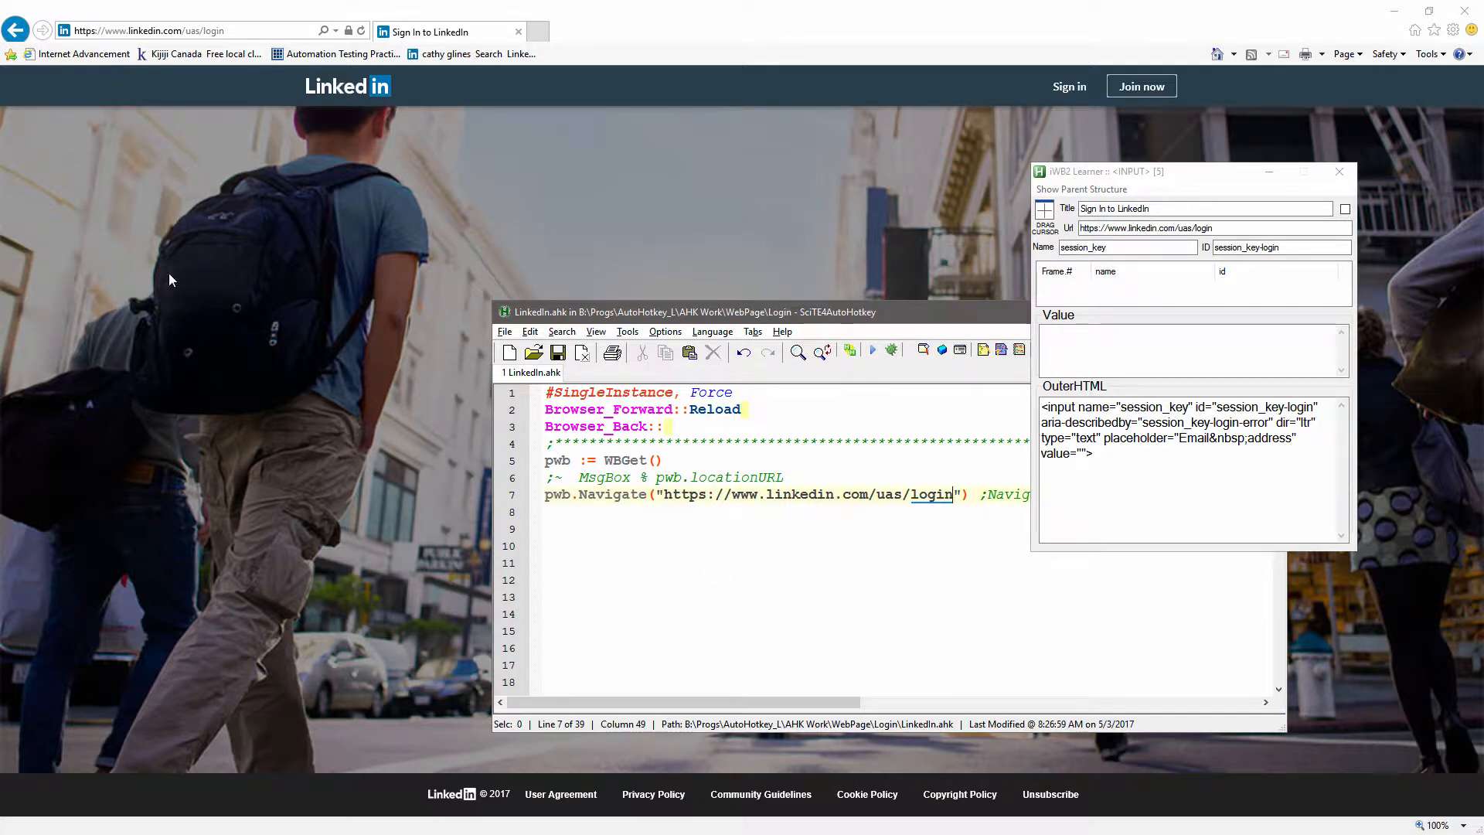
mouse_move(312, 176)
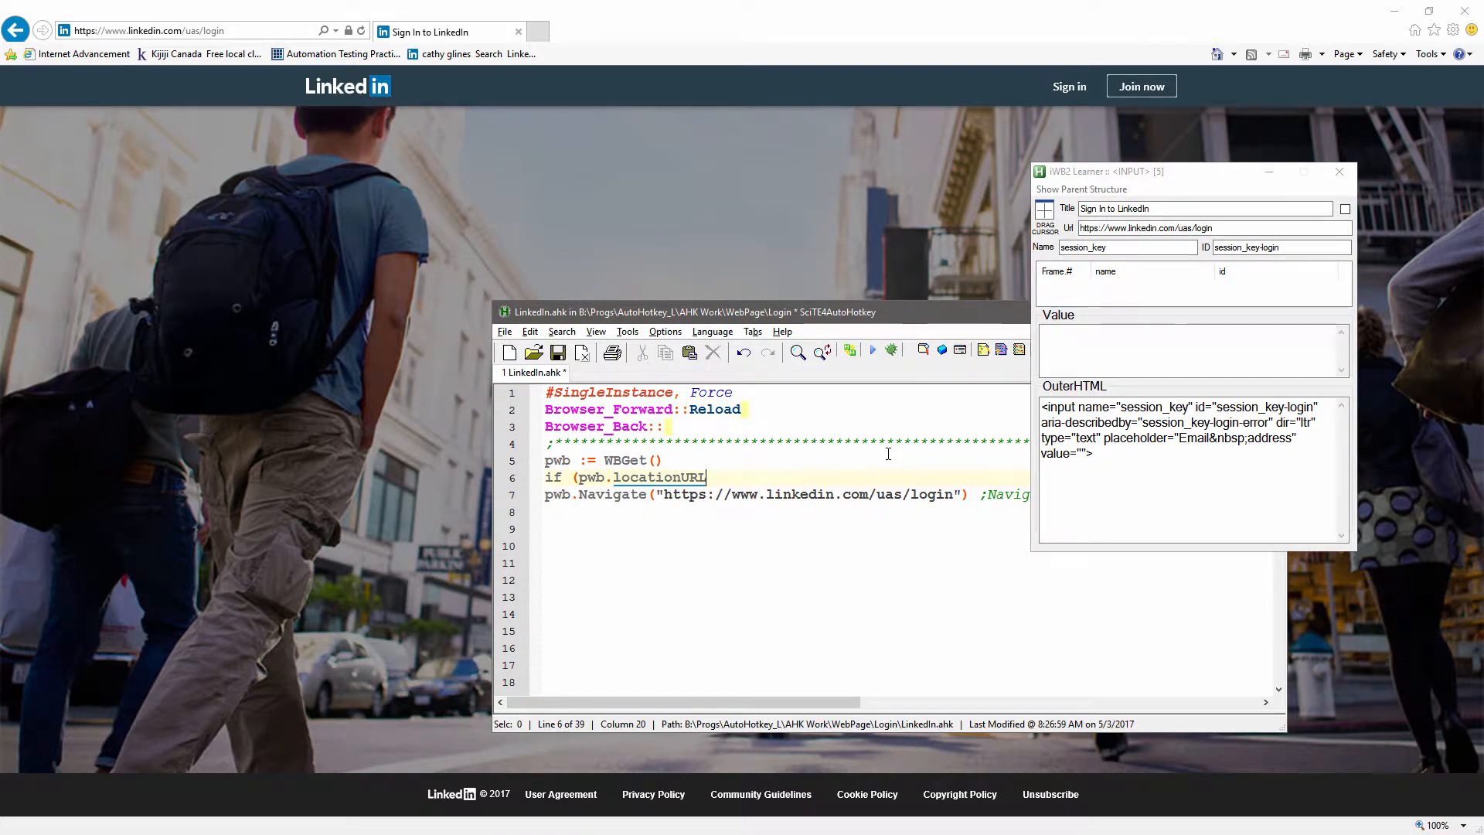
- Wrap the Navigate call in an if block checking pwb.locationURL != the login URL
text(!=)
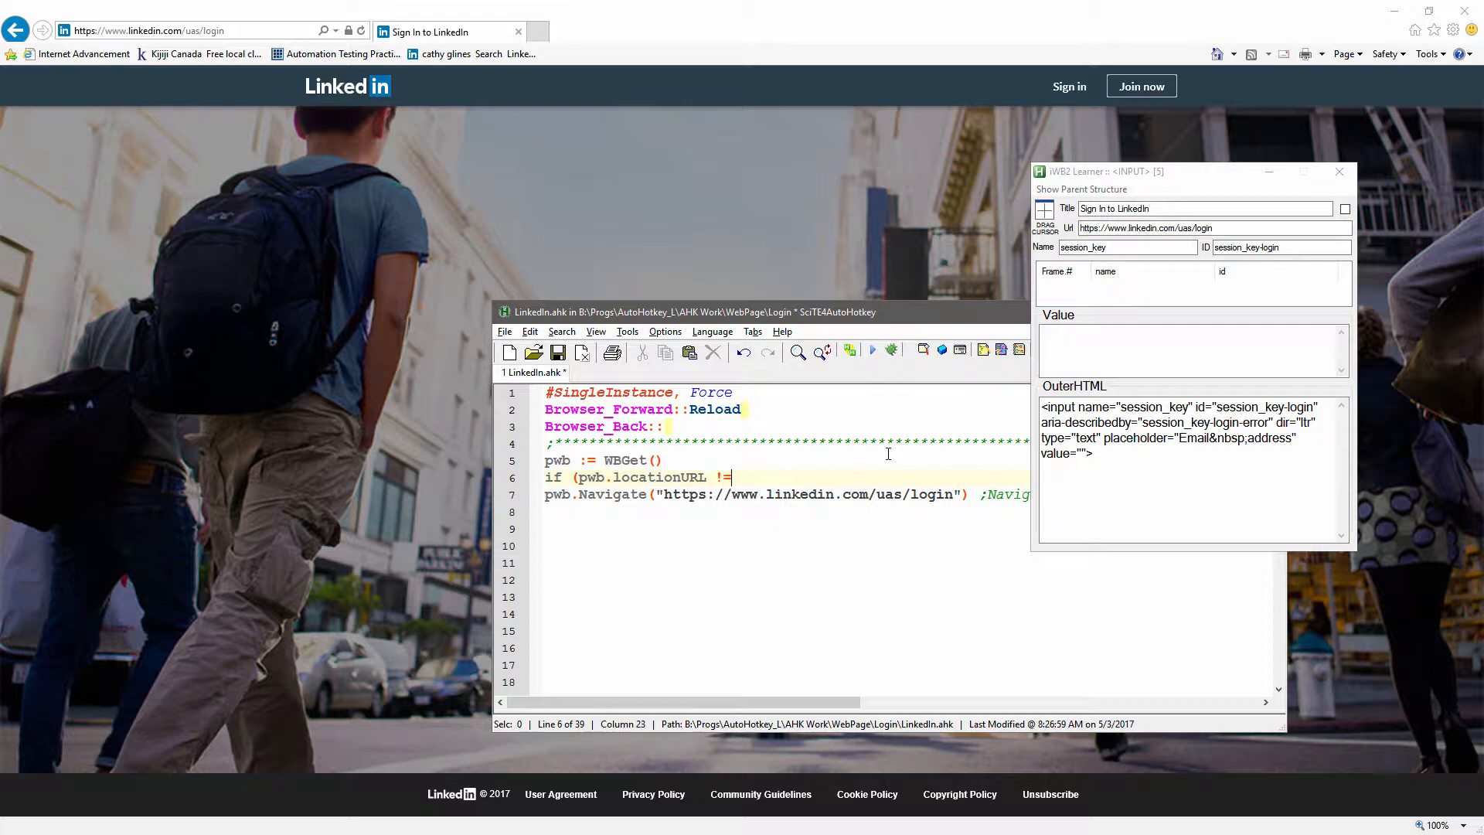
text("https://www.linkedin.com/uas/login"){)
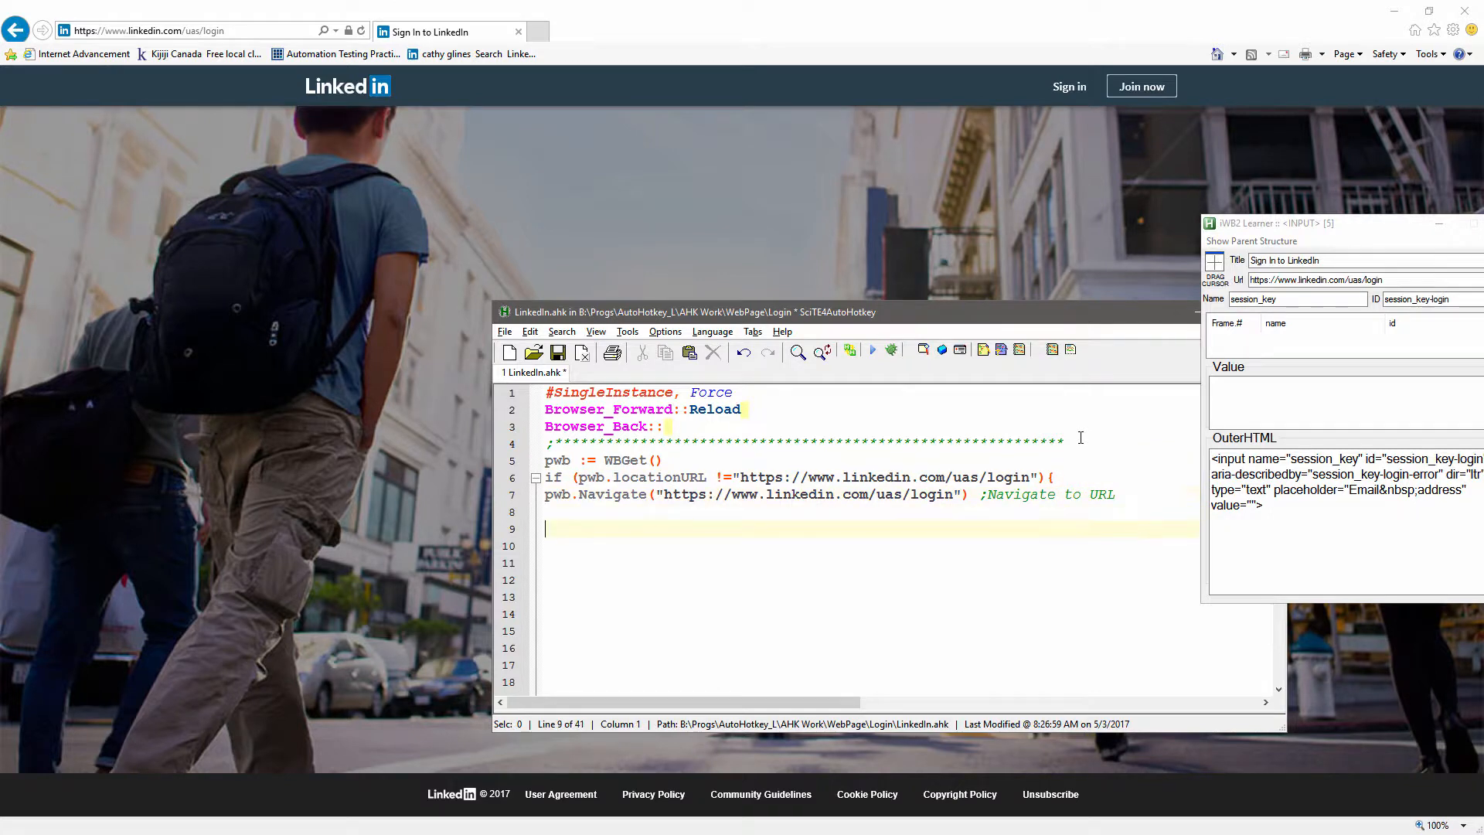
text(})
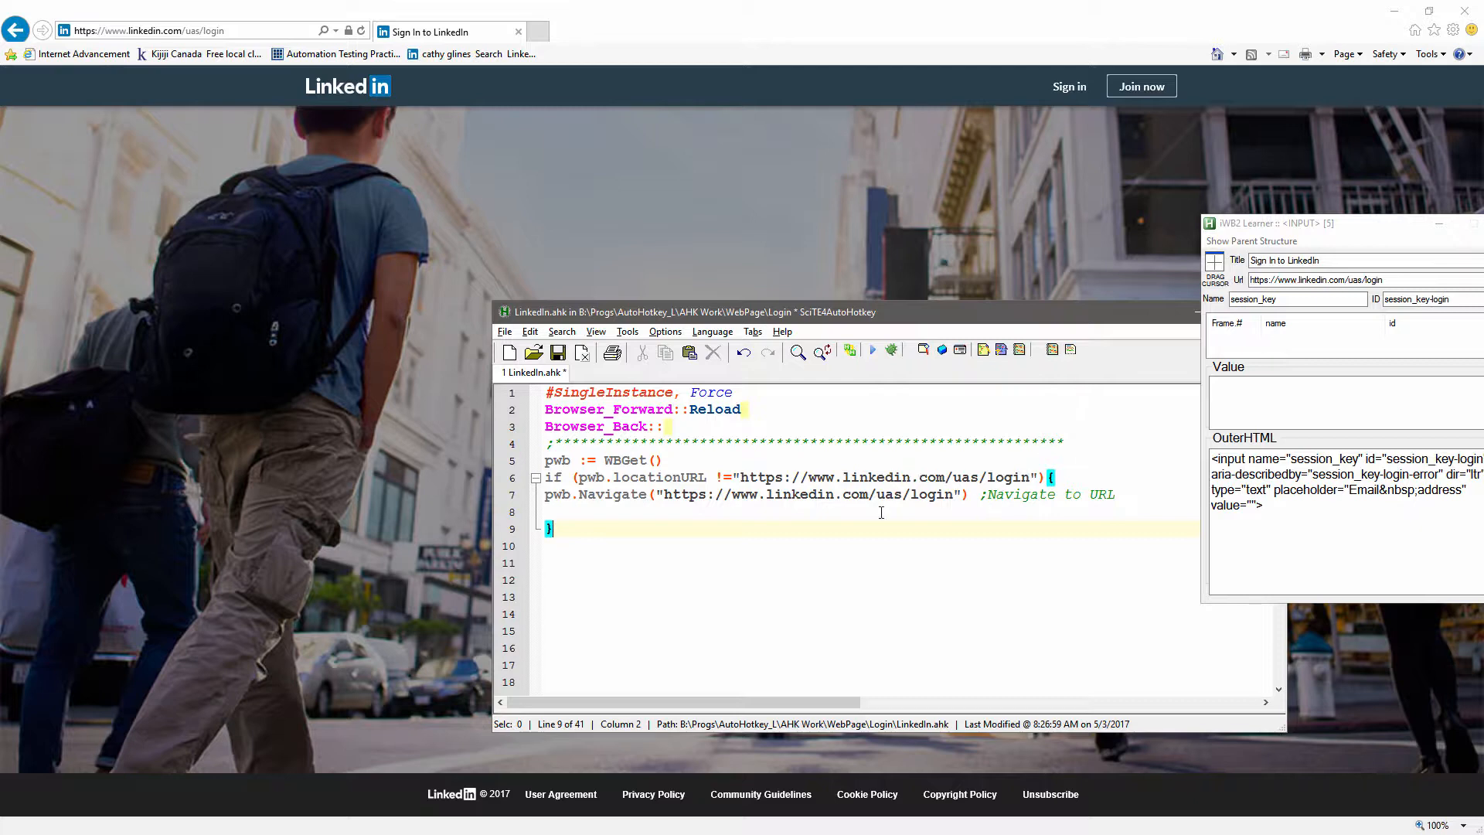
double_click(855, 494)
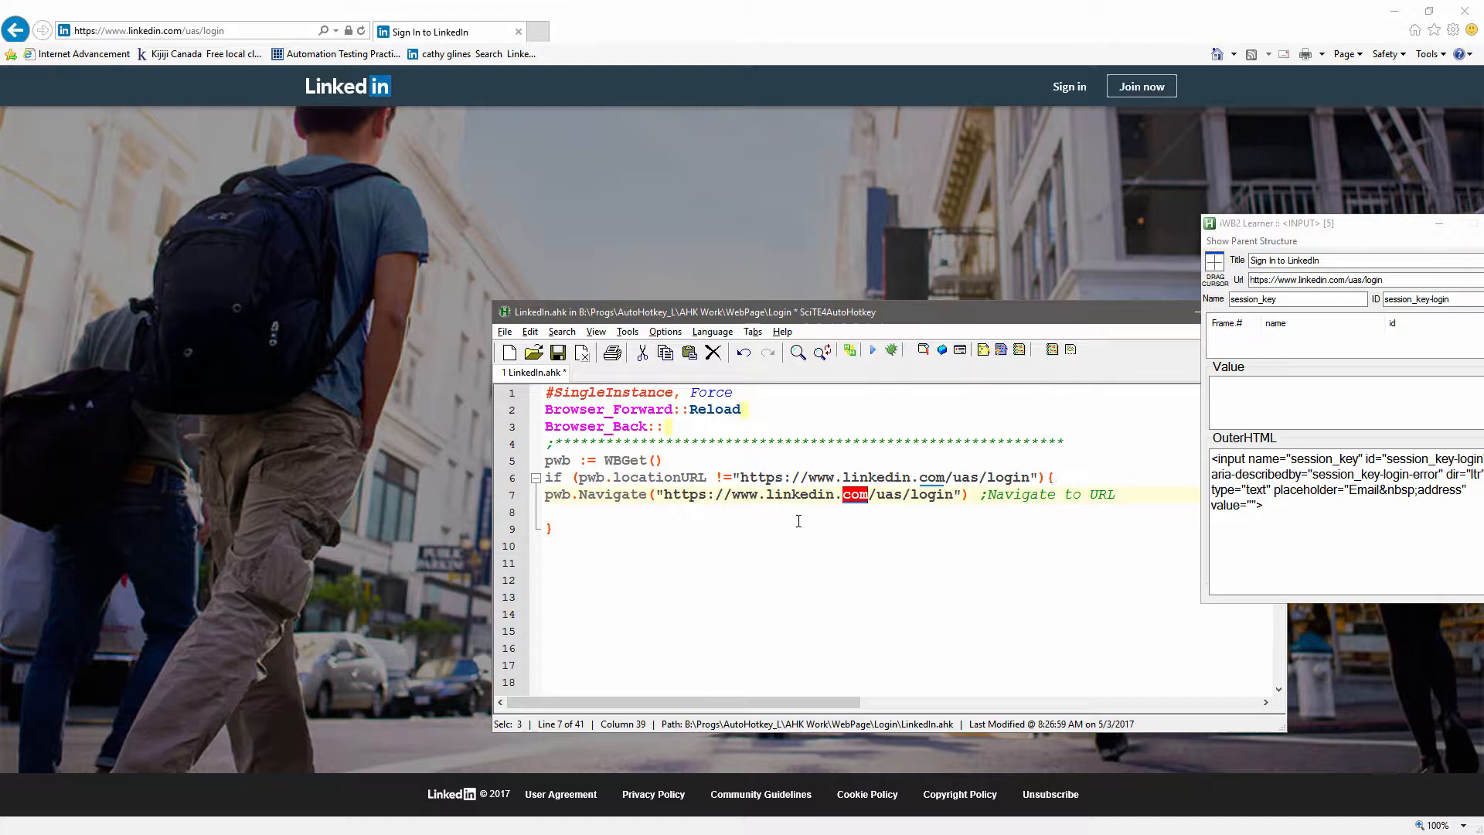
- Insert the wait-for-page-load busy/ReadyState loop after the if block
right_click(797, 521)
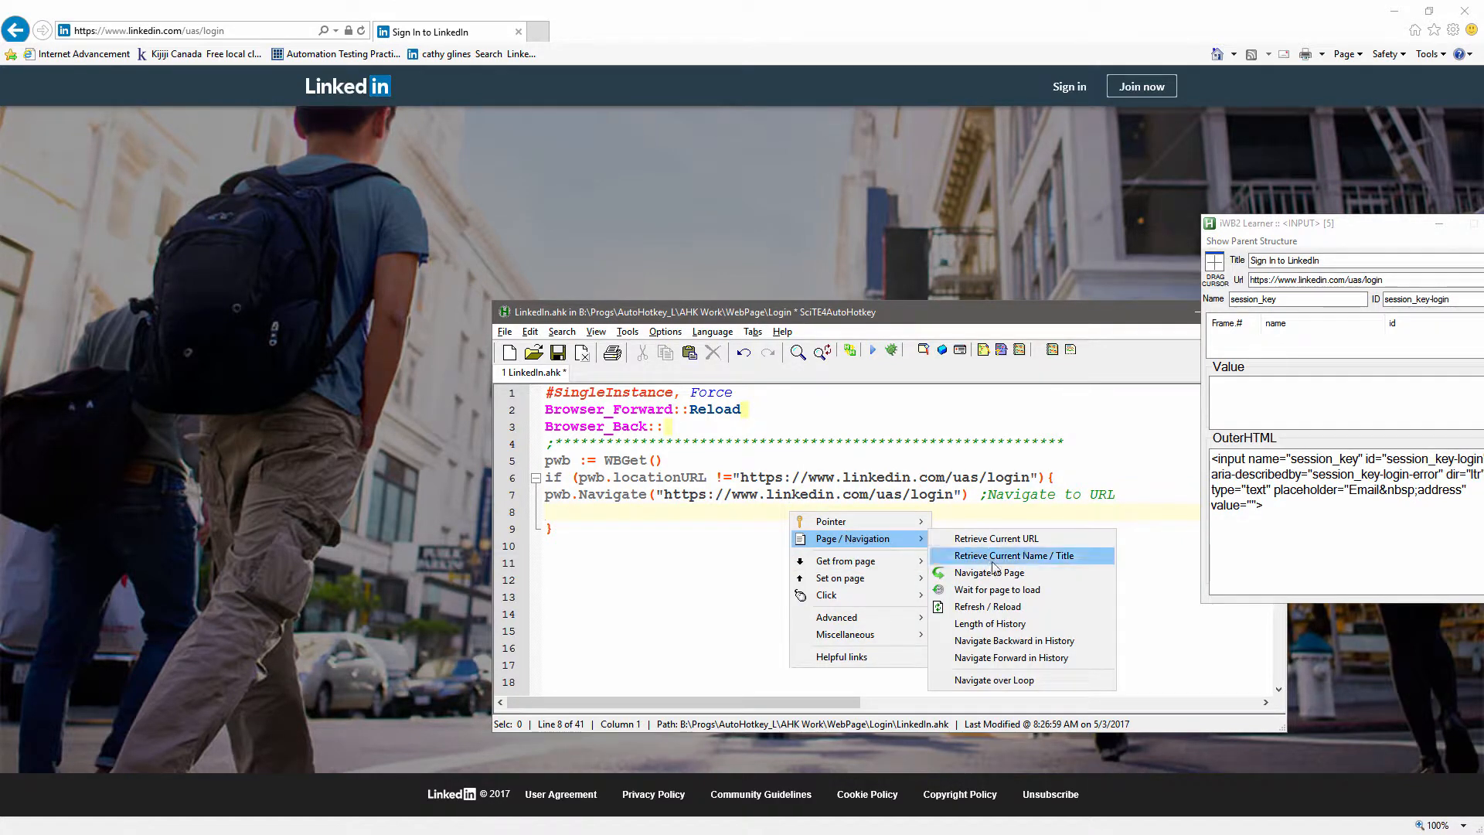
click(997, 589)
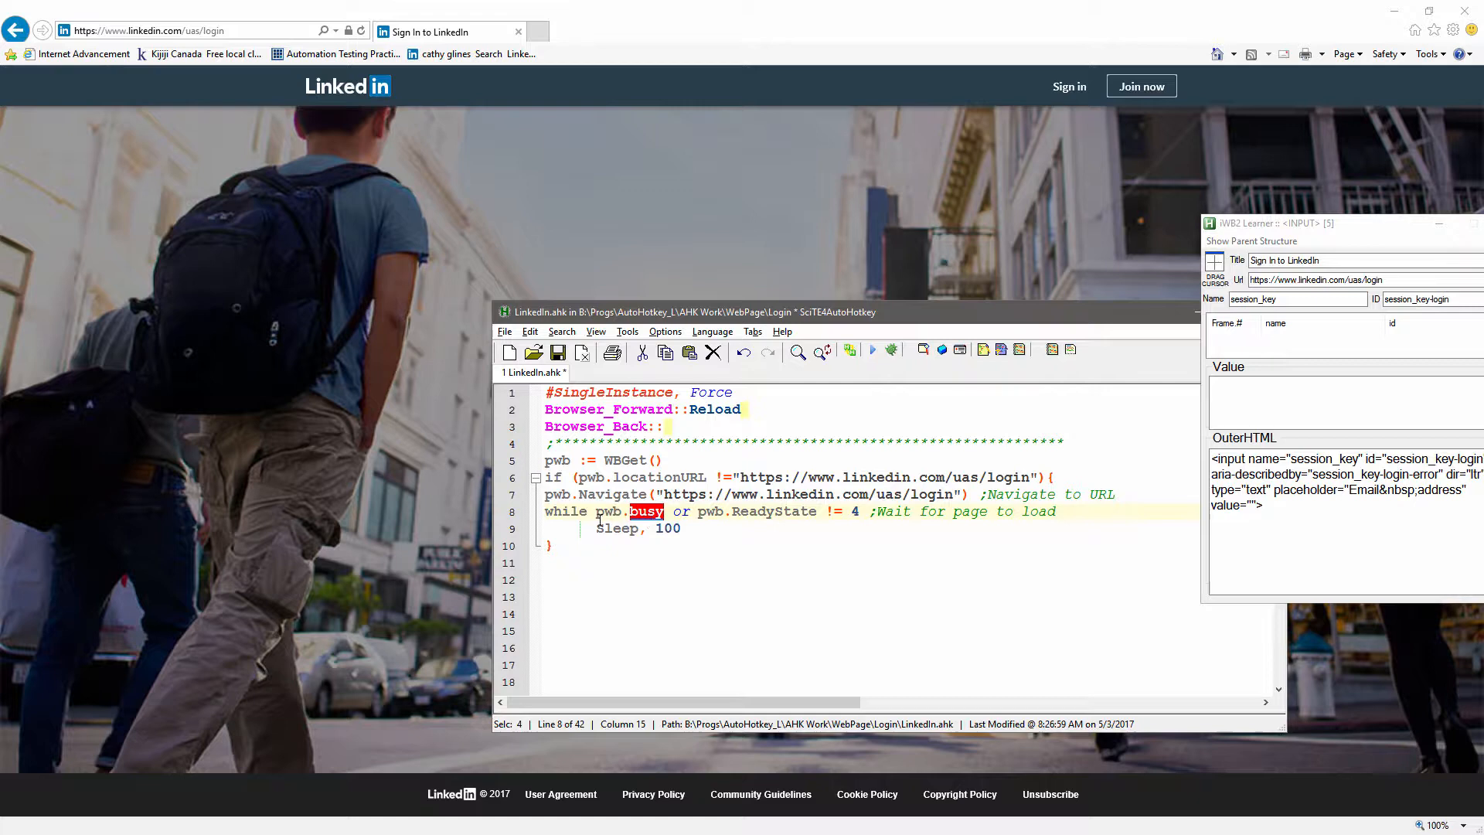
mouse_move(646, 521)
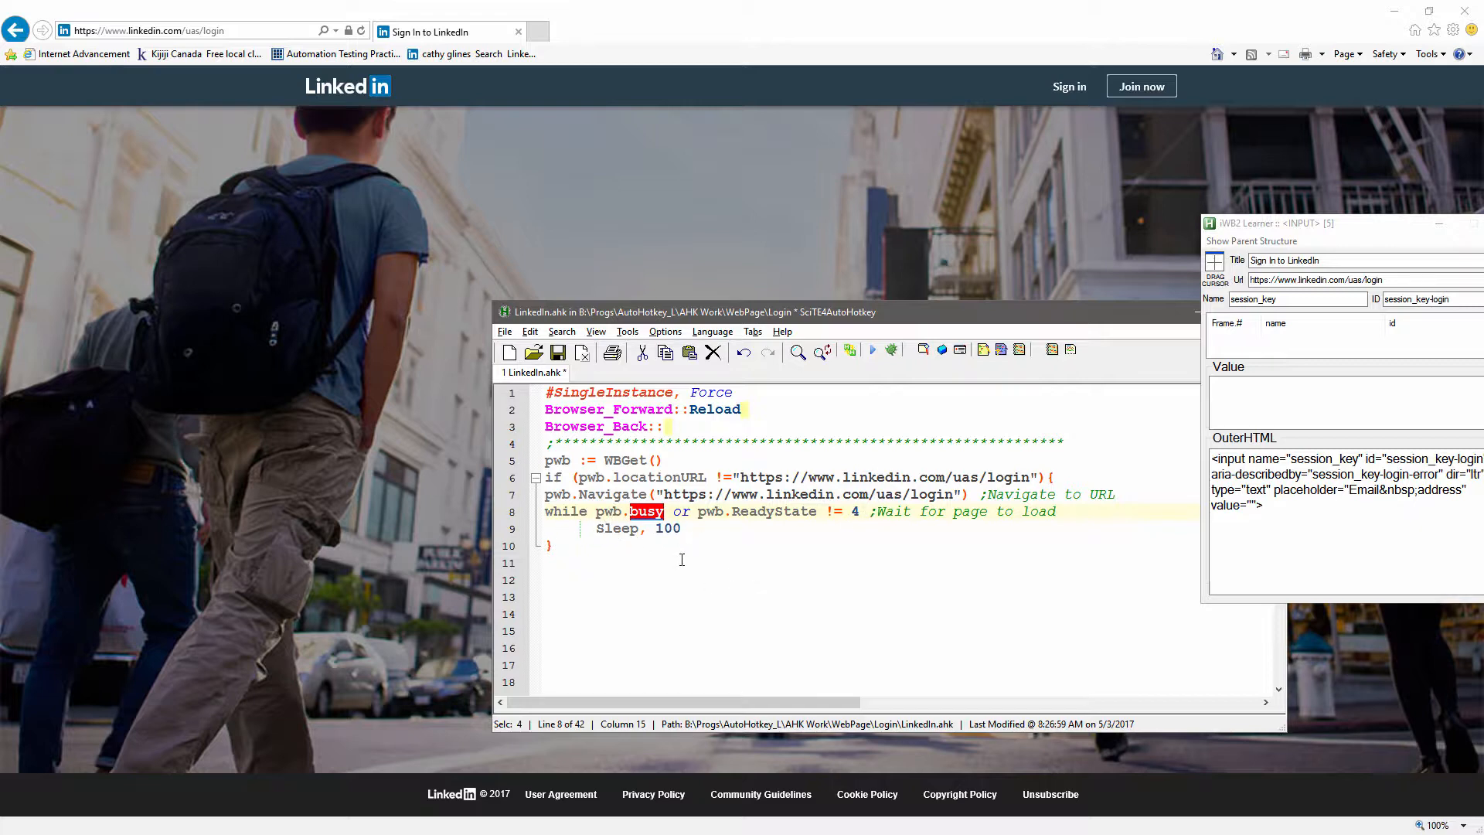
click(628, 597)
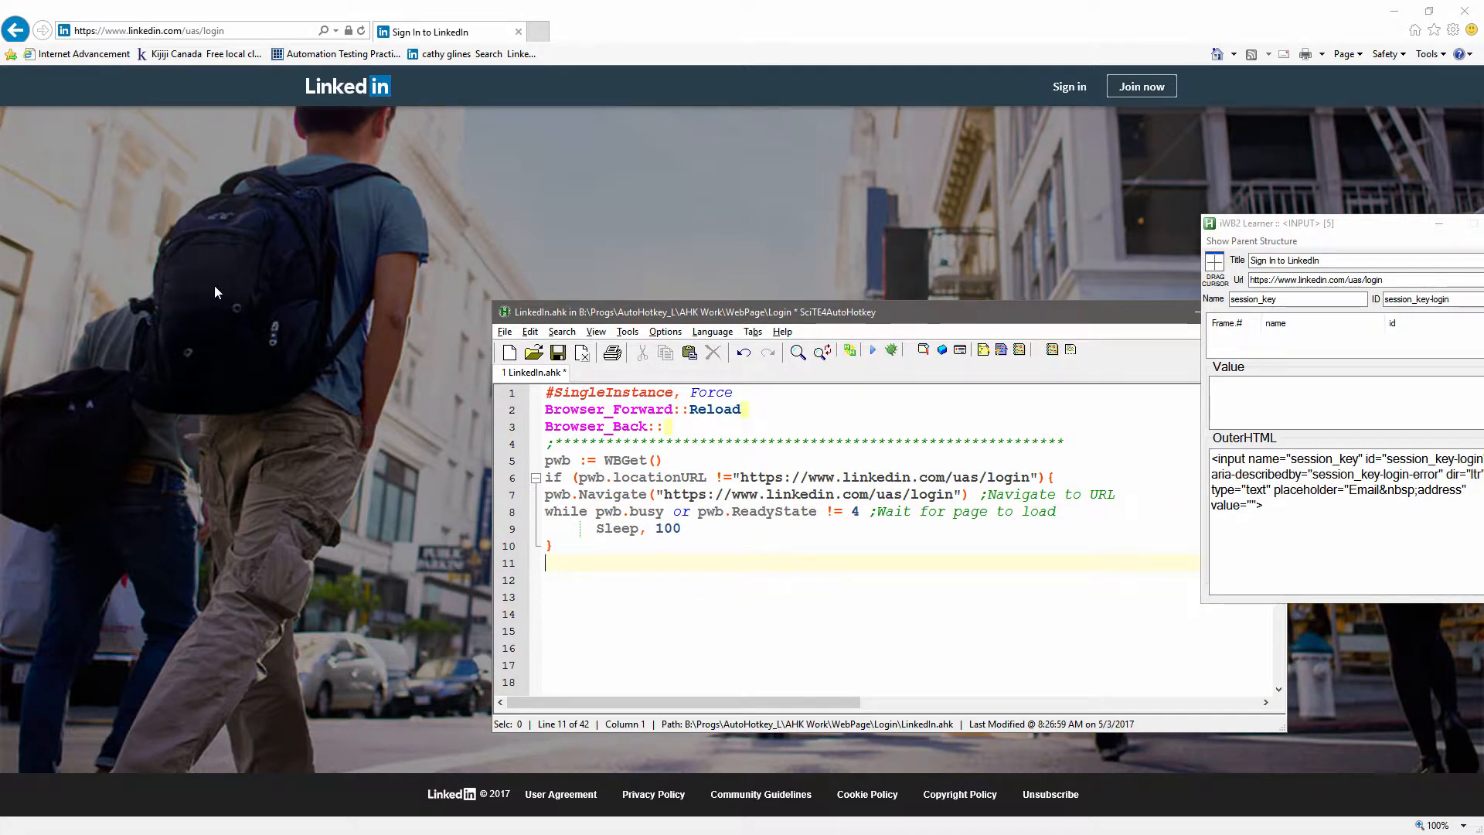
- Save and run the script from another site, confirming IE returns to the LinkedIn login page
click(598, 461)
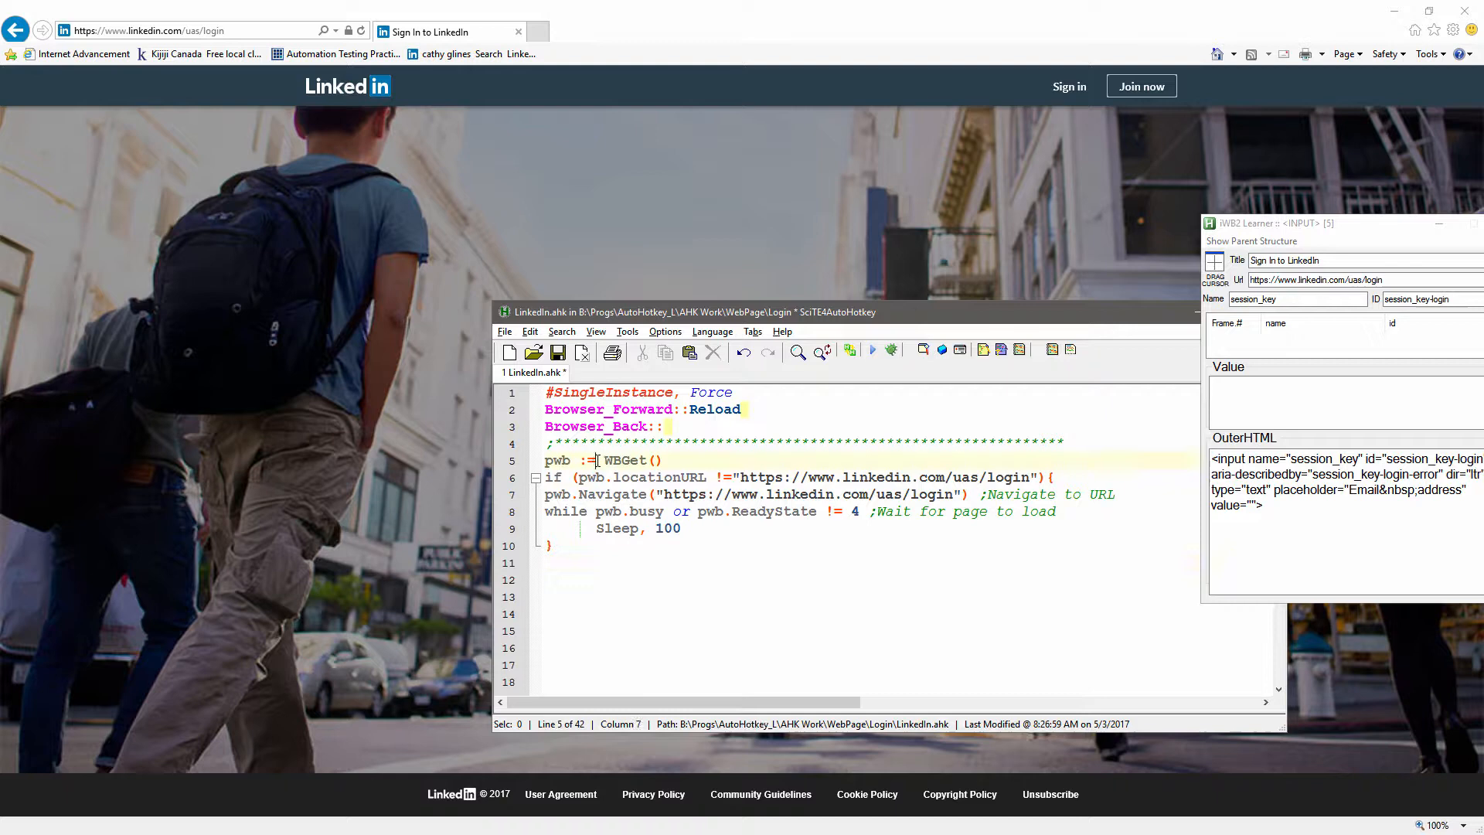
click(587, 477)
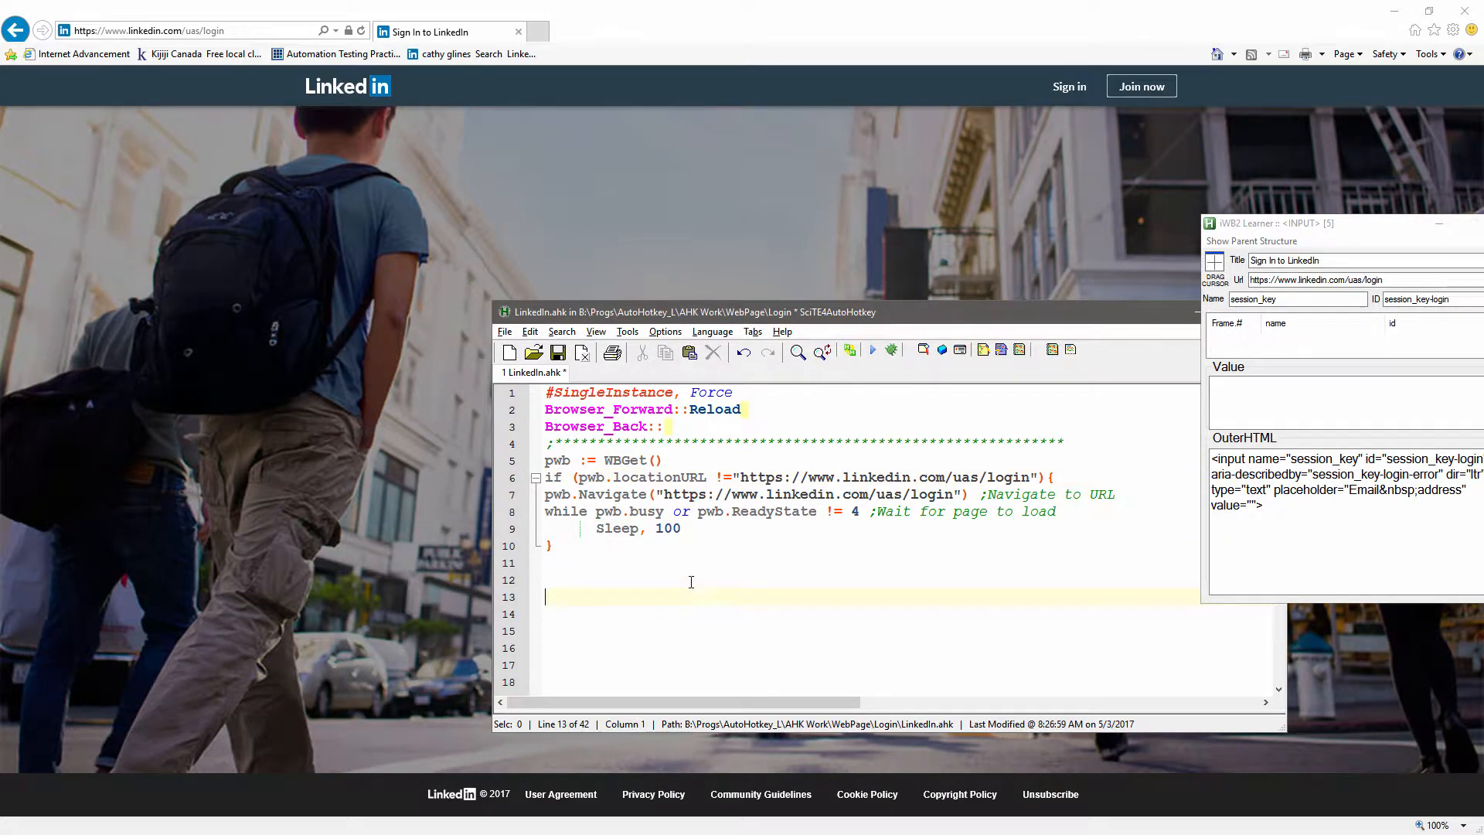
key(up)
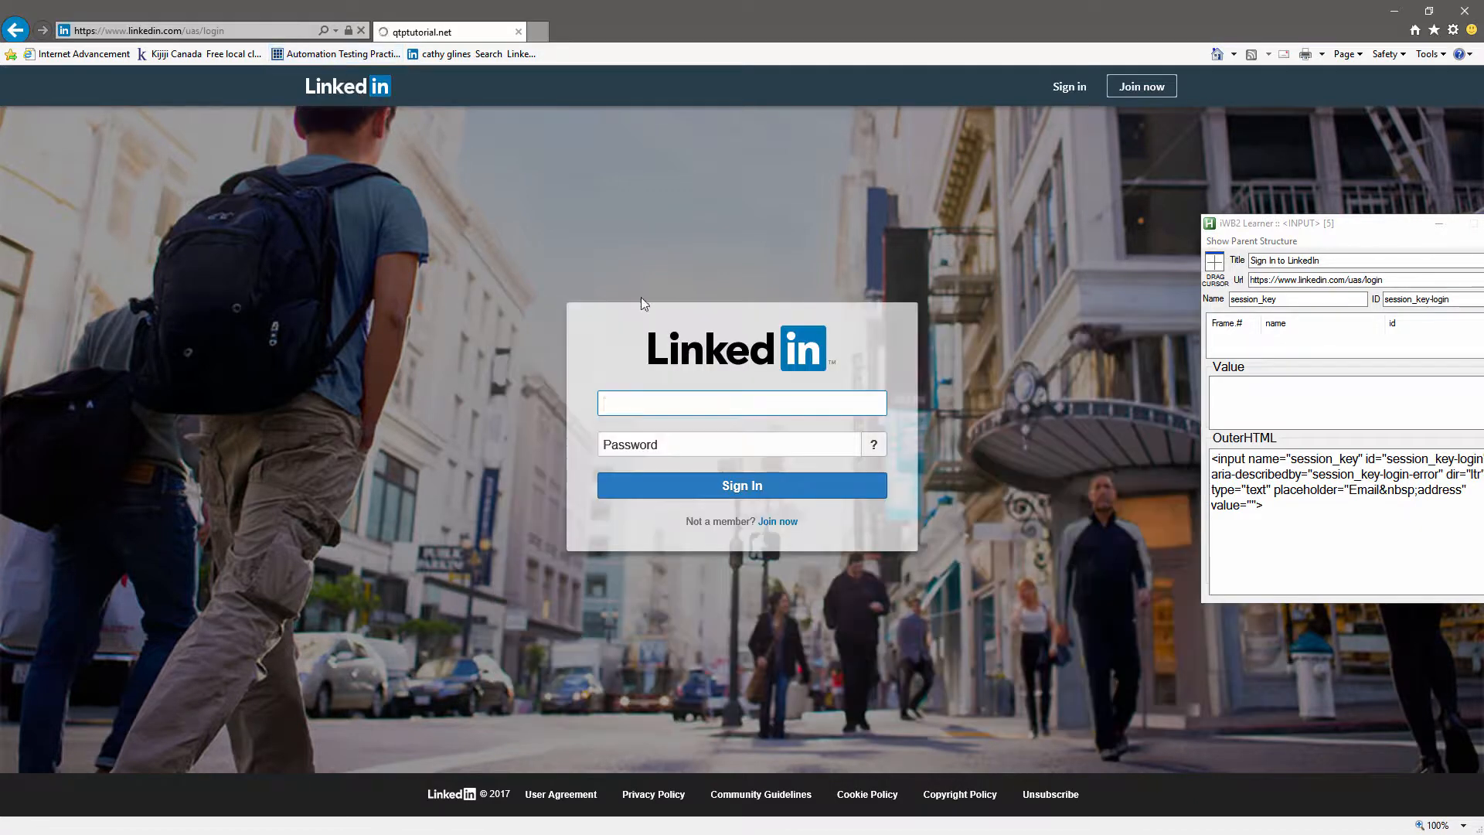
click(447, 31)
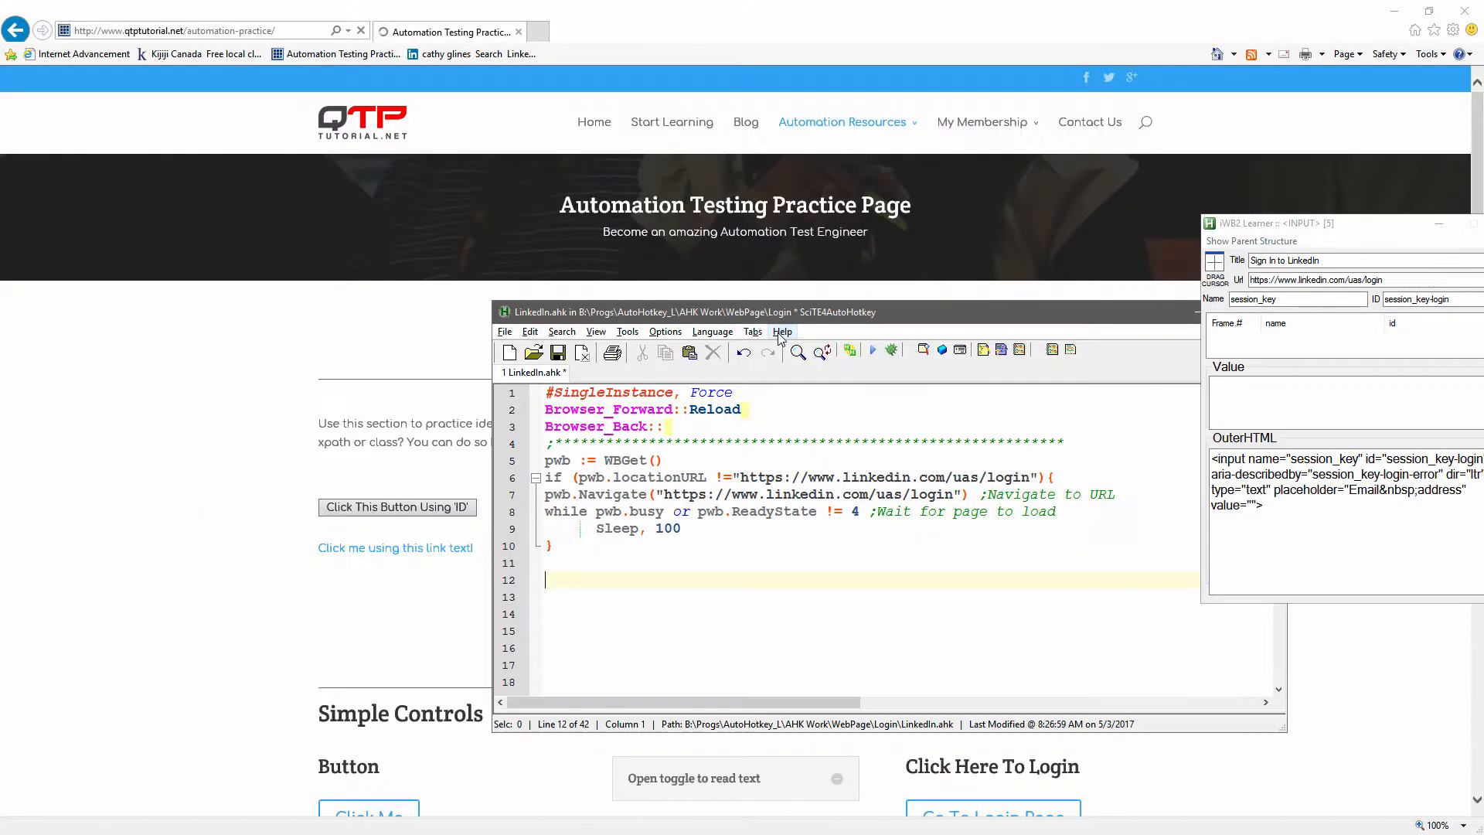
mouse_move(567, 380)
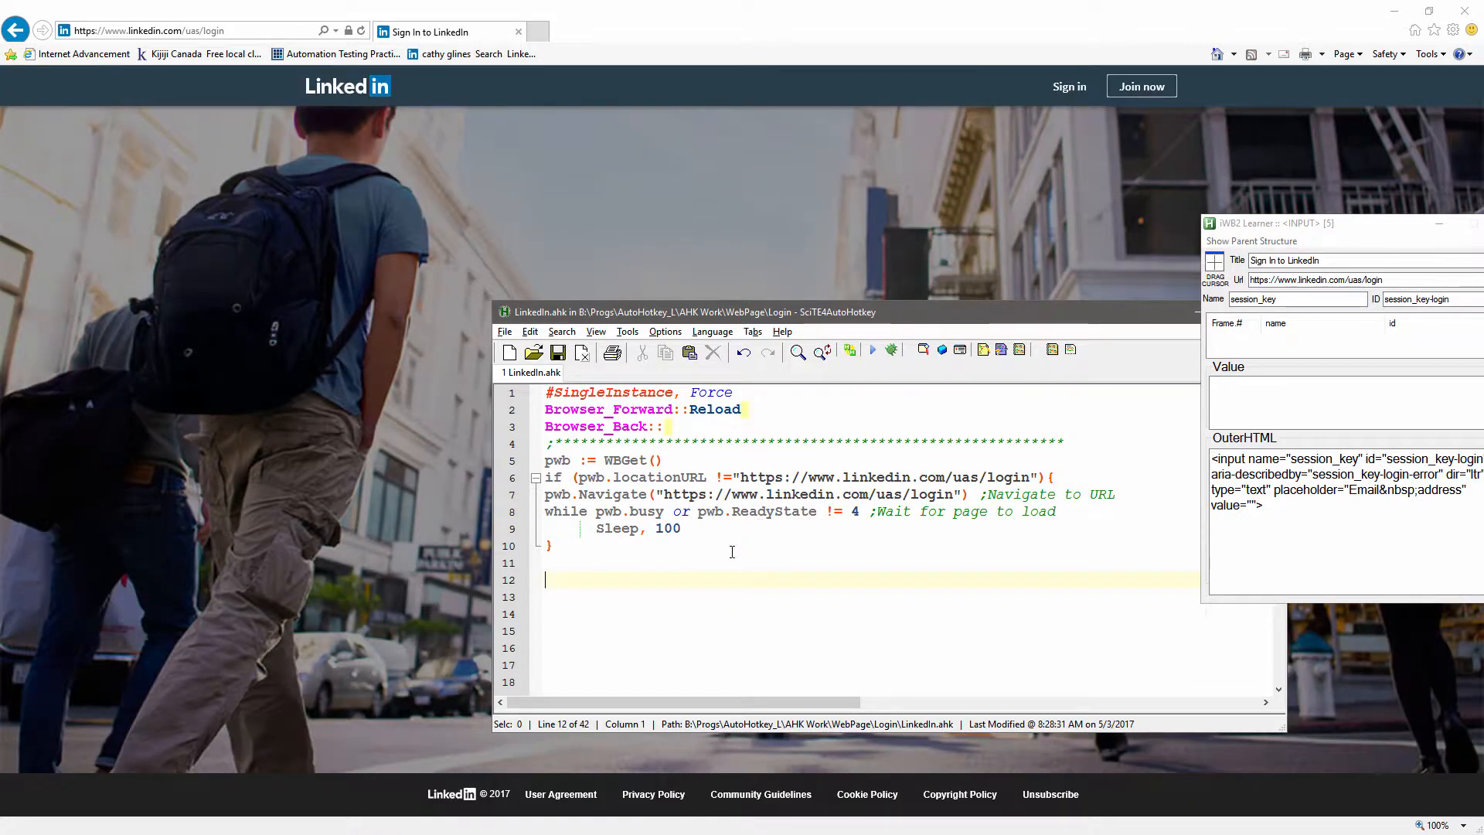
mouse_move(698, 360)
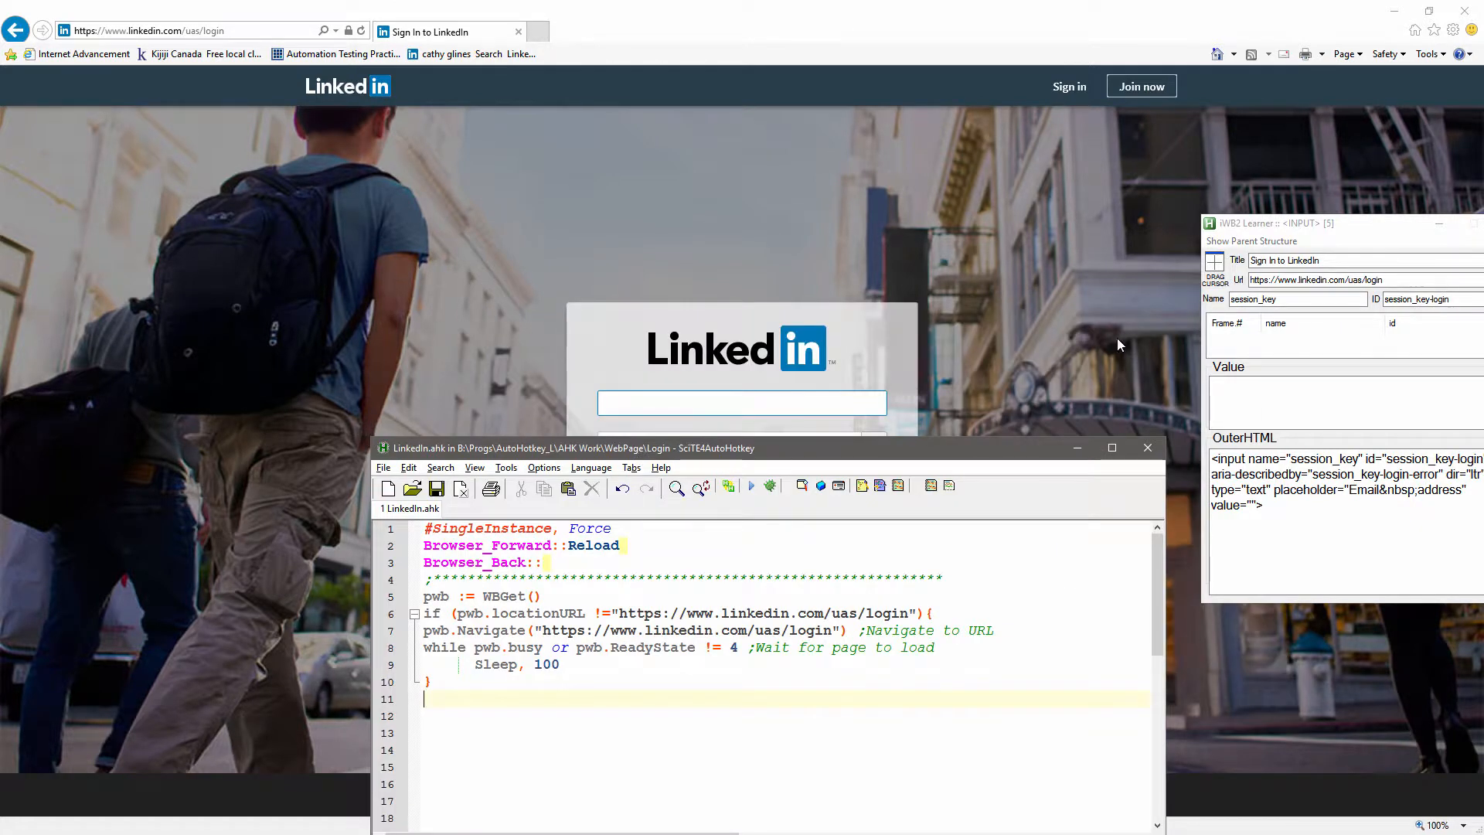
- Re-inspect the email field in iWB2 Learner and select its ID session_key-login
click(740, 402)
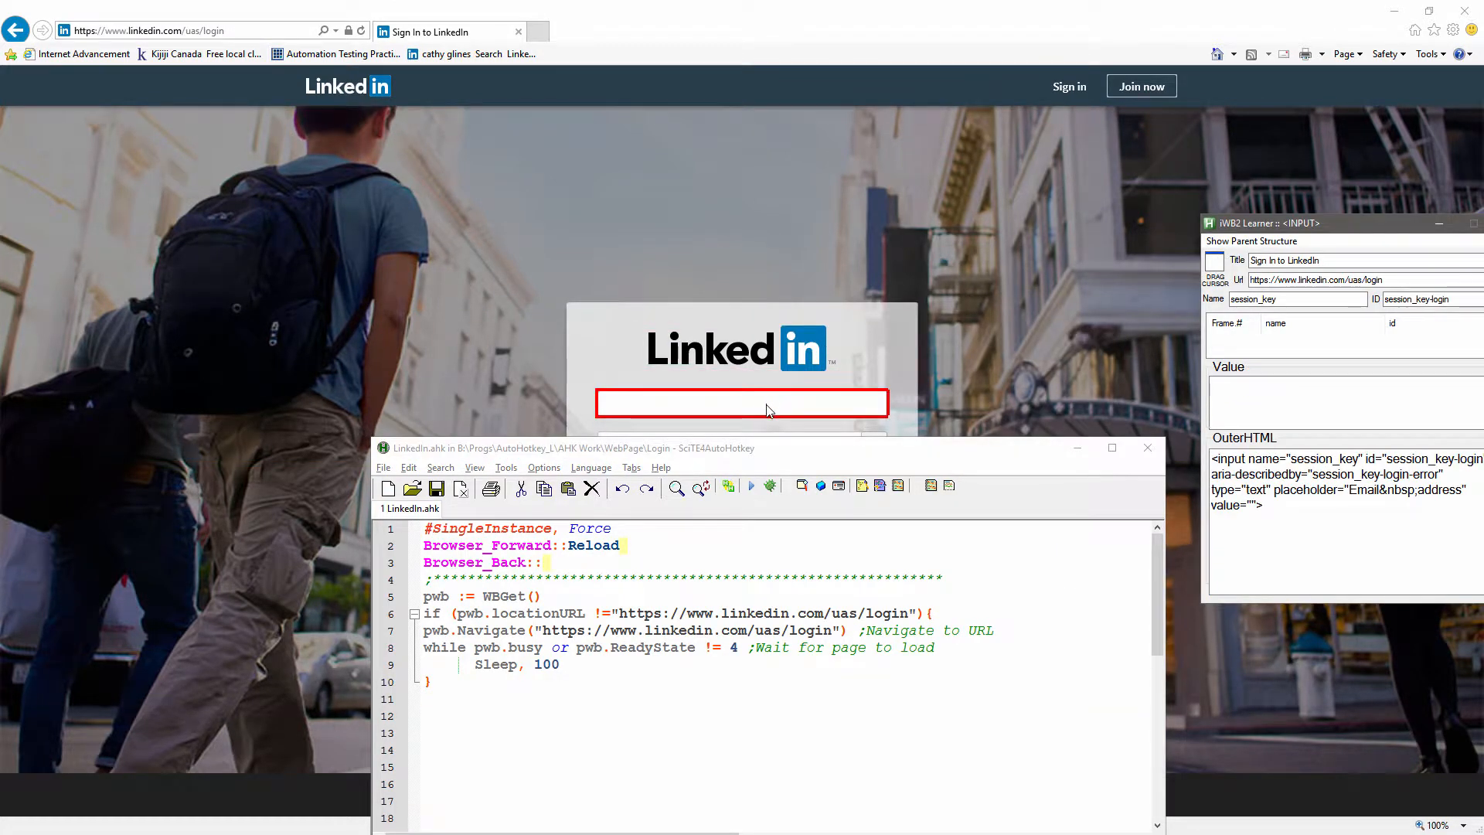
click(742, 402)
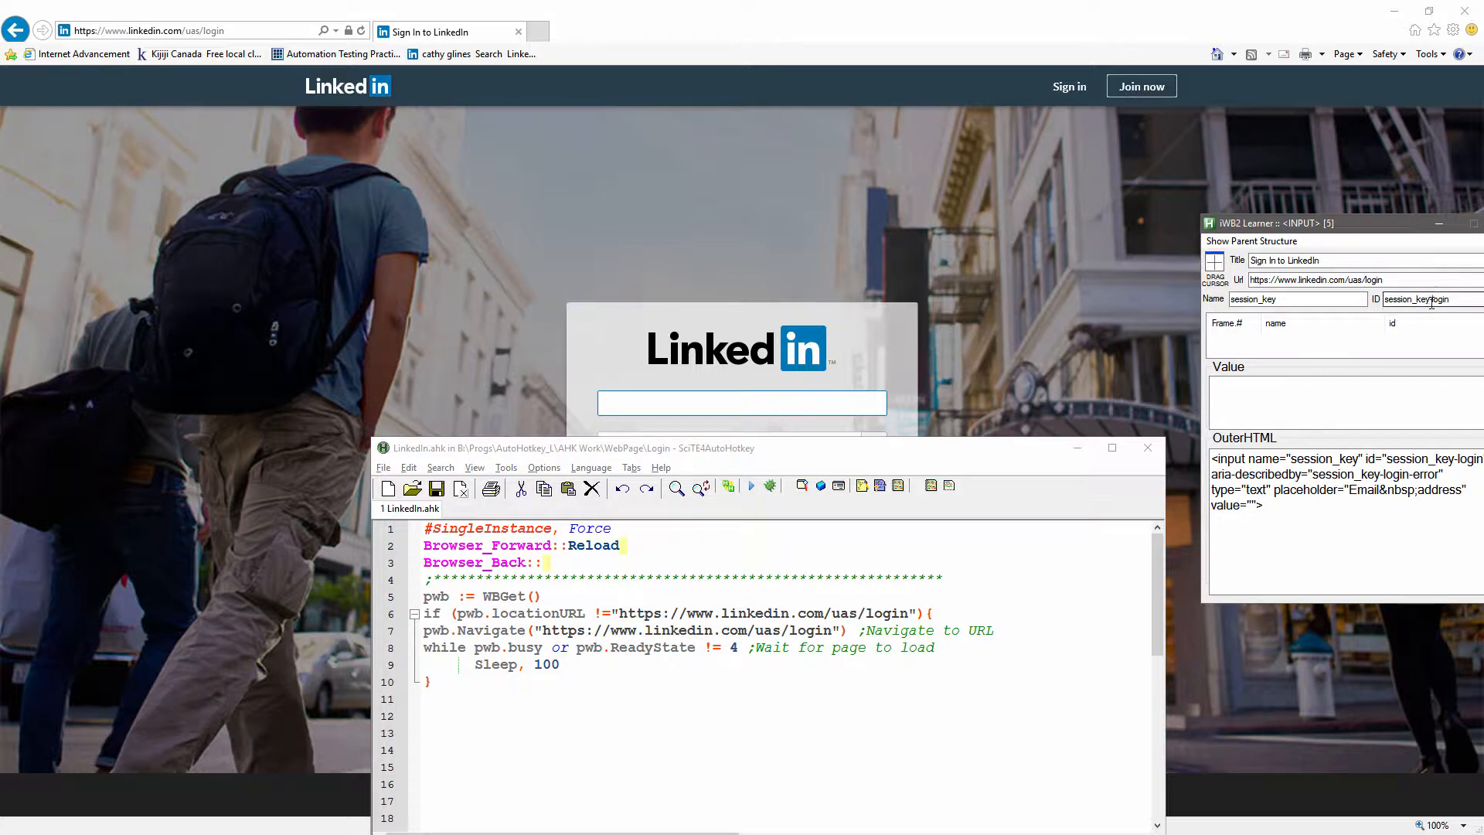
double_click(1418, 298)
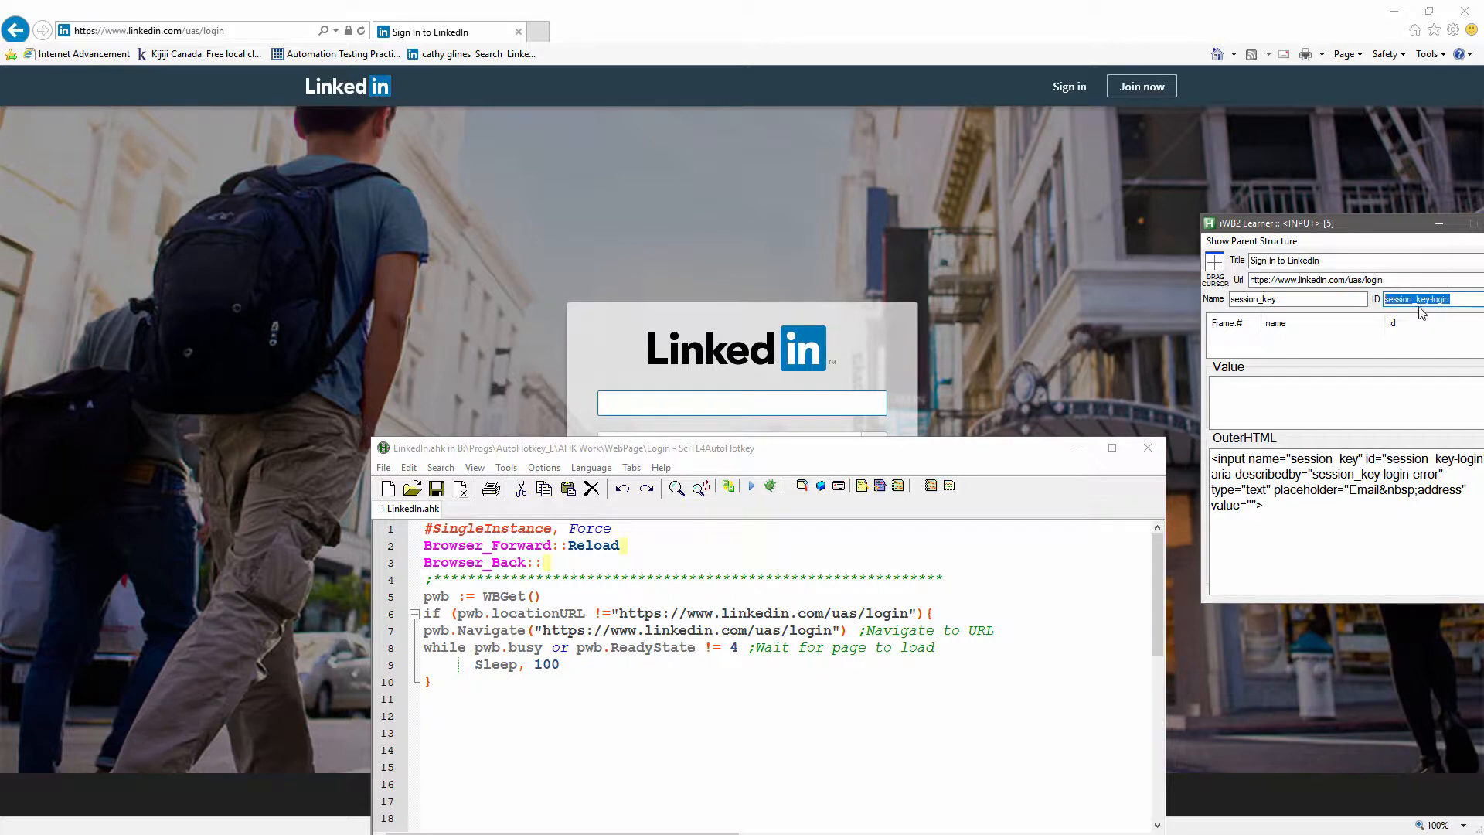
mouse_move(850, 695)
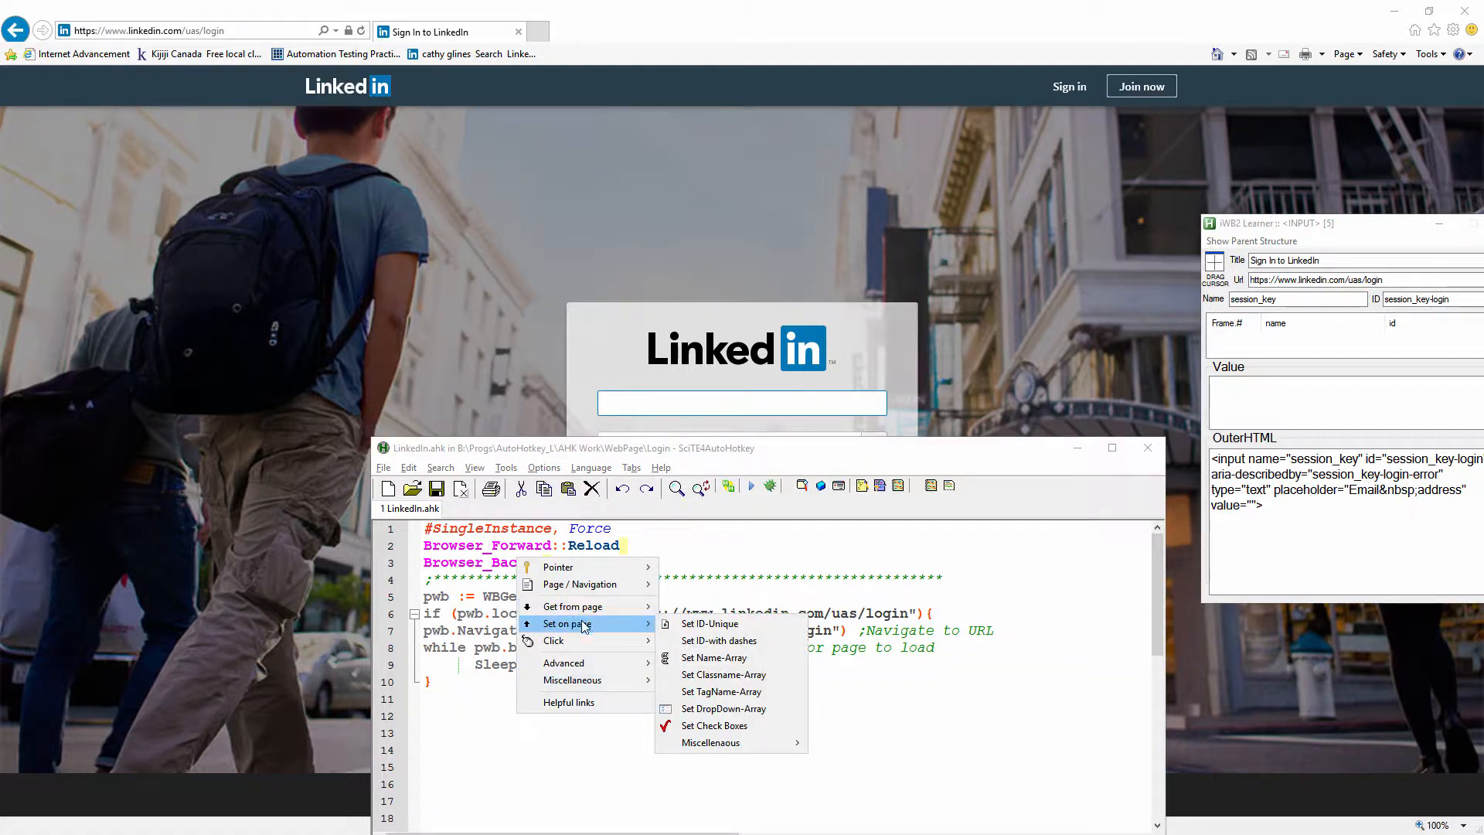
mouse_move(719, 639)
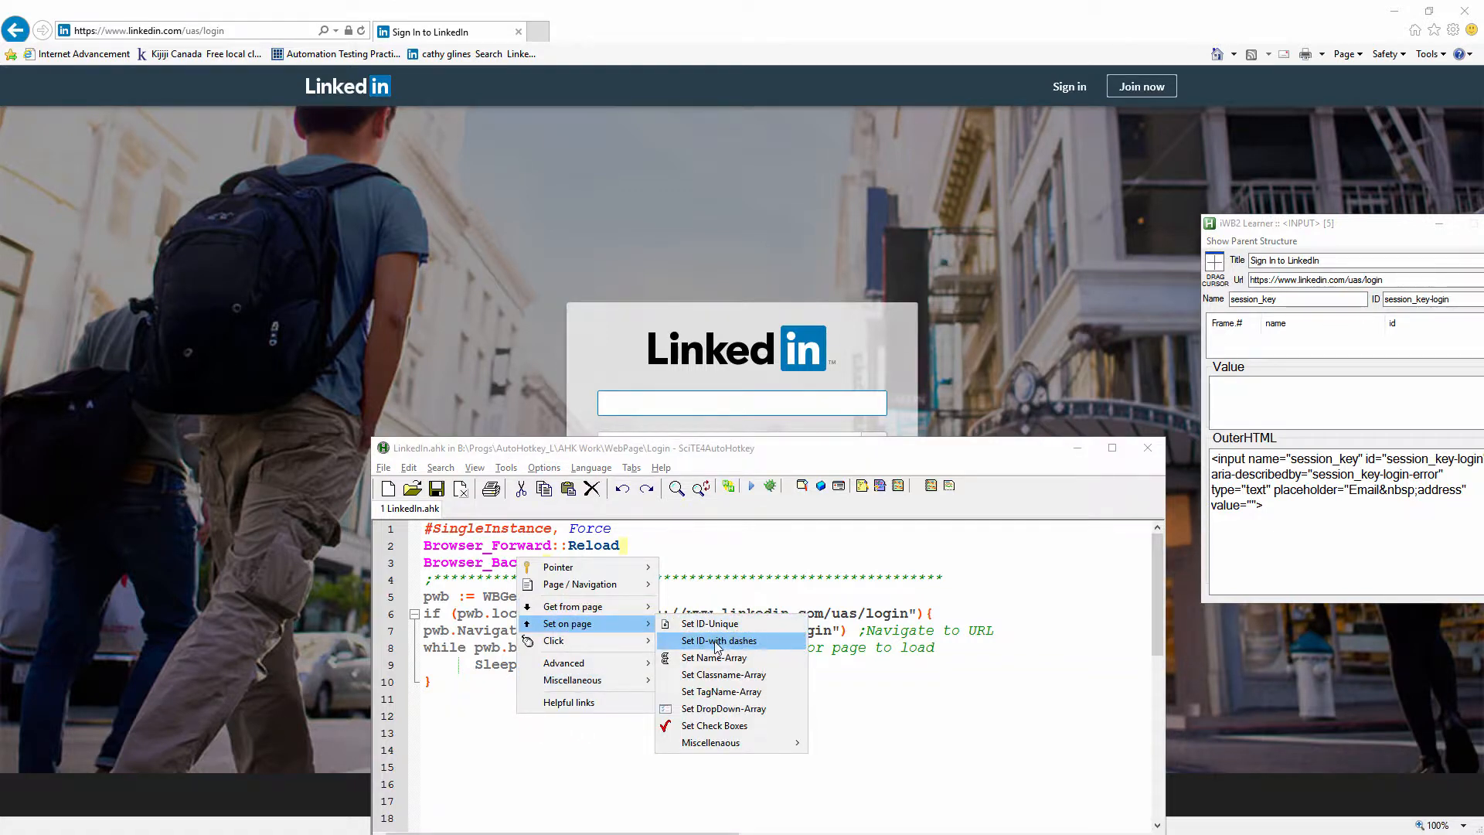
mouse_move(709, 622)
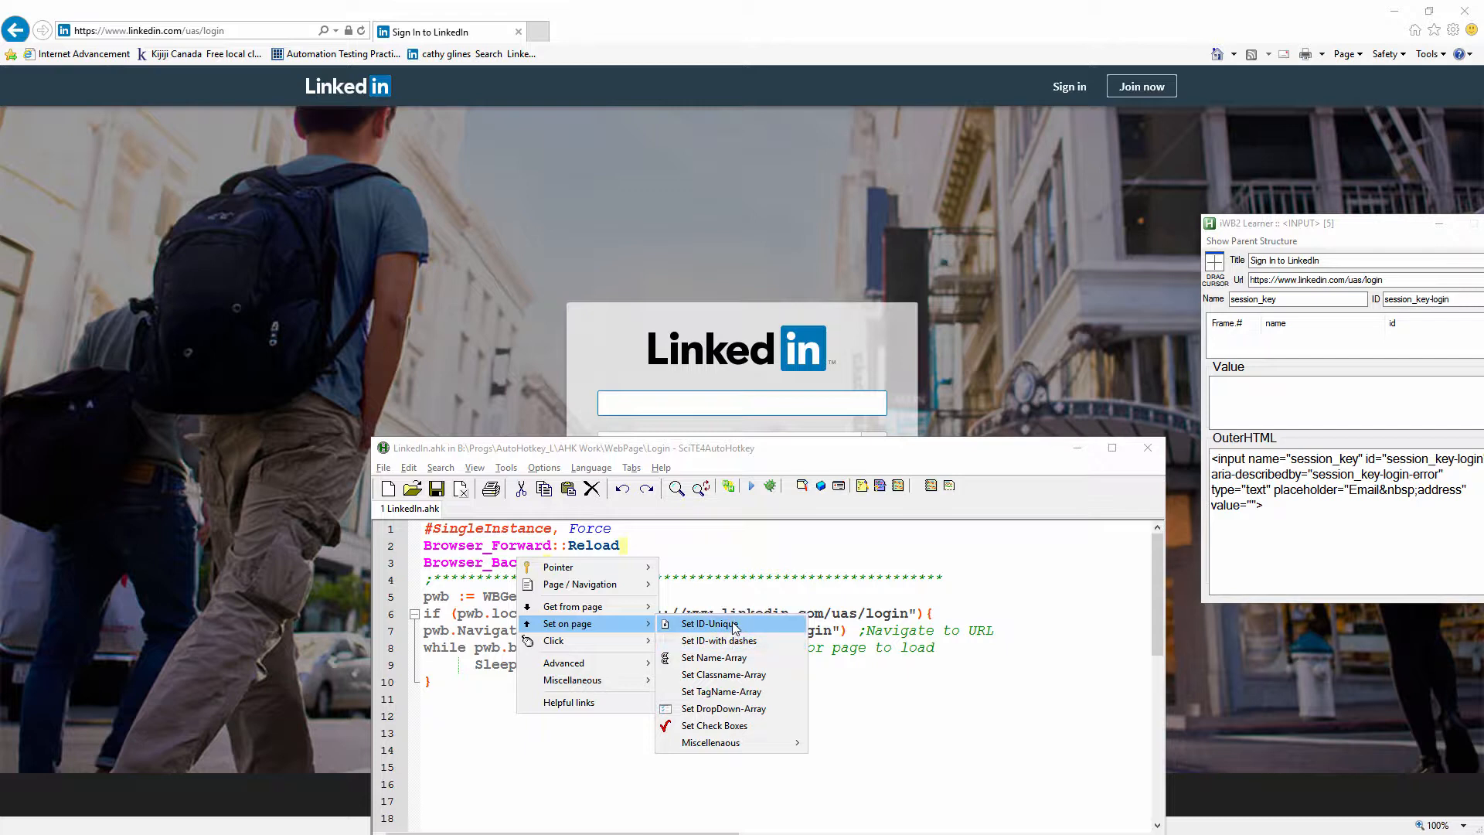
click(717, 640)
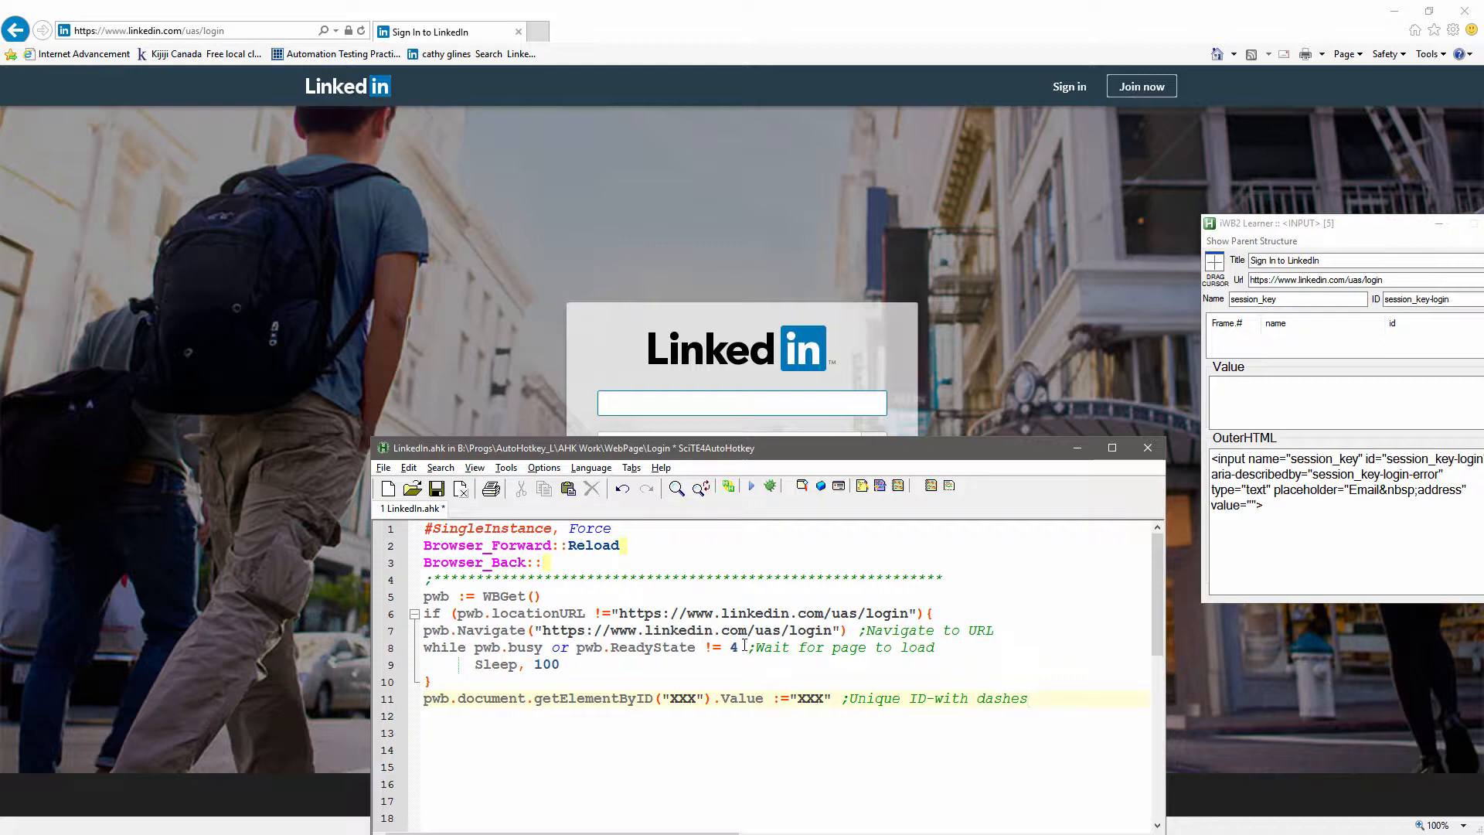
text(session_key-login)
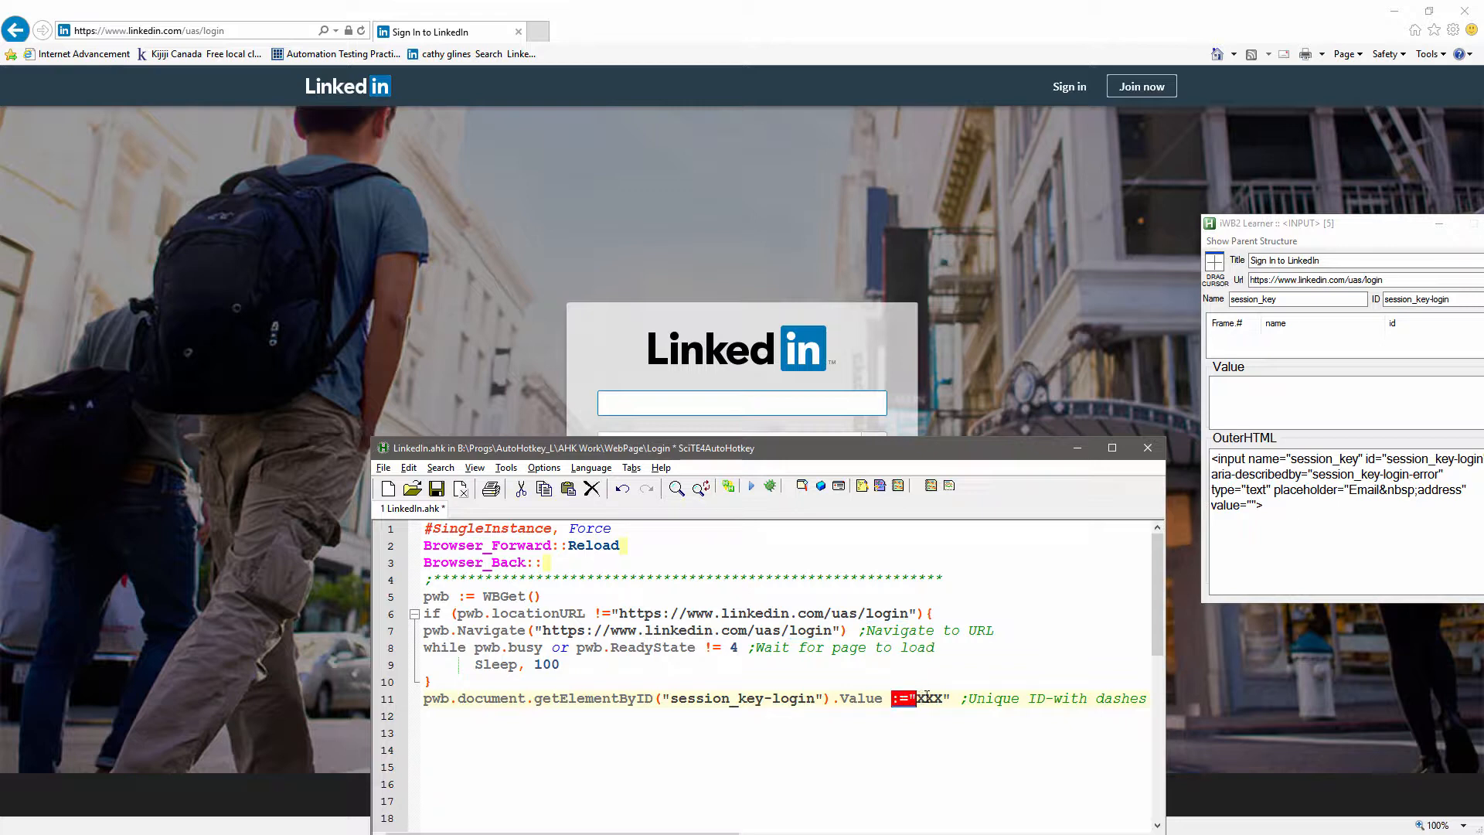
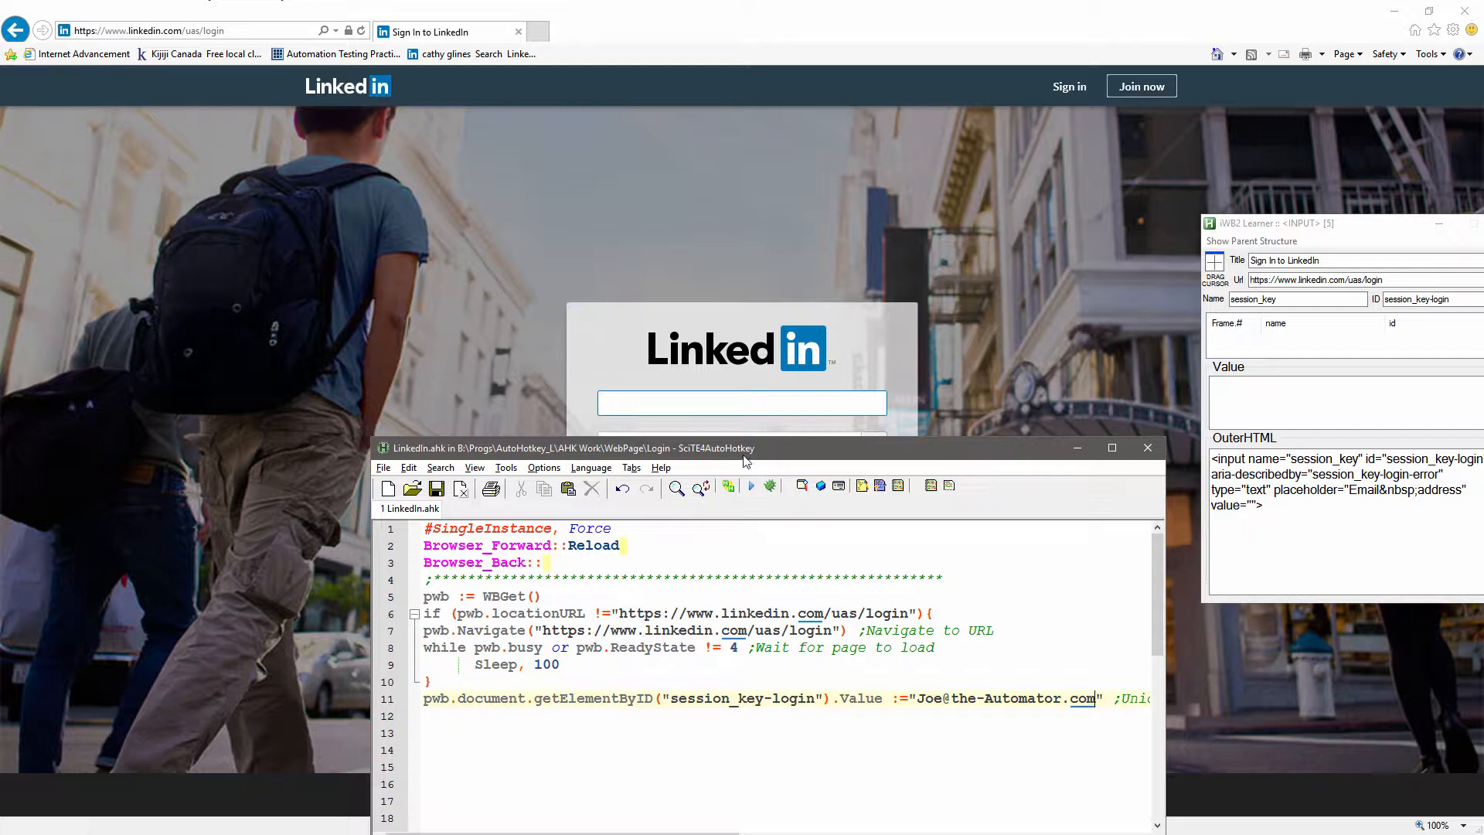
click(770, 485)
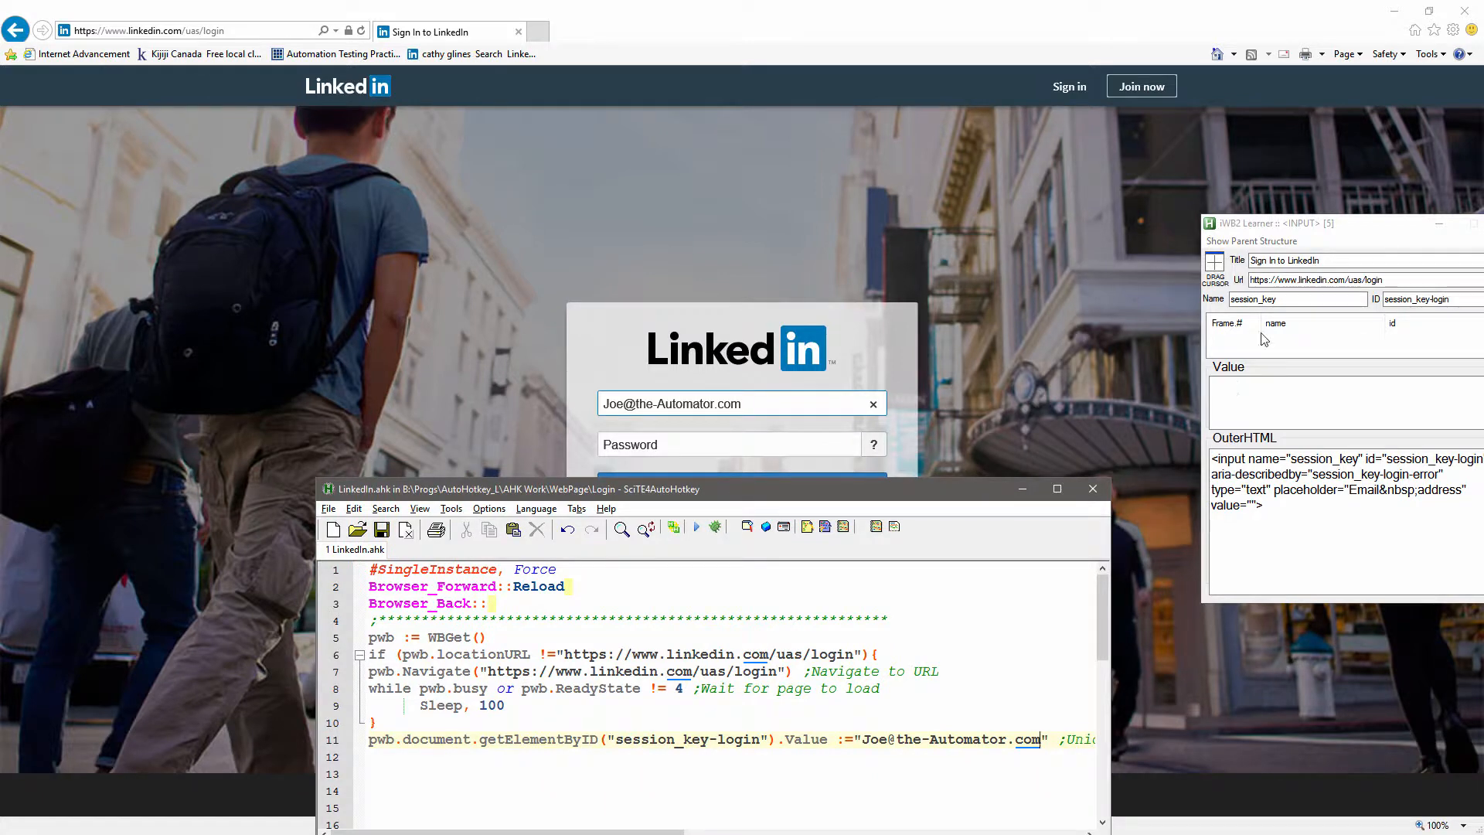
- Duplicate the email line into line 12 targeting session_password-login, with its value selected
click(728, 444)
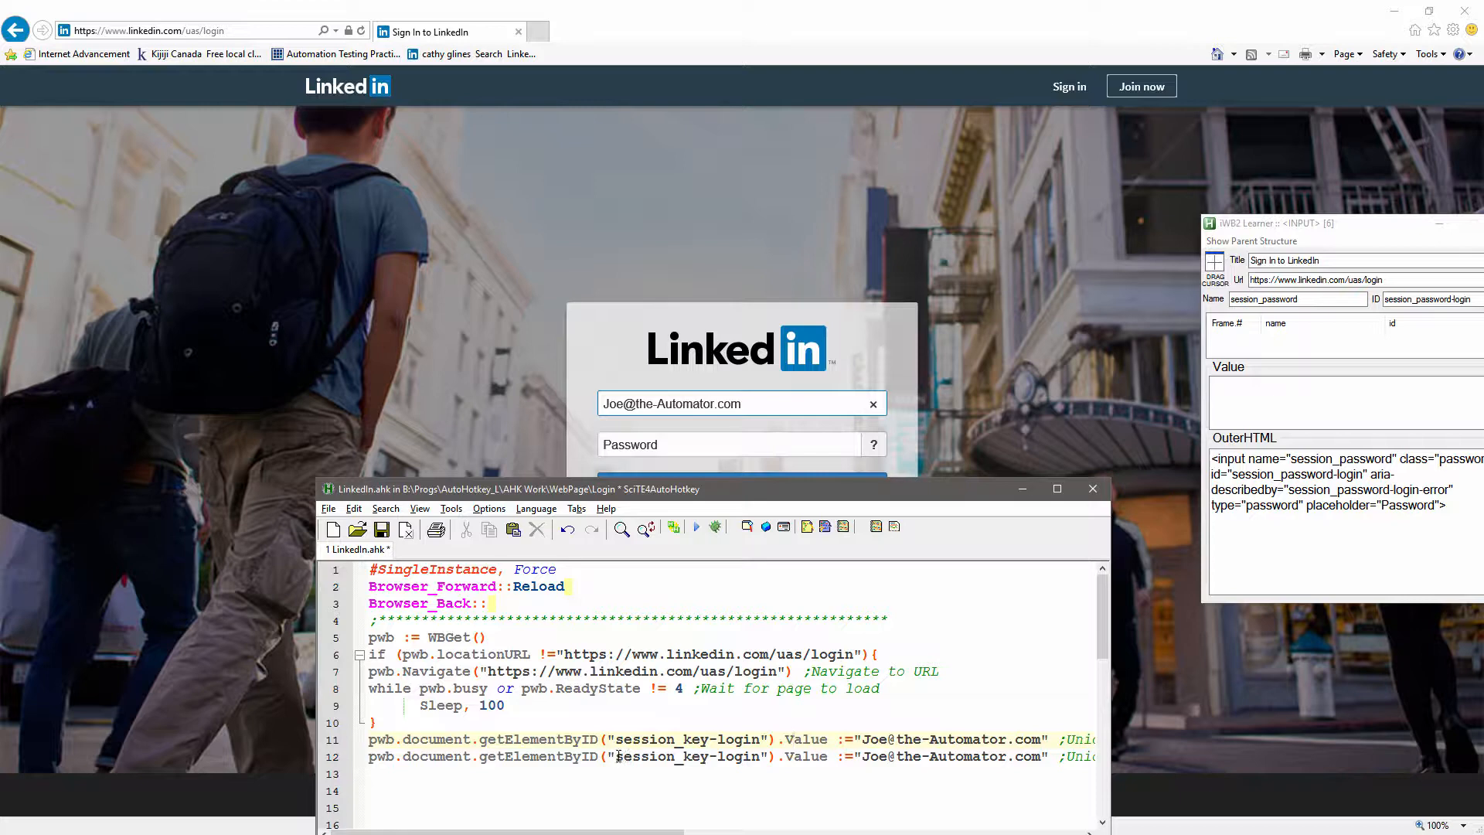
double_click(685, 756)
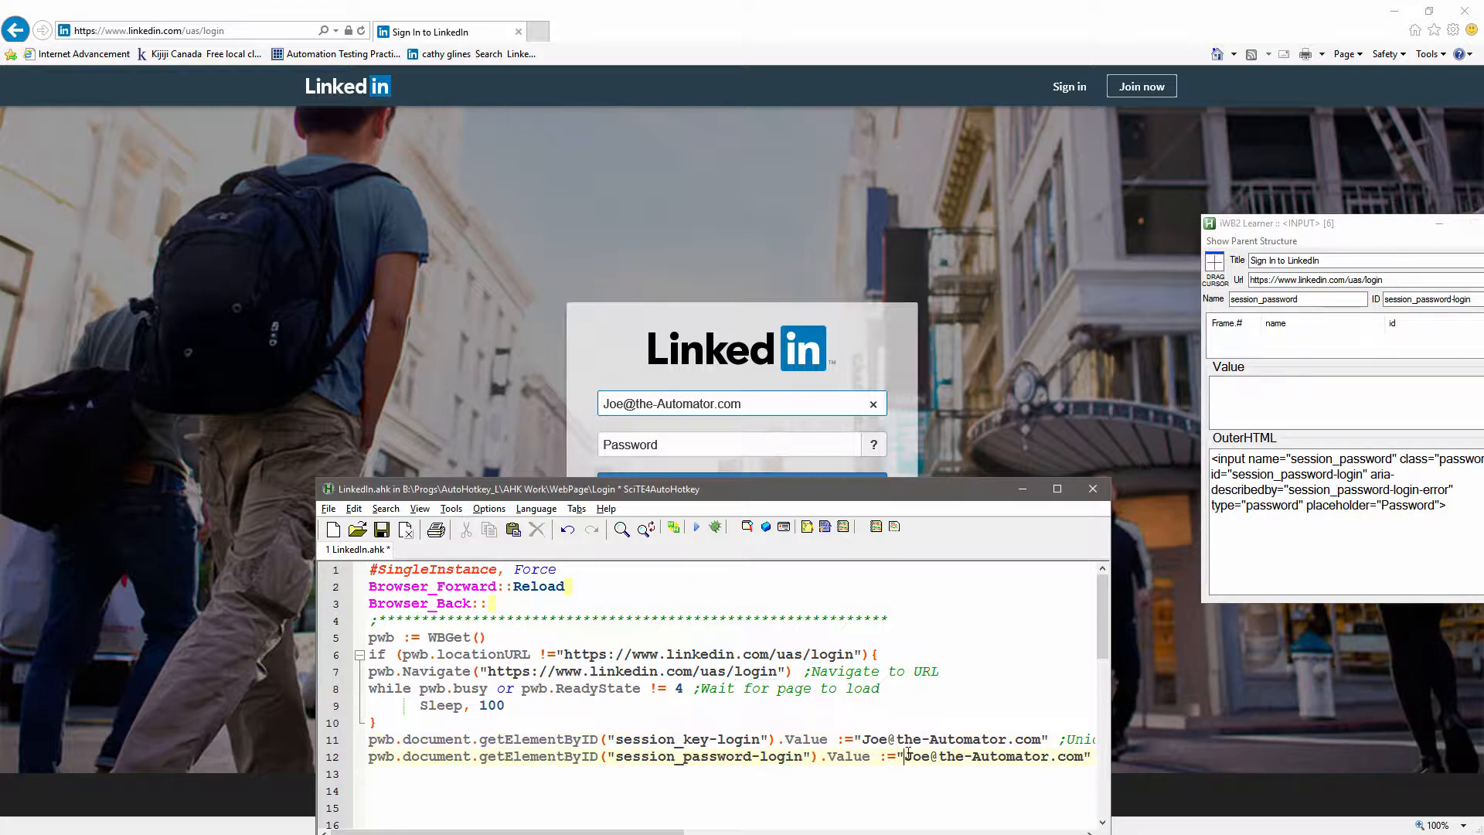
double_click(992, 755)
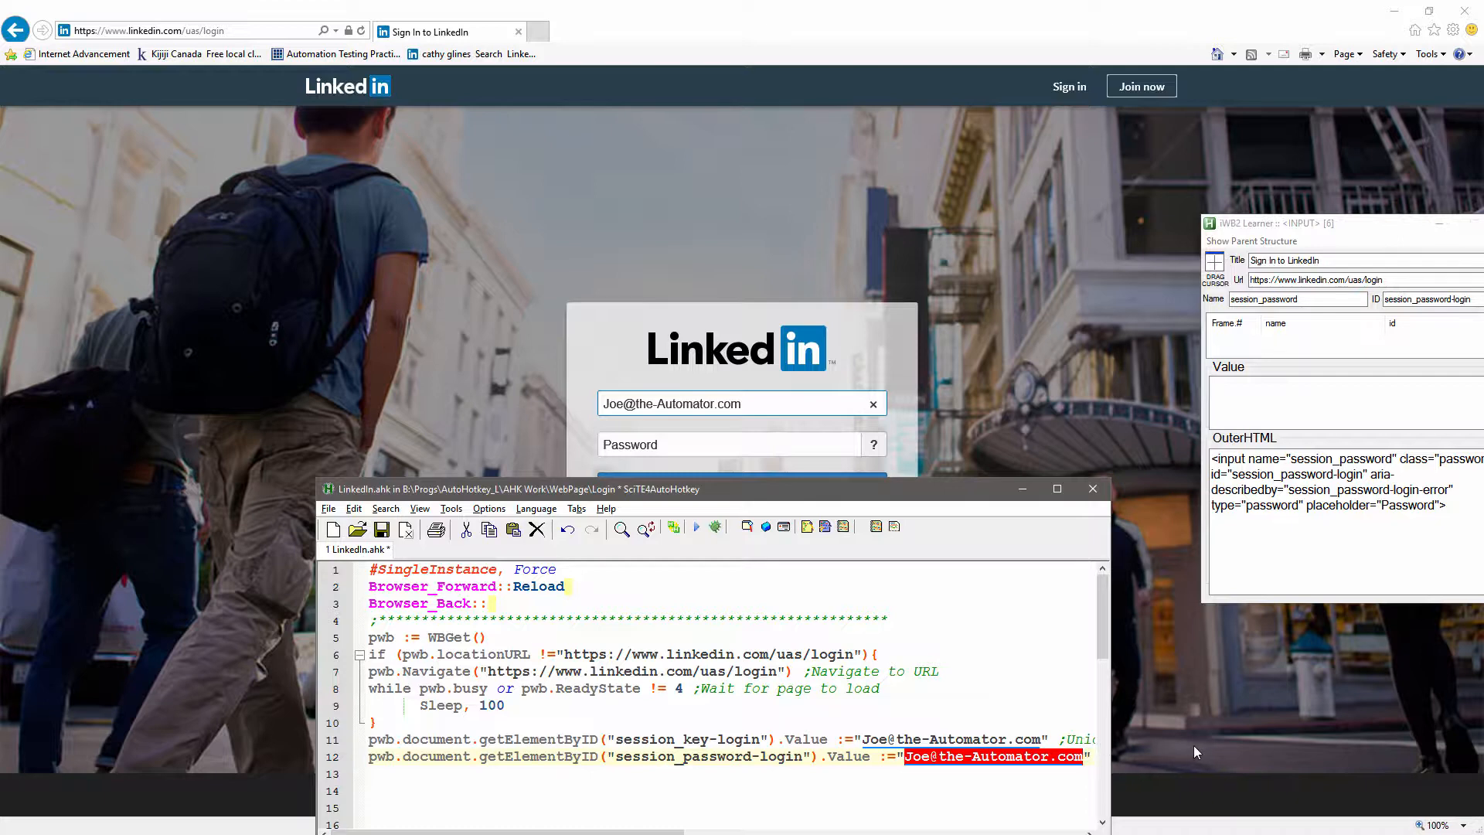
mouse_move(1310, 752)
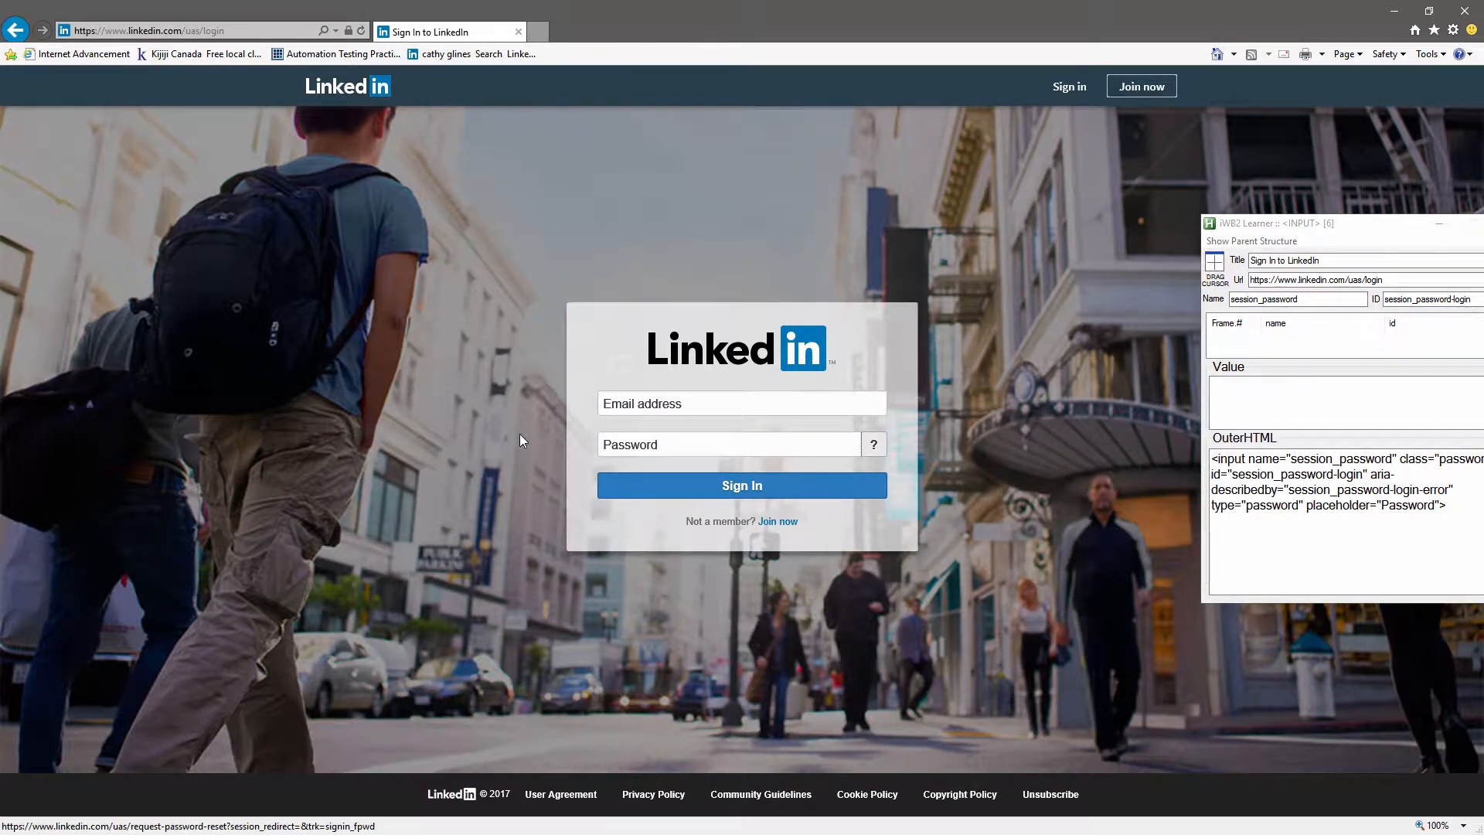
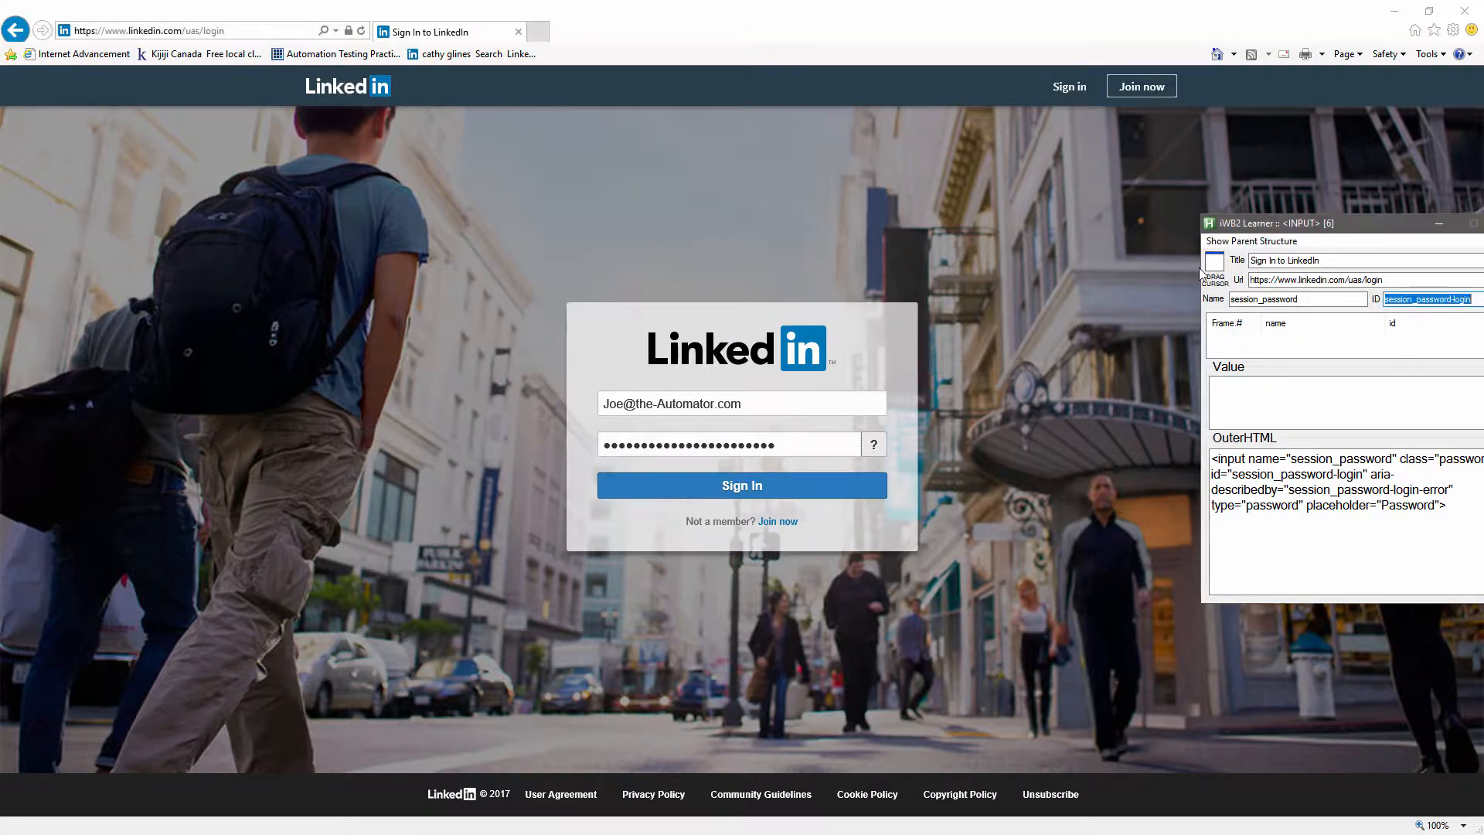
- Enter the password value in line 12, run the script, and inspect the Sign In button
click(742, 484)
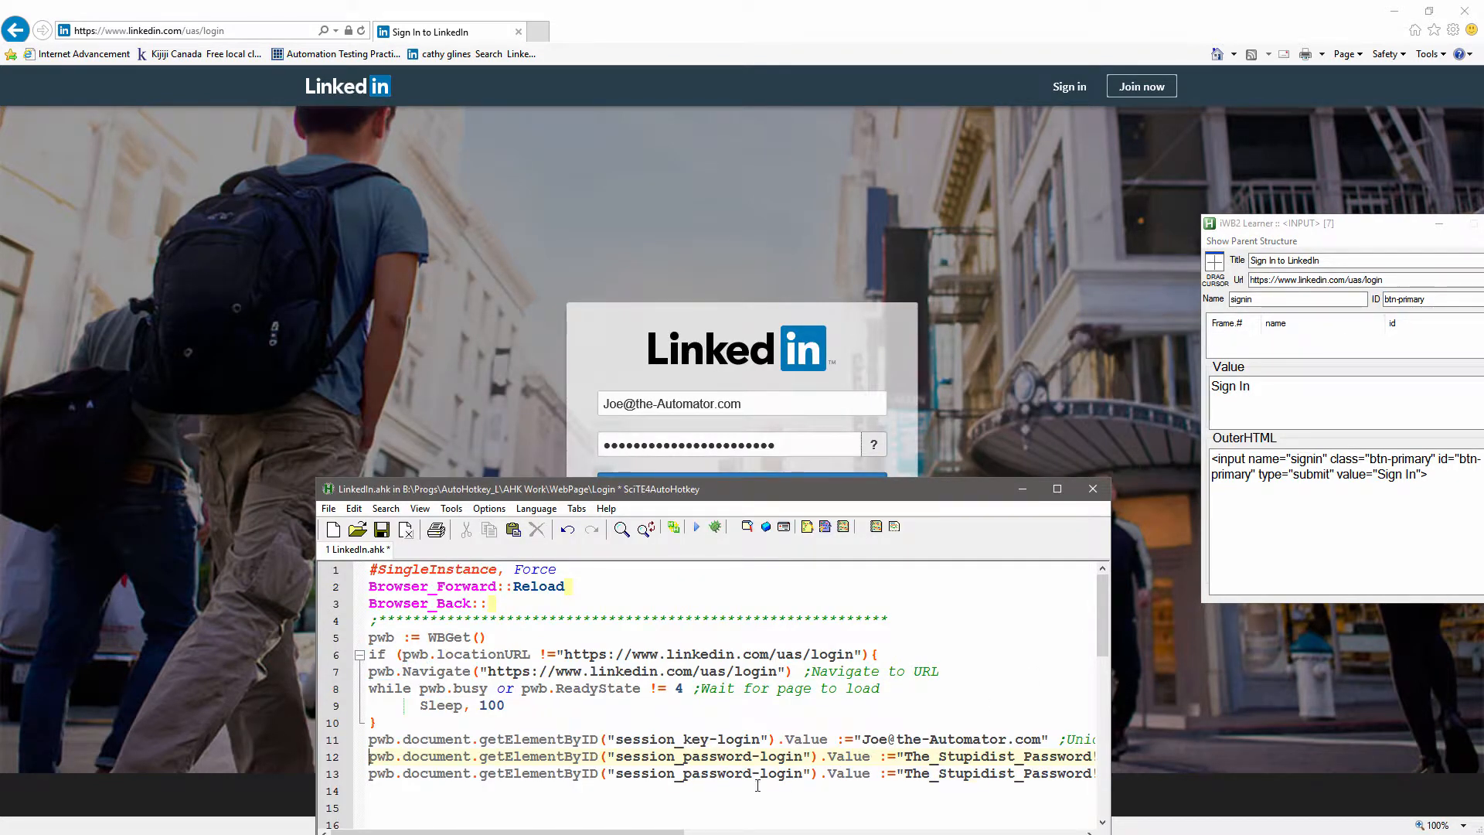
- MsgBox the btn-primary button's Value, then its OuterHTML, running each time
double_click(705, 773)
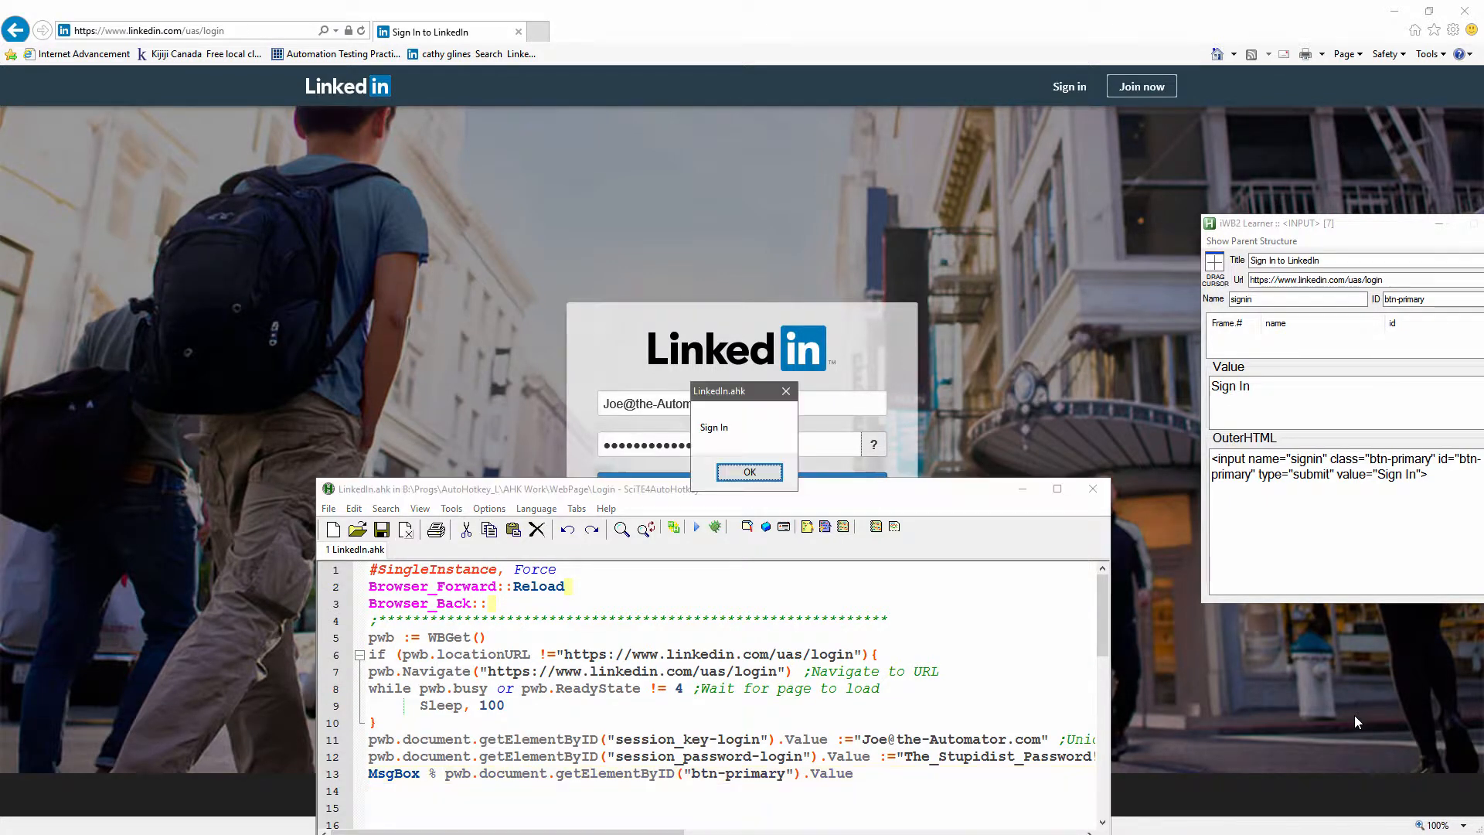
mouse_move(872, 445)
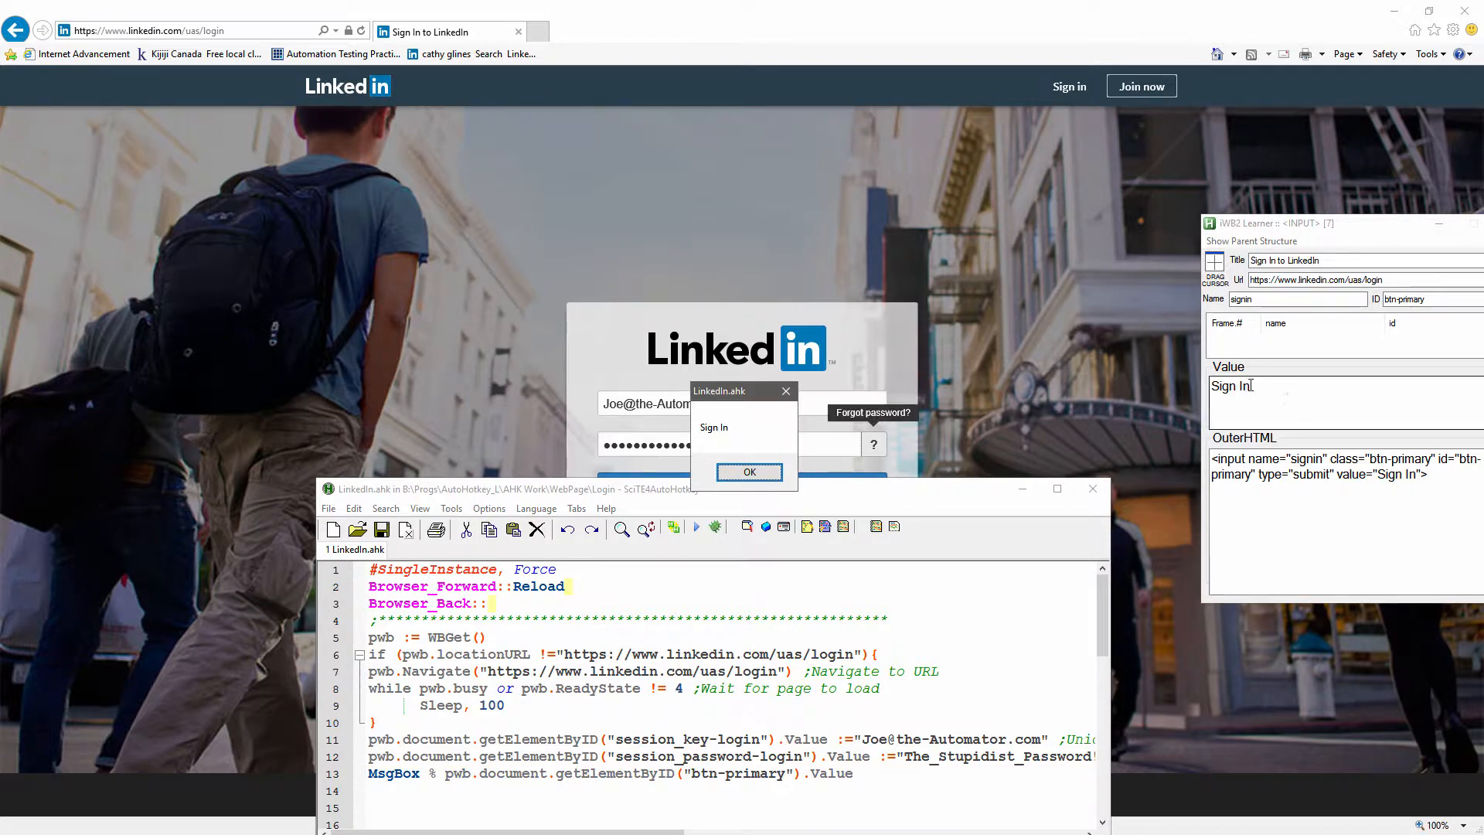
mouse_move(805, 564)
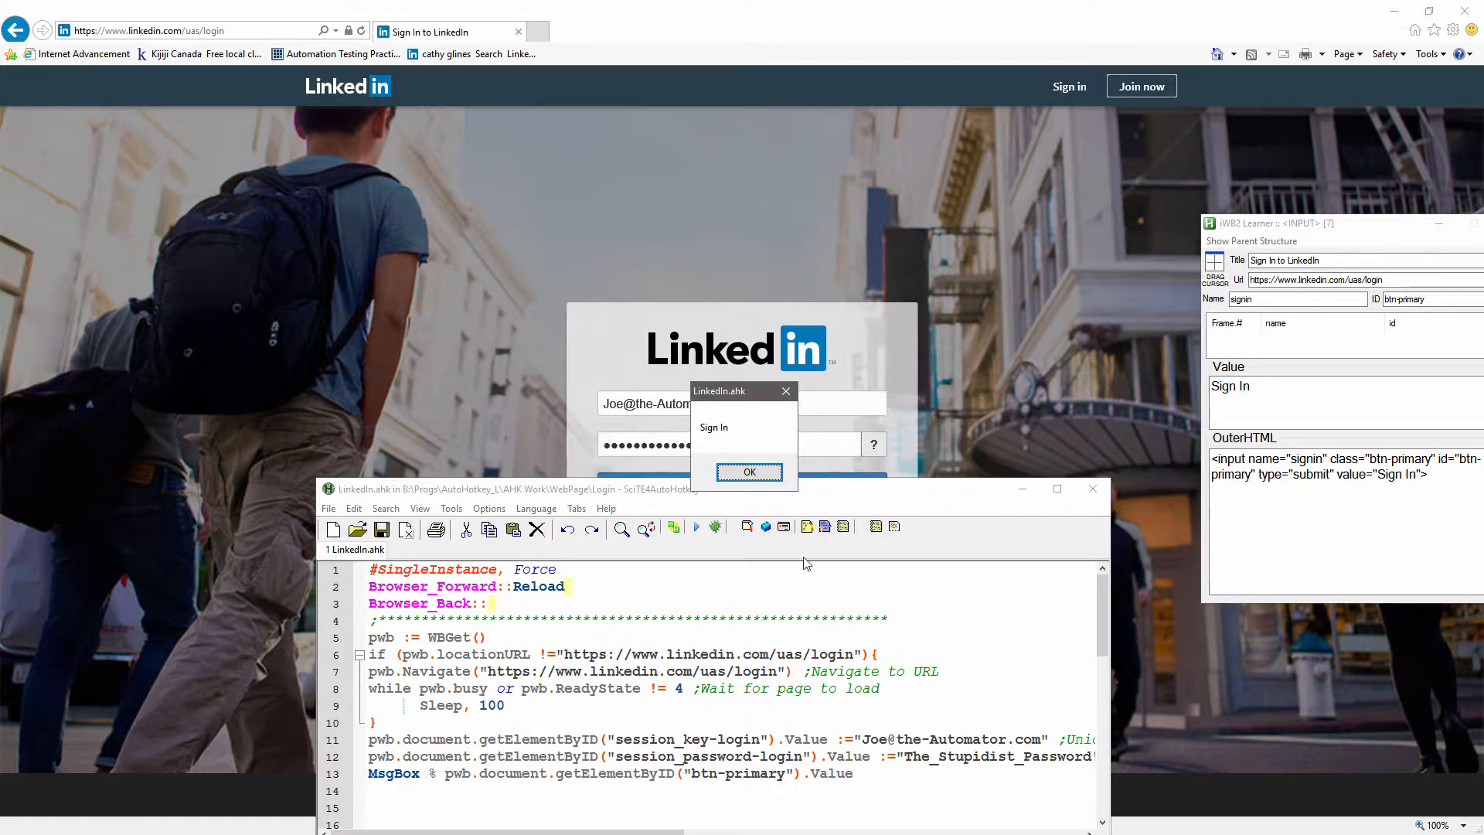
click(748, 471)
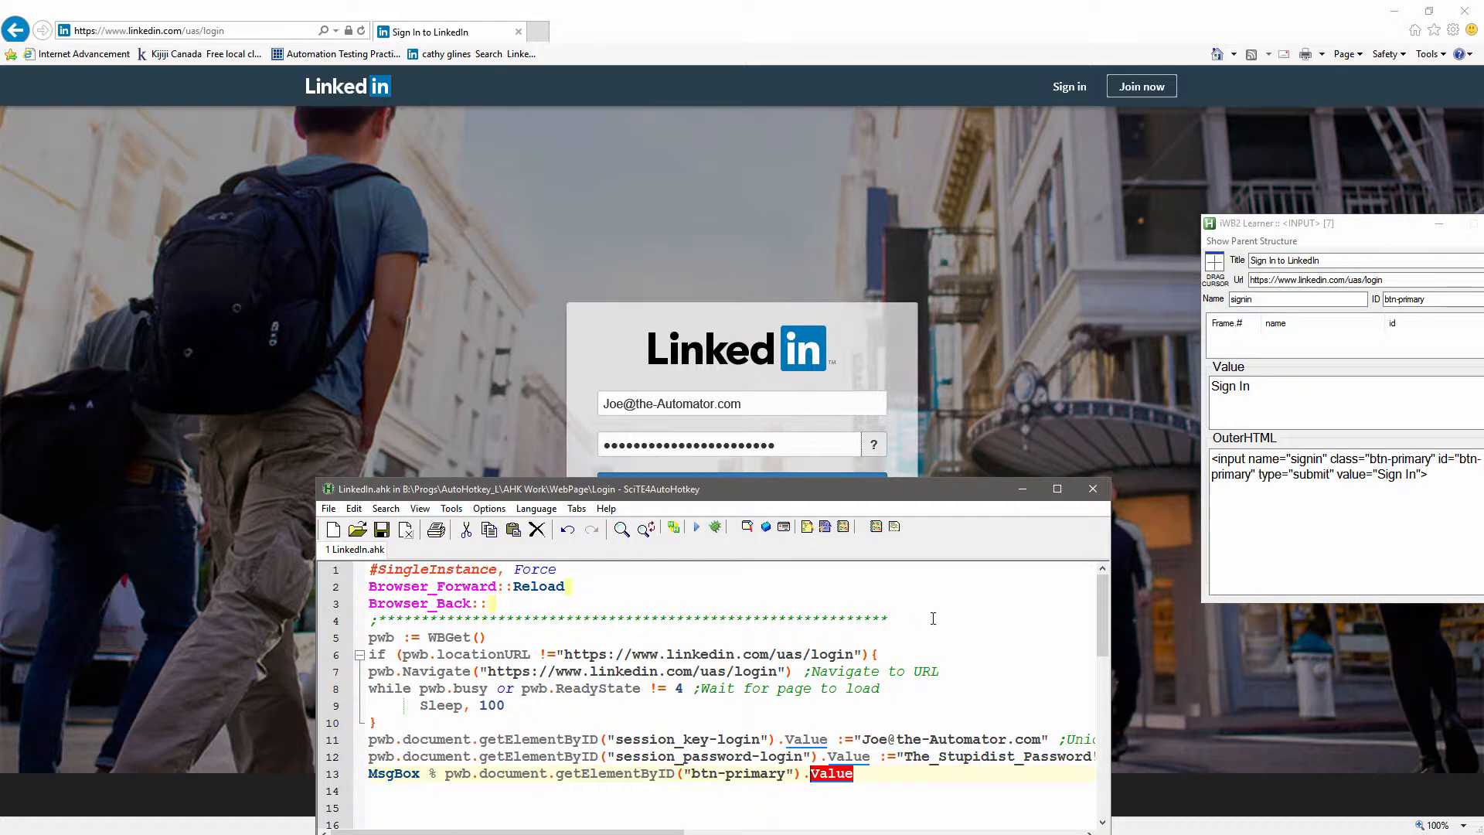
text(OuterHTML)
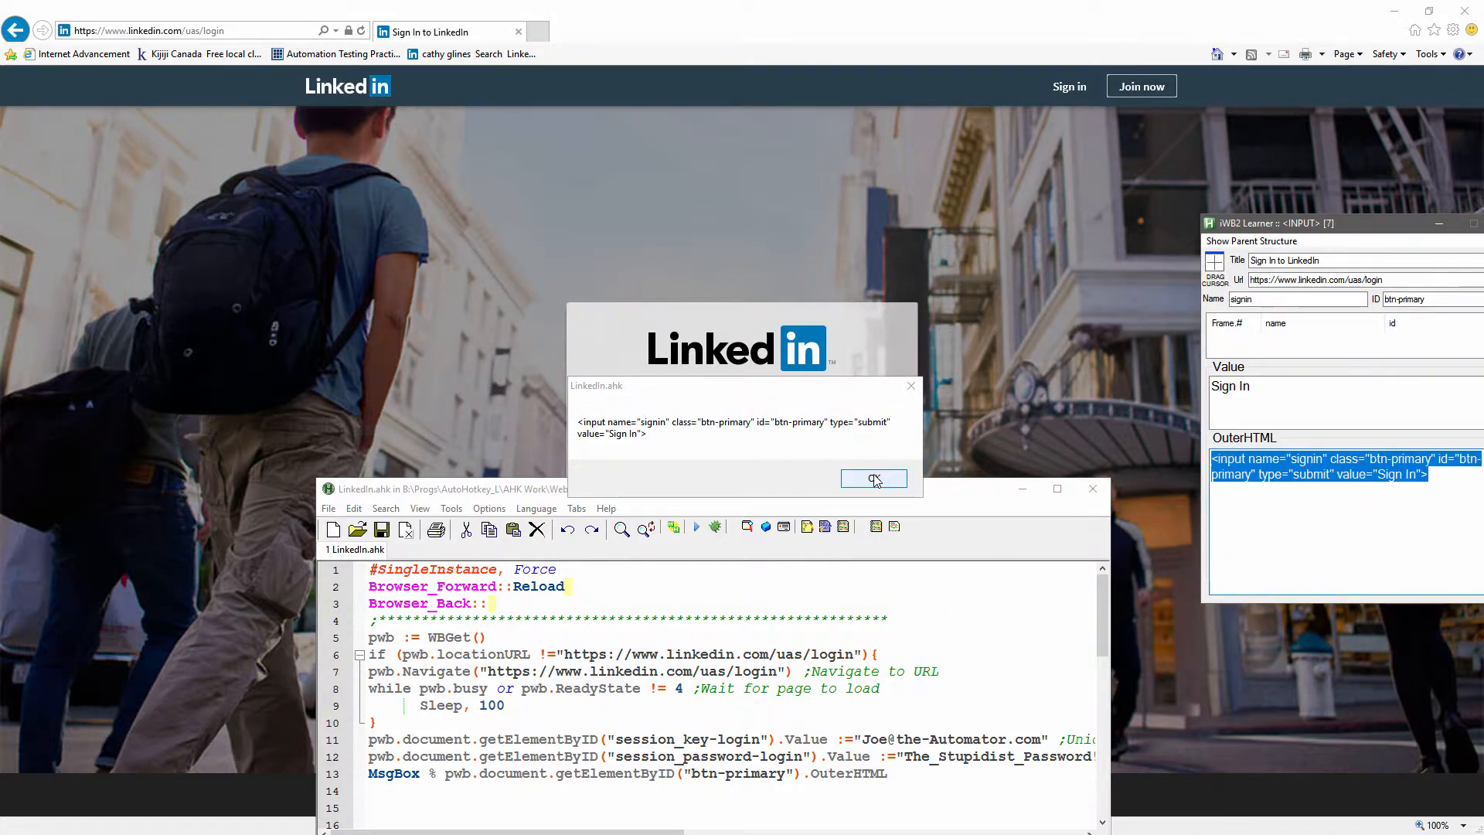
click(872, 477)
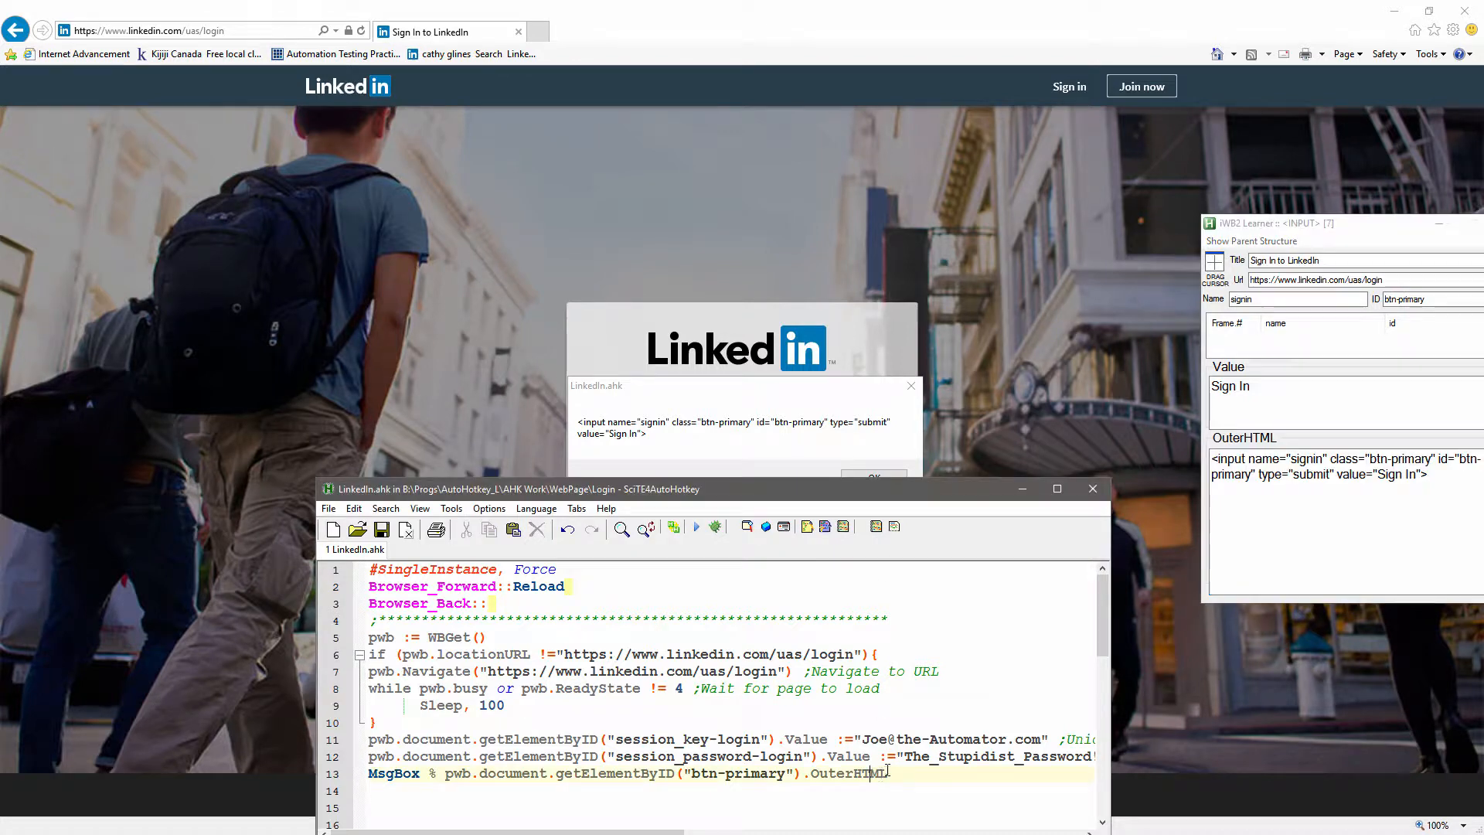
- Replace the OuterHTML check with a .click() call on the btn-primary button
double_click(848, 773)
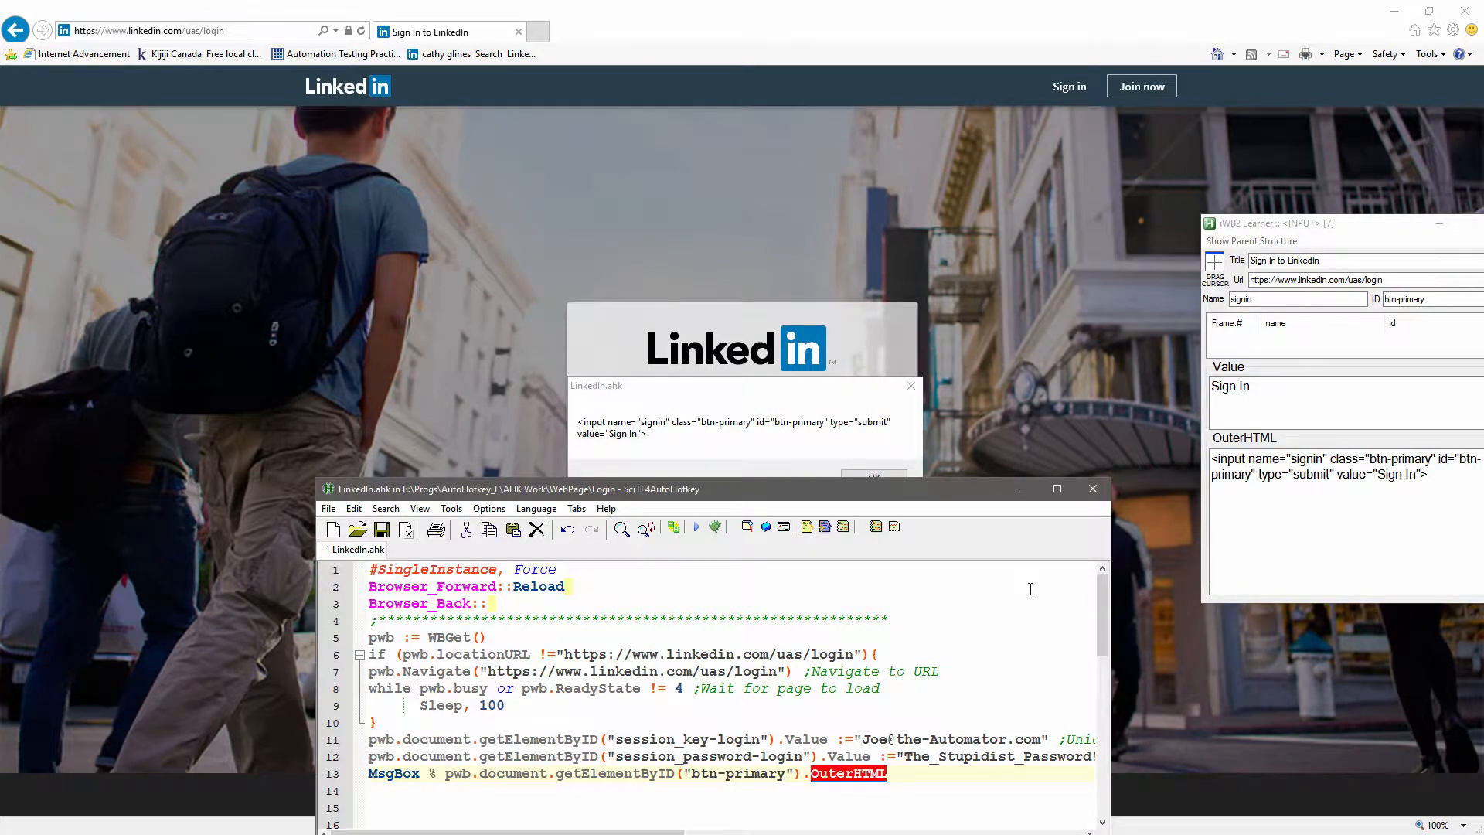
text(.click())
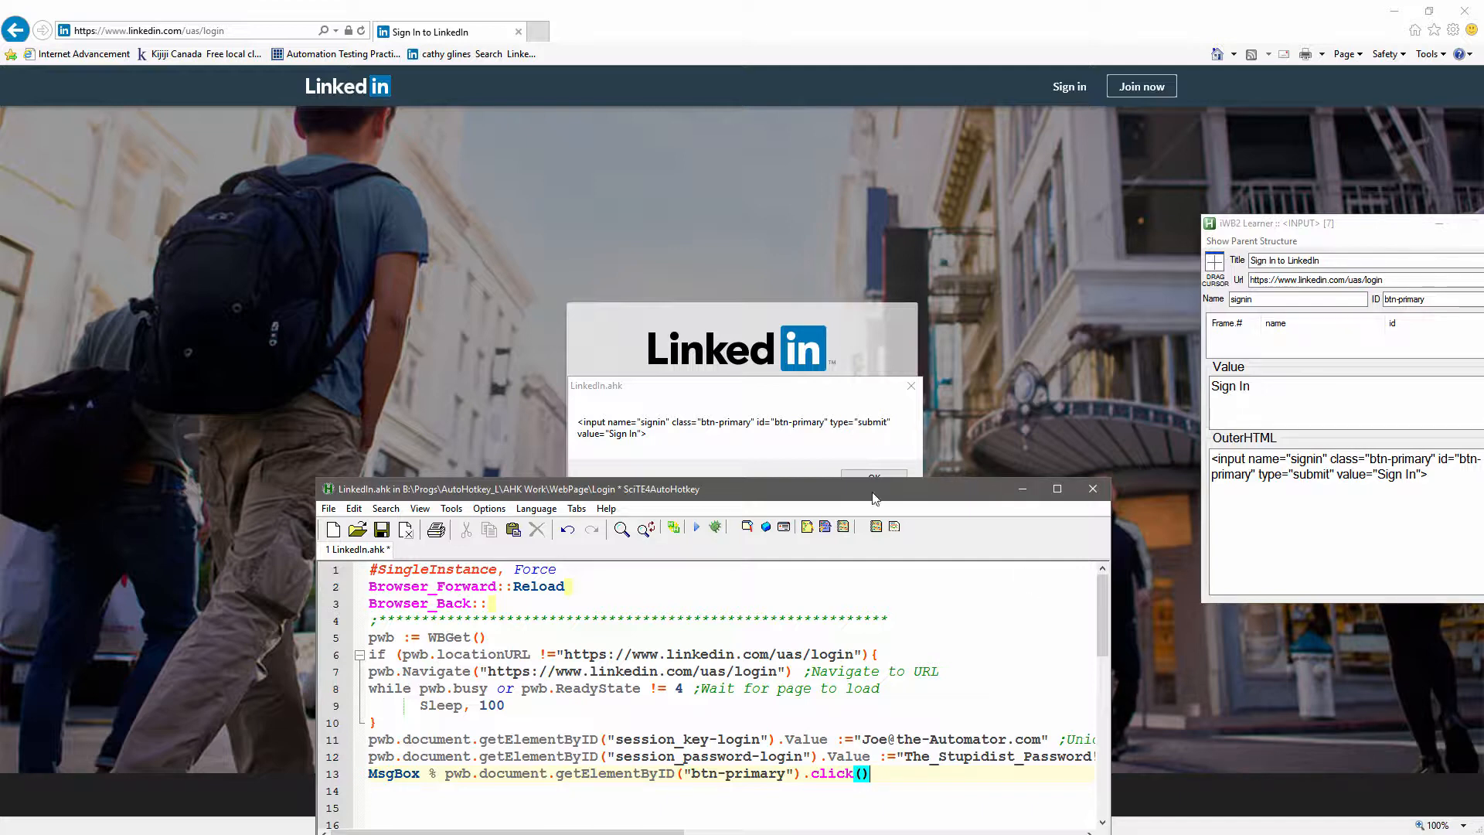
- Run the script so it fills the fields and clicks Sign In, then dismiss the empty MsgBox
click(871, 476)
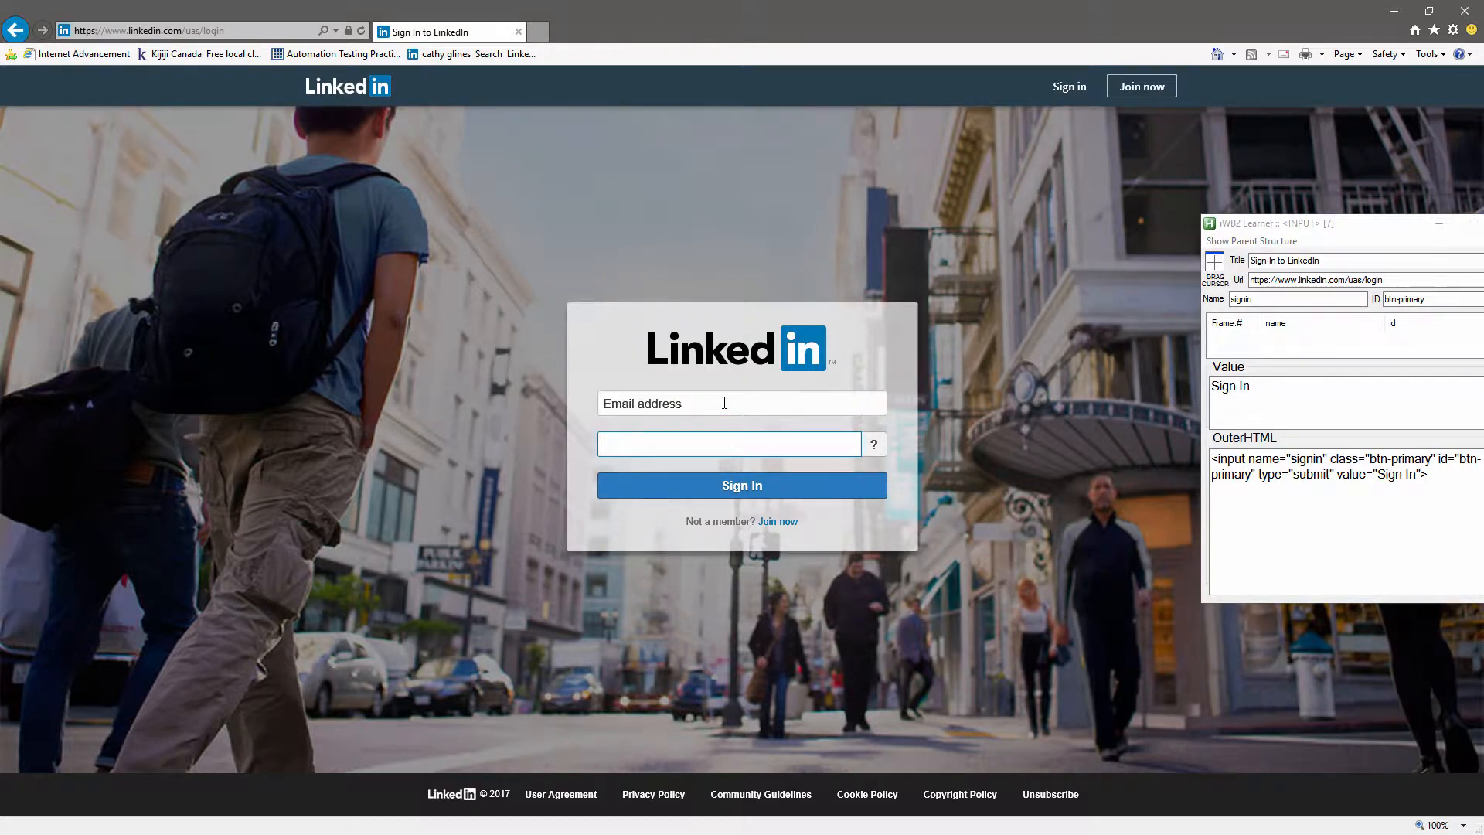
mouse_move(804, 509)
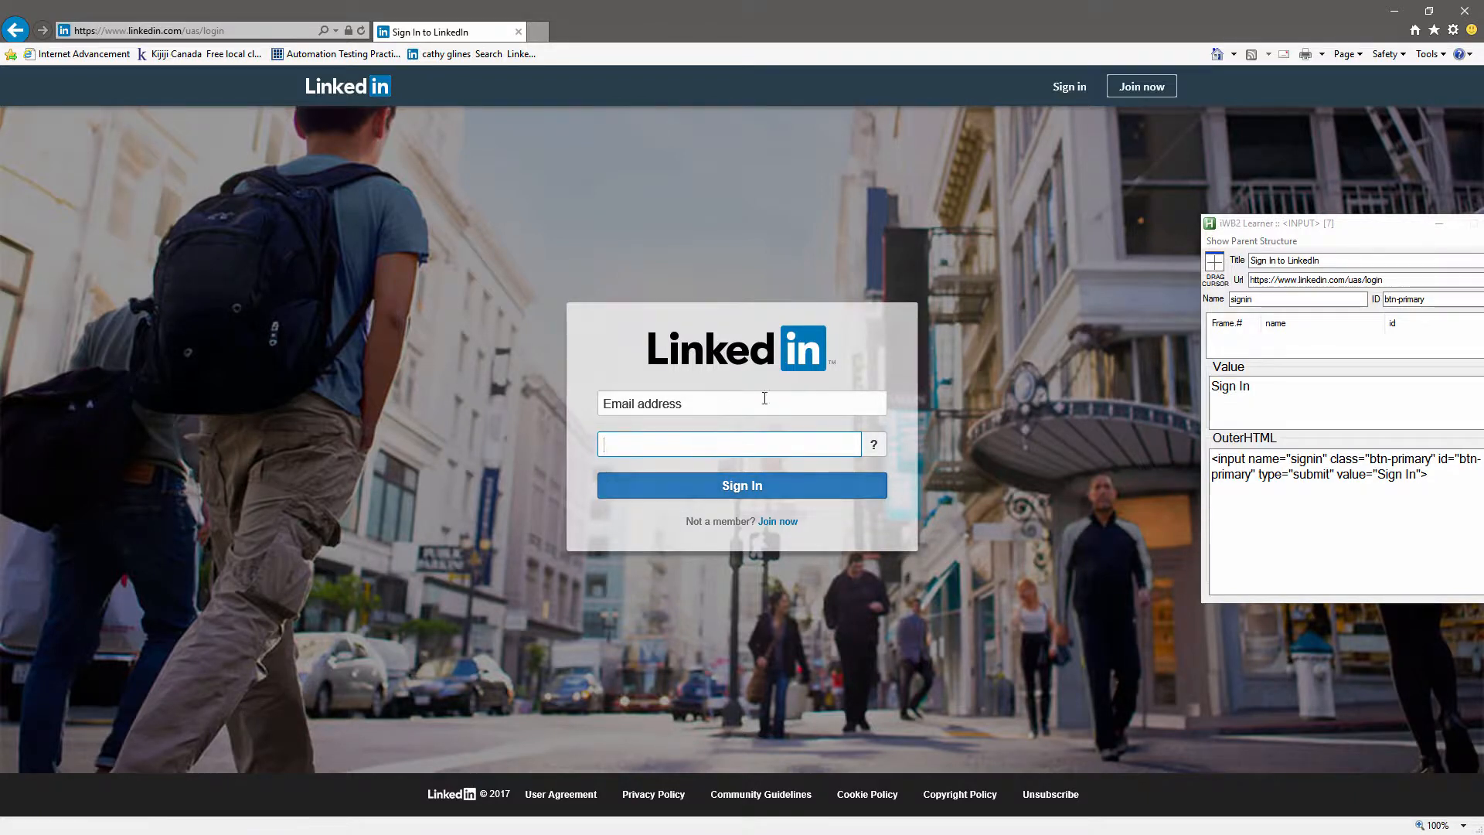
mouse_move(807, 530)
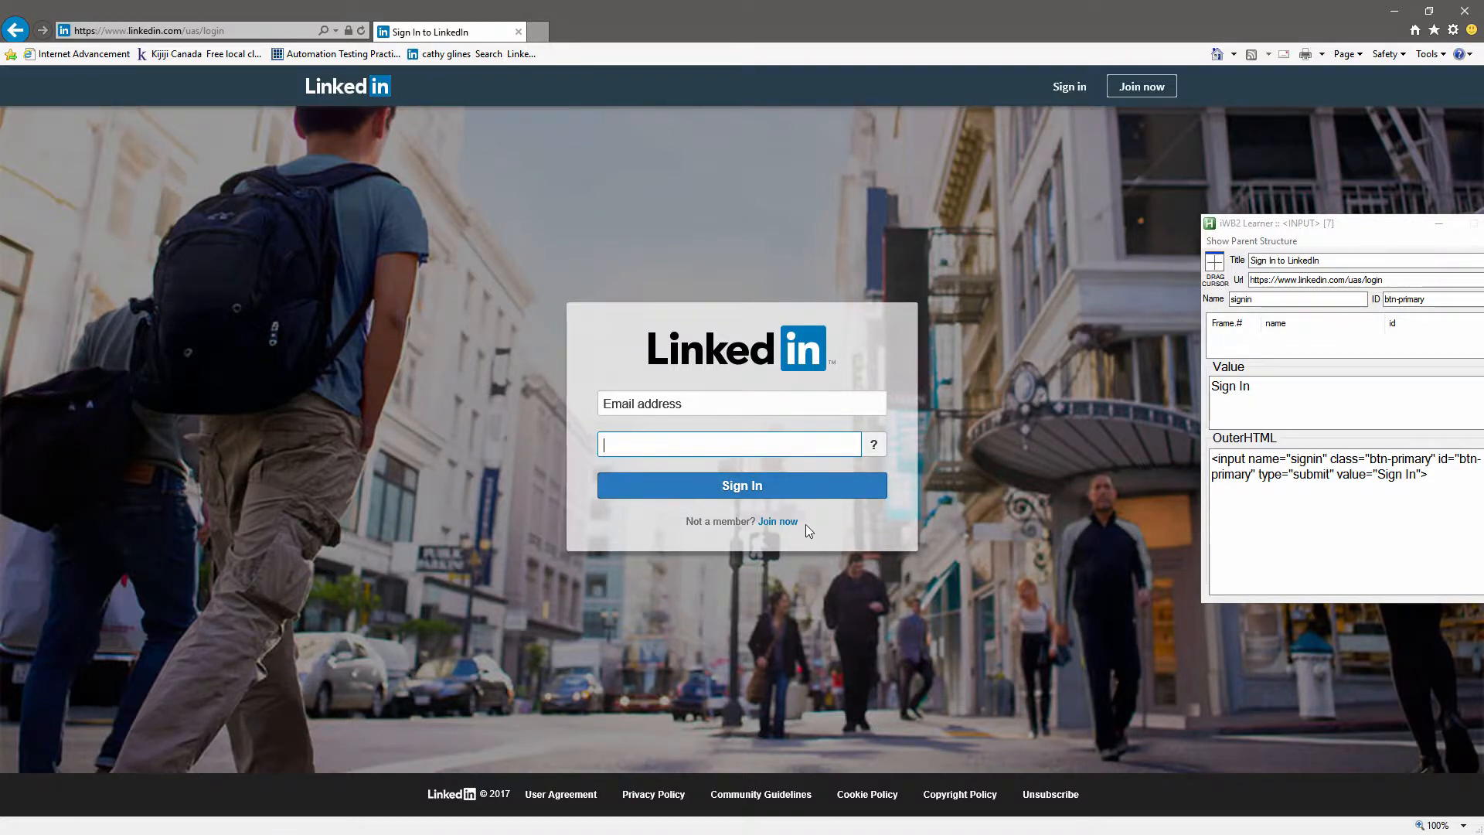
mouse_move(884, 397)
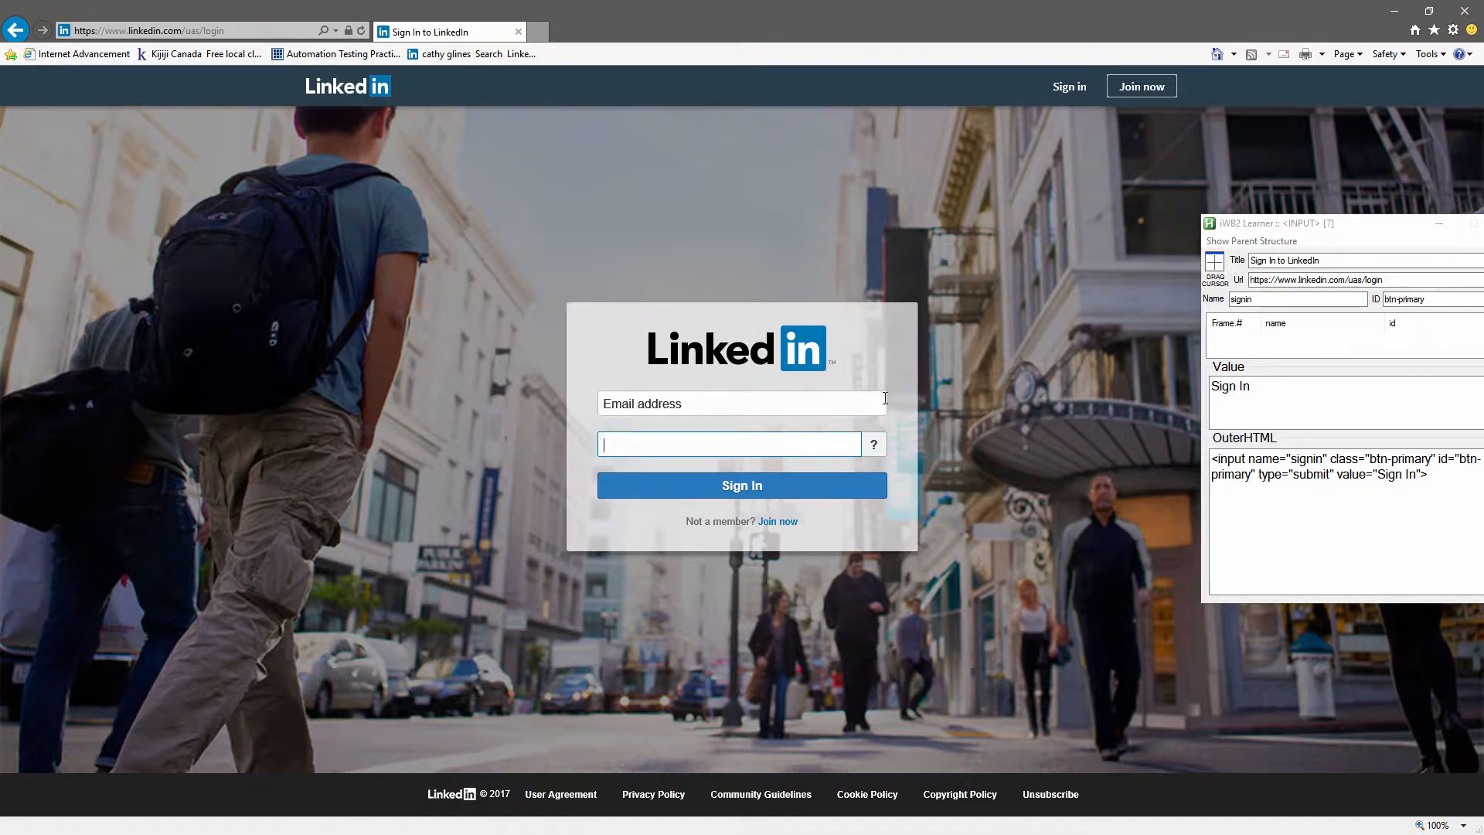
click(740, 484)
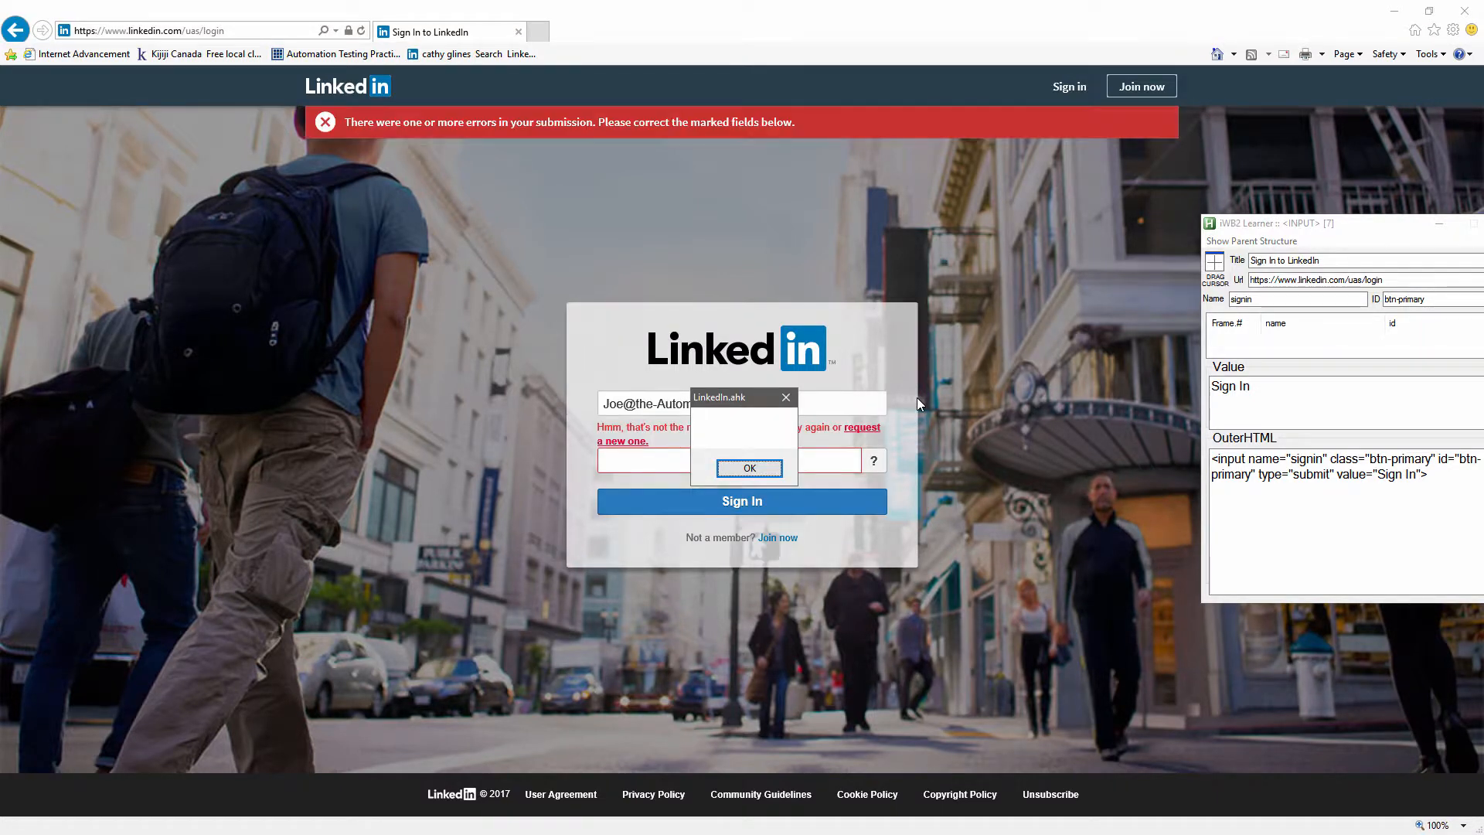
click(748, 468)
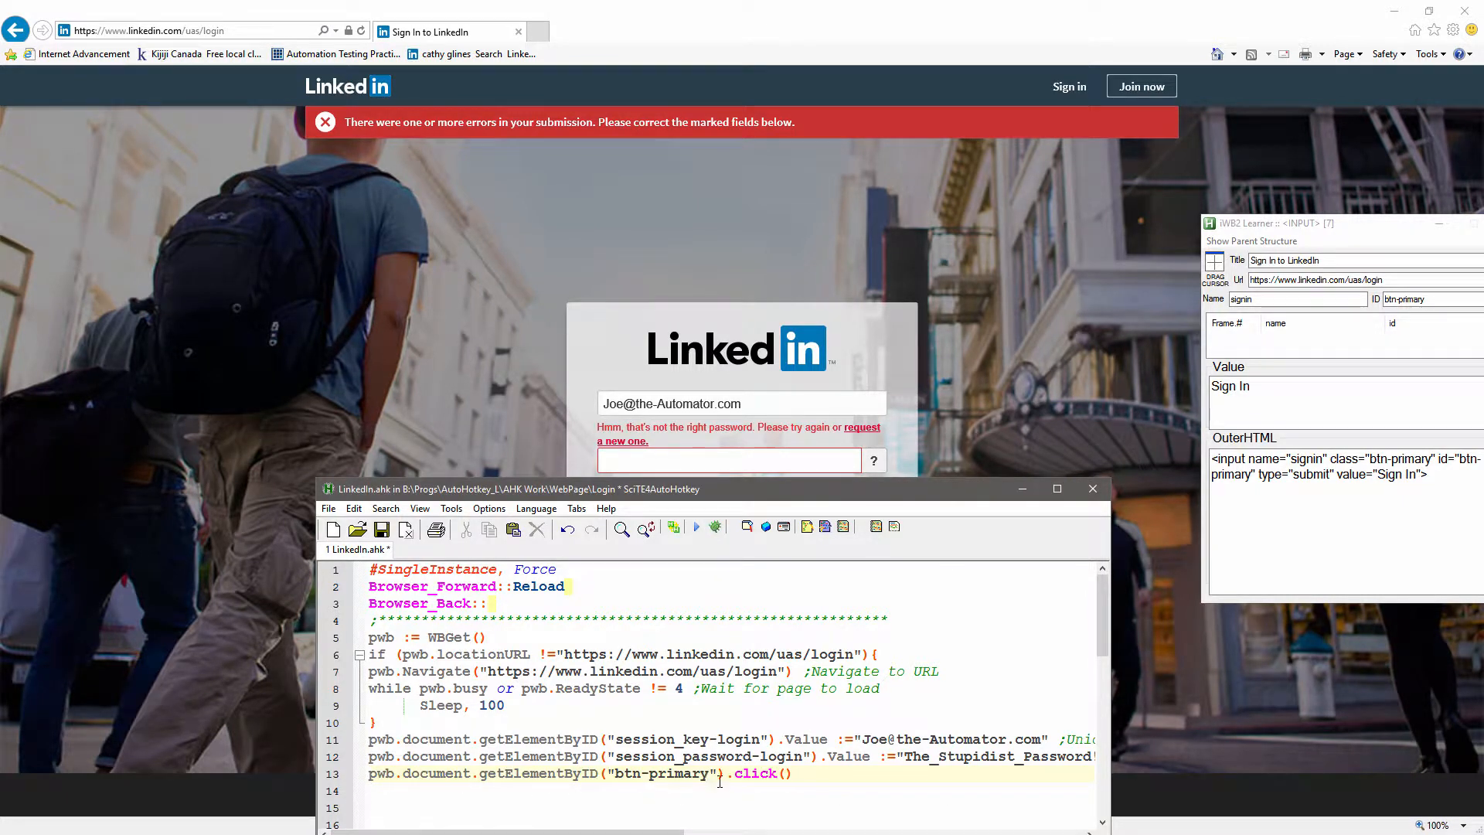
- Insert a fireEvent("onclick") snippet line before the btn-primary click and maximize the editor
click(728, 459)
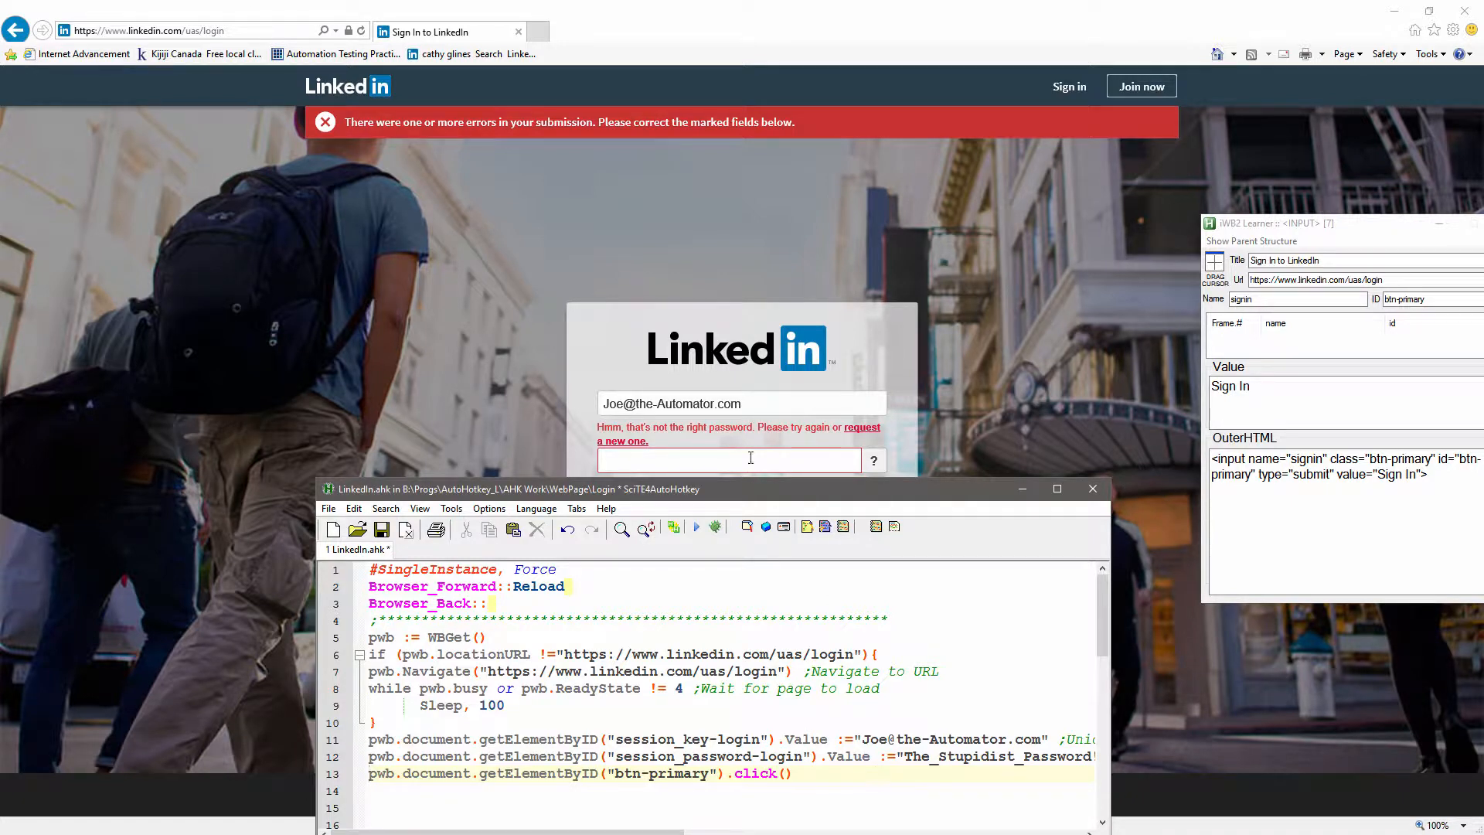
mouse_move(724, 227)
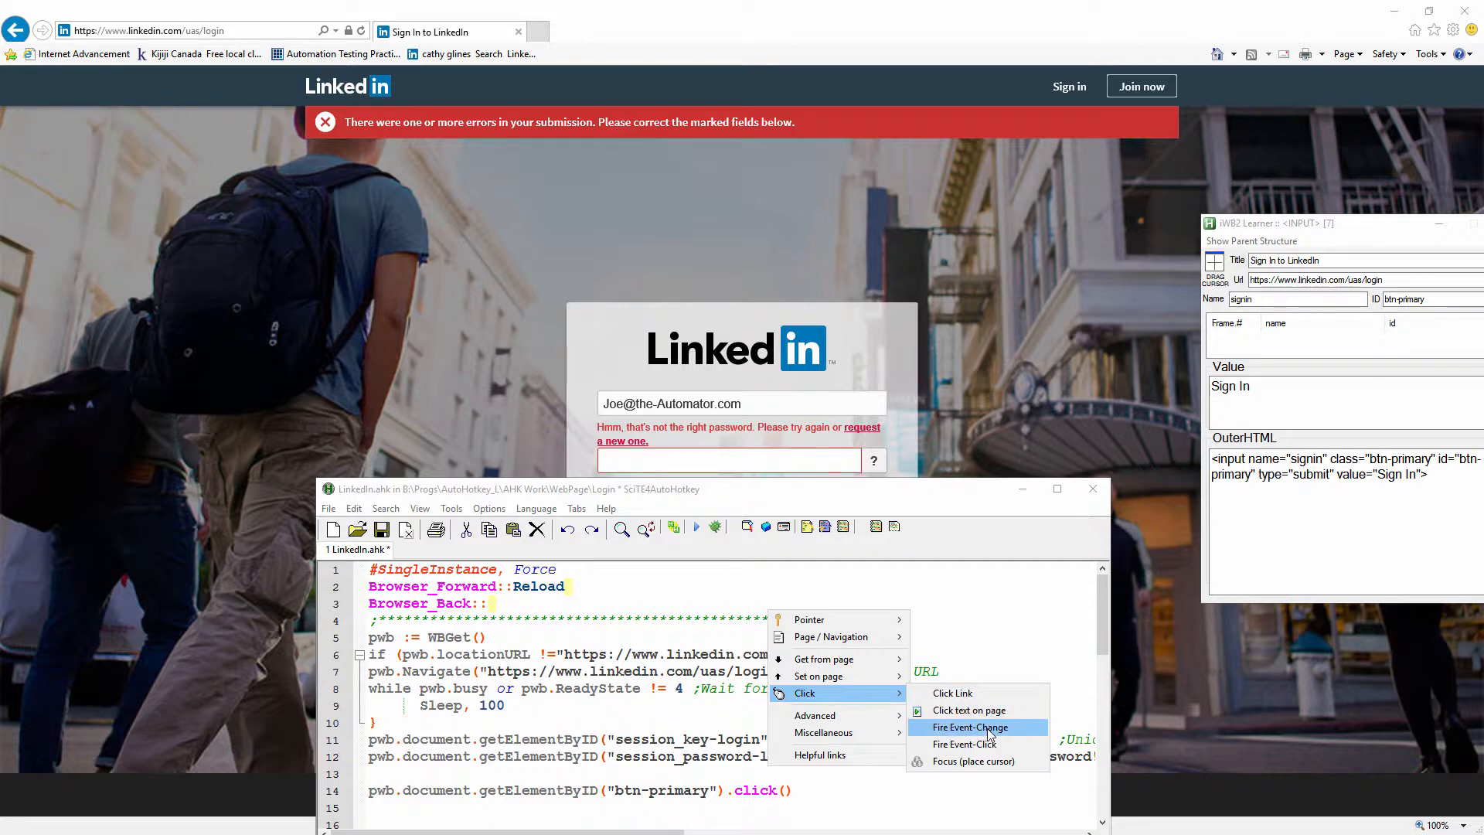
click(966, 726)
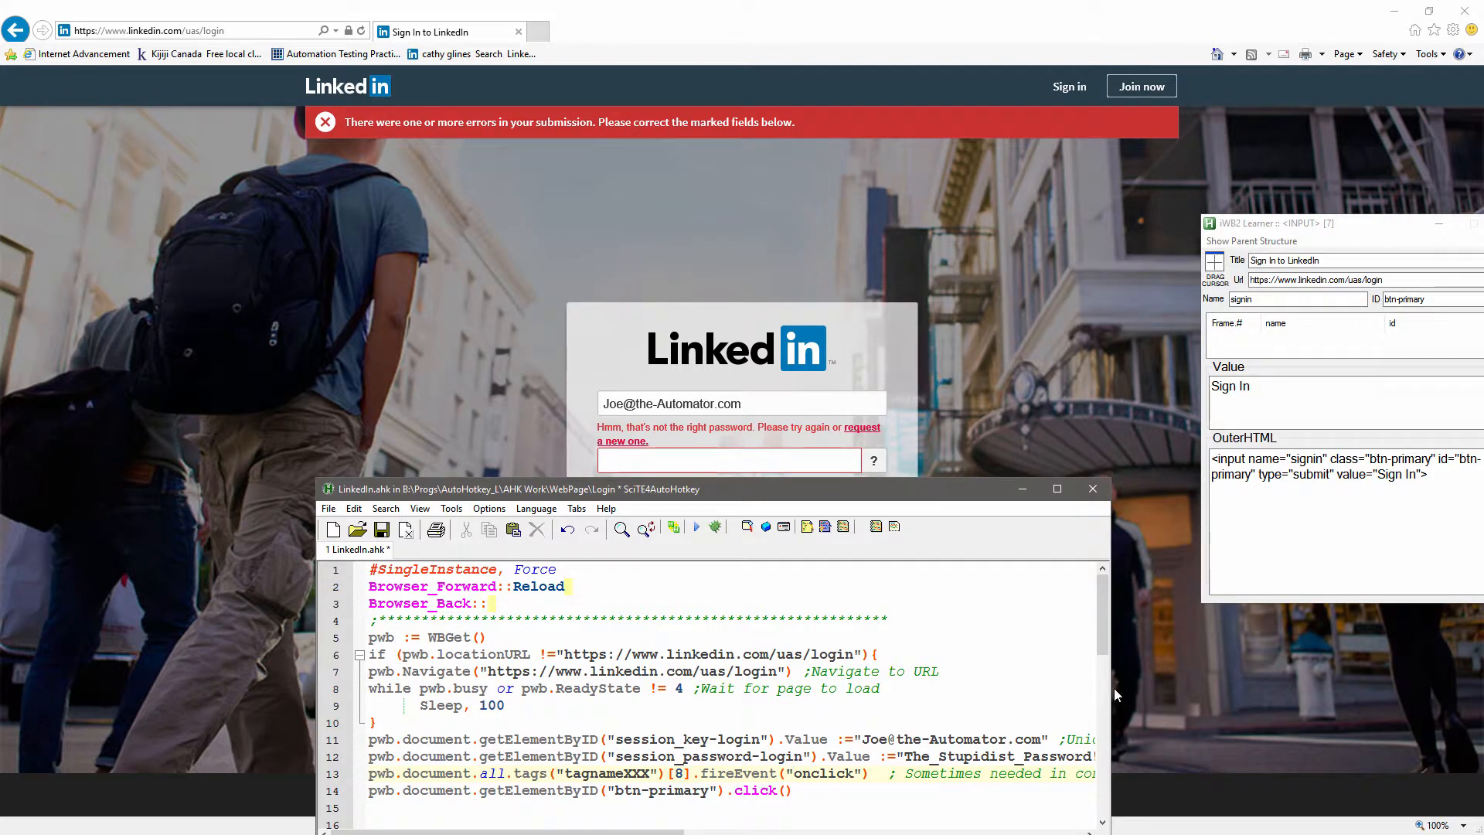
click(1056, 488)
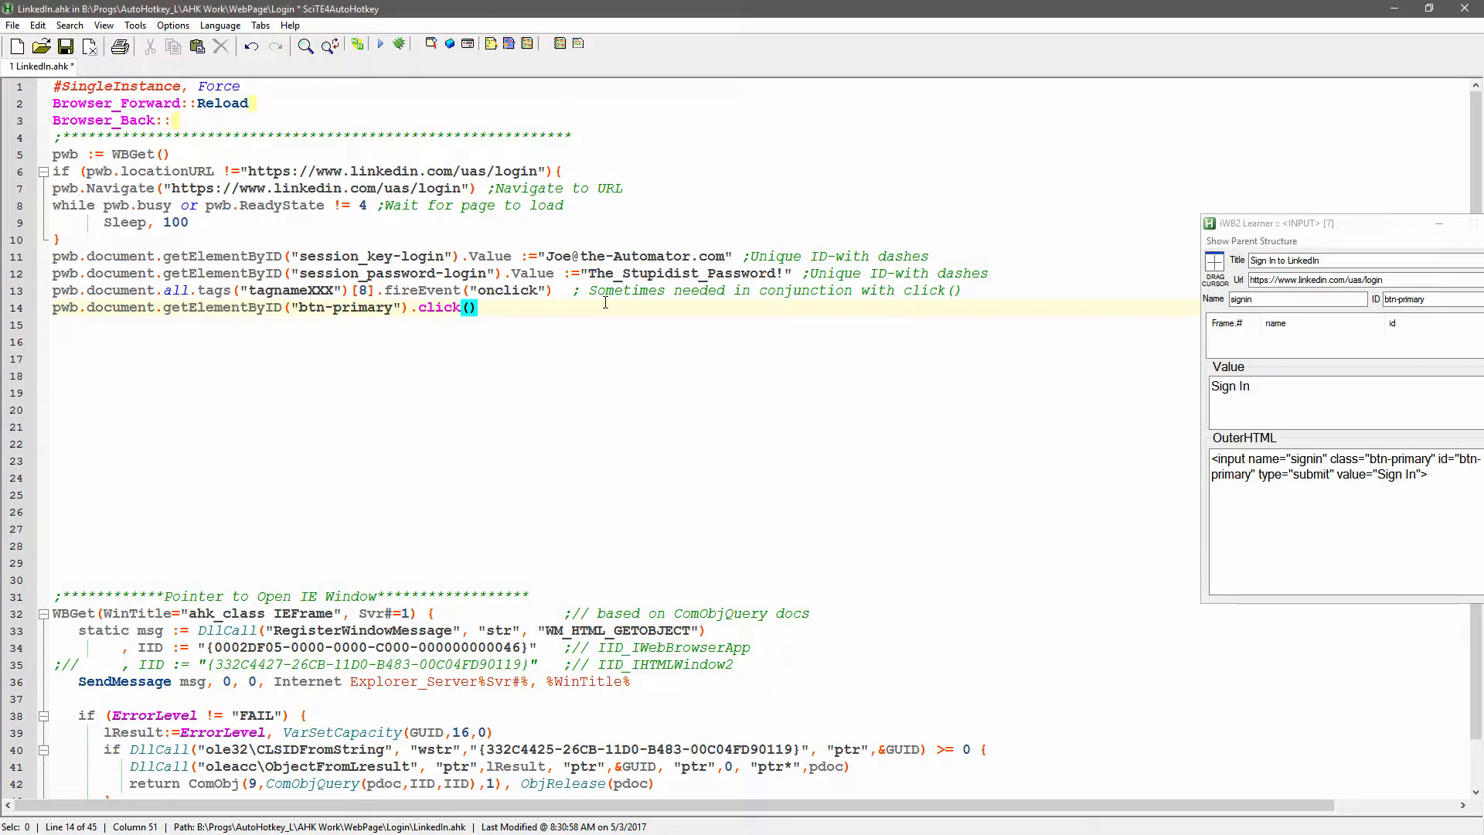
- Move the fireEvent onclick line below click() and point it at getElementByID("btn-primary")
click(652, 291)
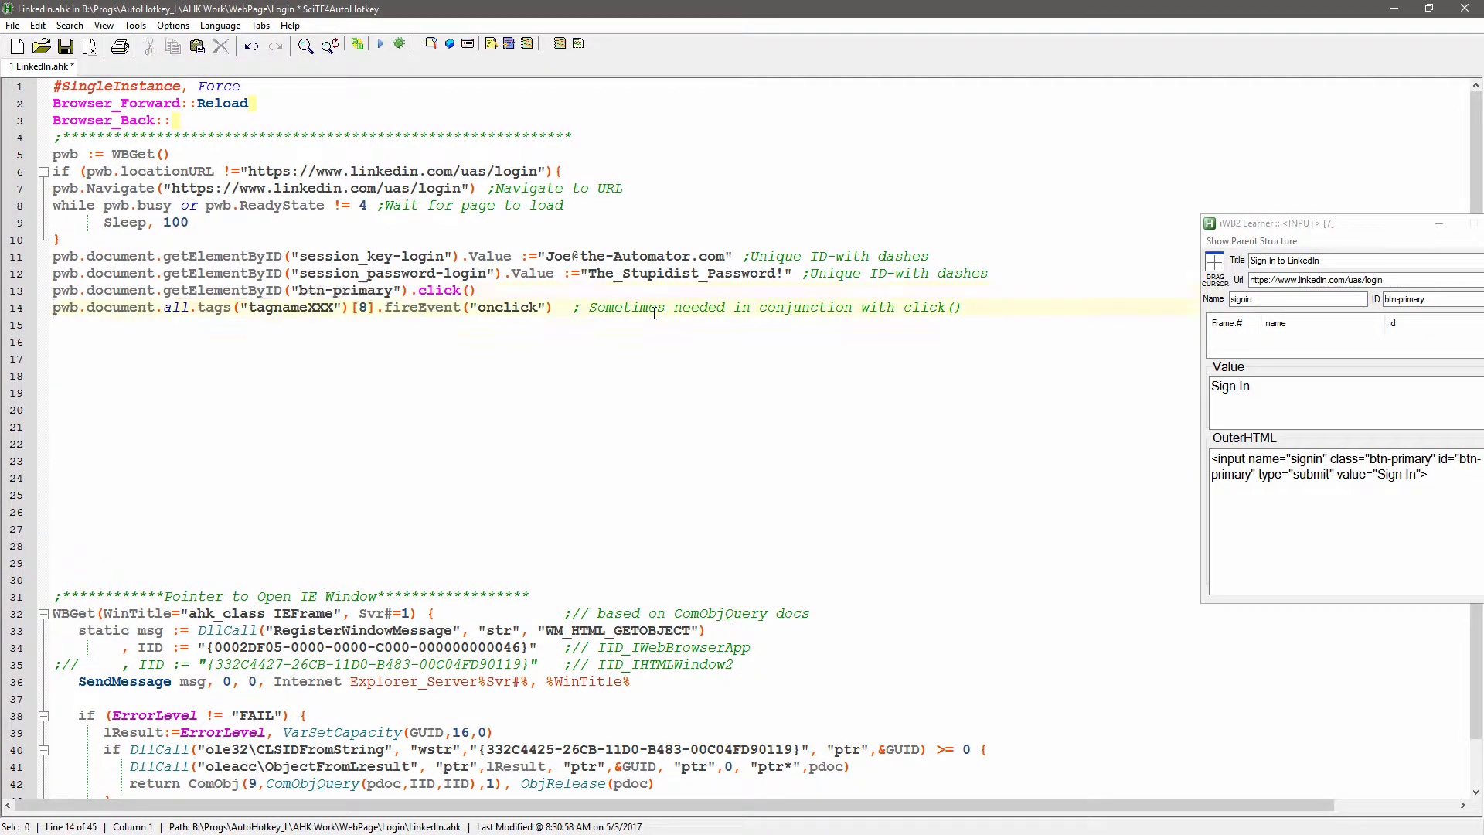
double_click(360, 306)
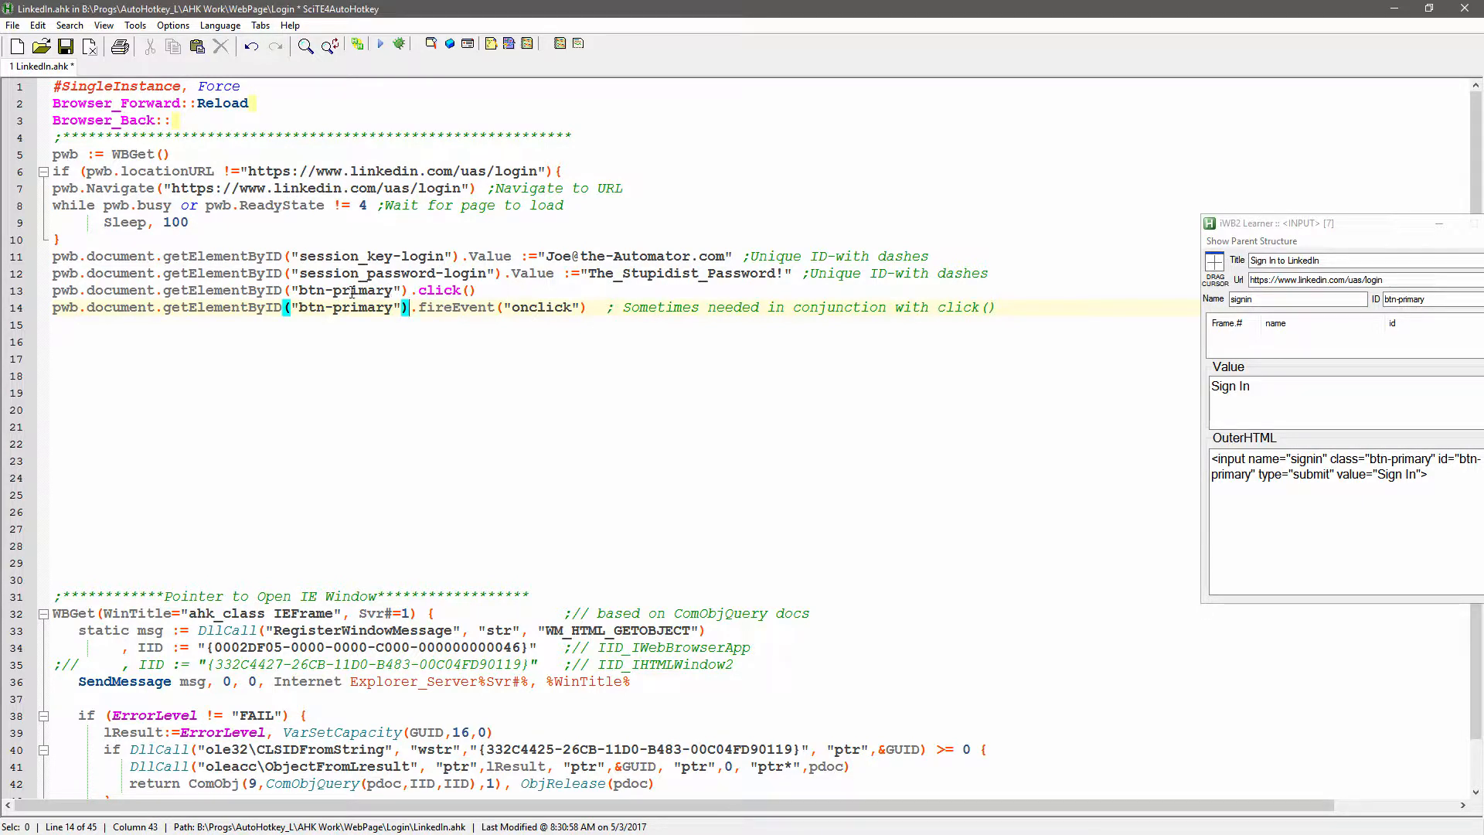
double_click(436, 306)
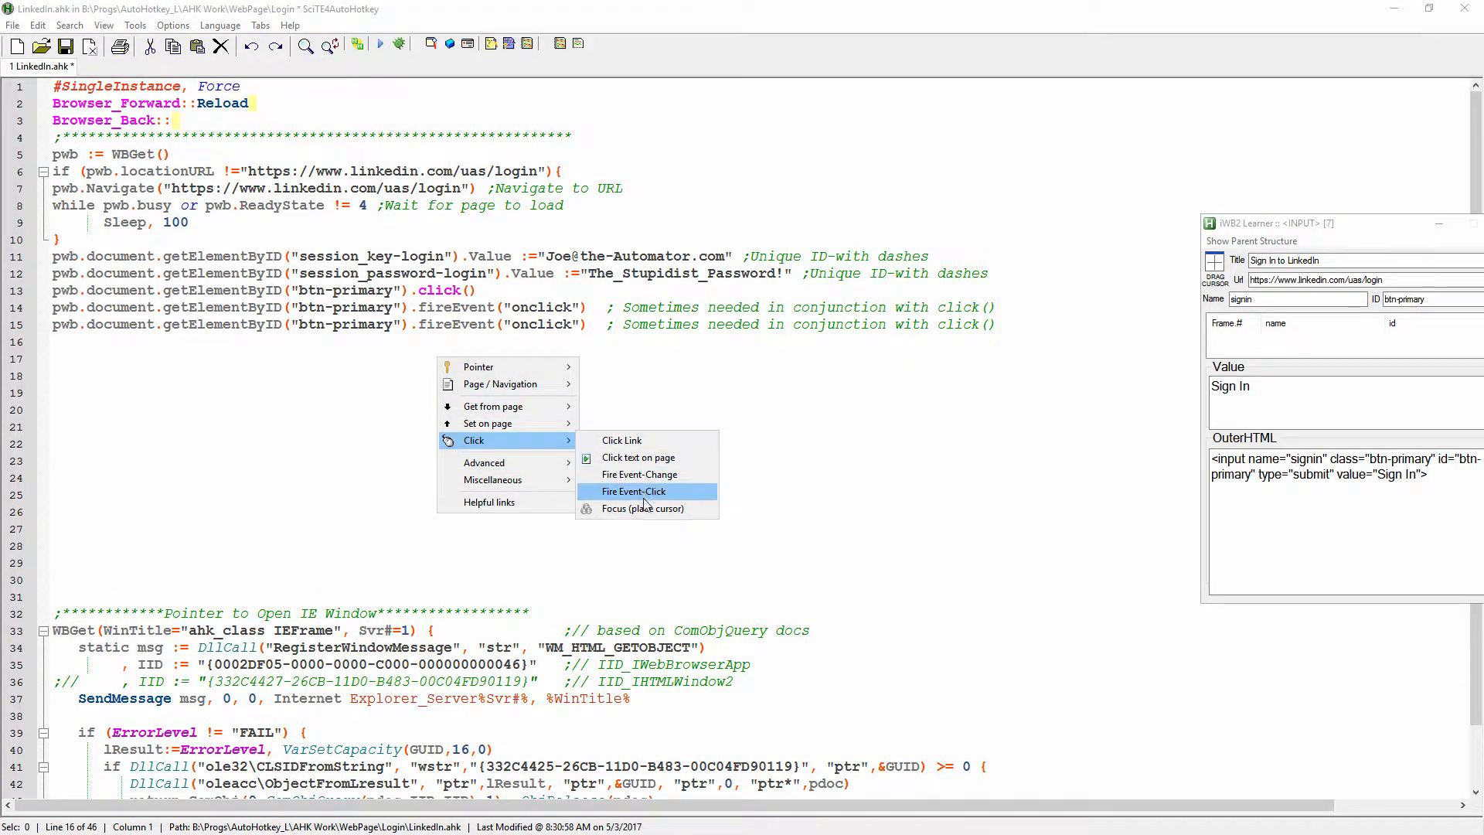
- Add a fireEvent onchange line and replace its tag placeholder with the btn-primary lookup
click(640, 474)
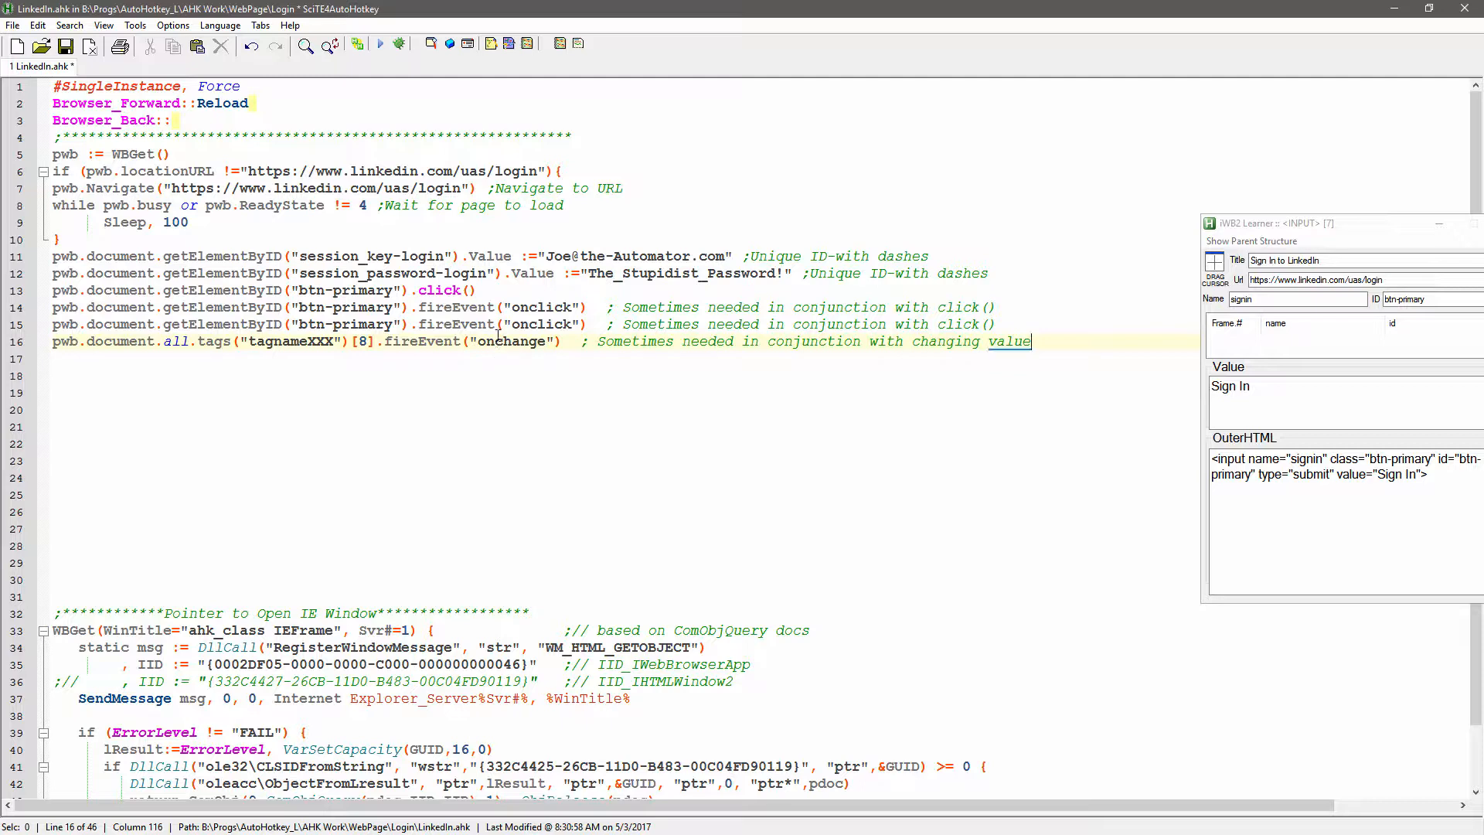
double_click(541, 306)
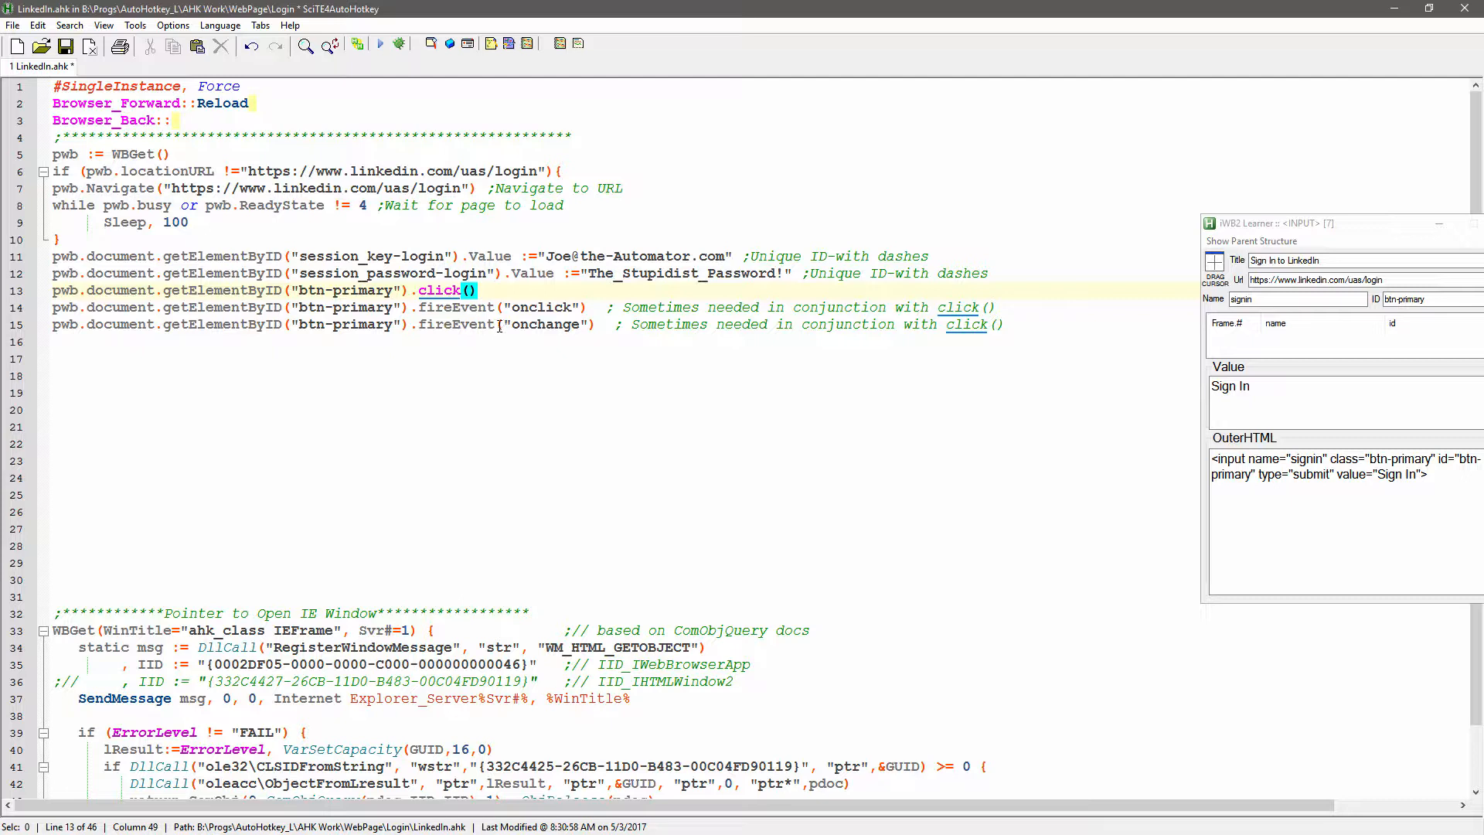
mouse_move(492, 231)
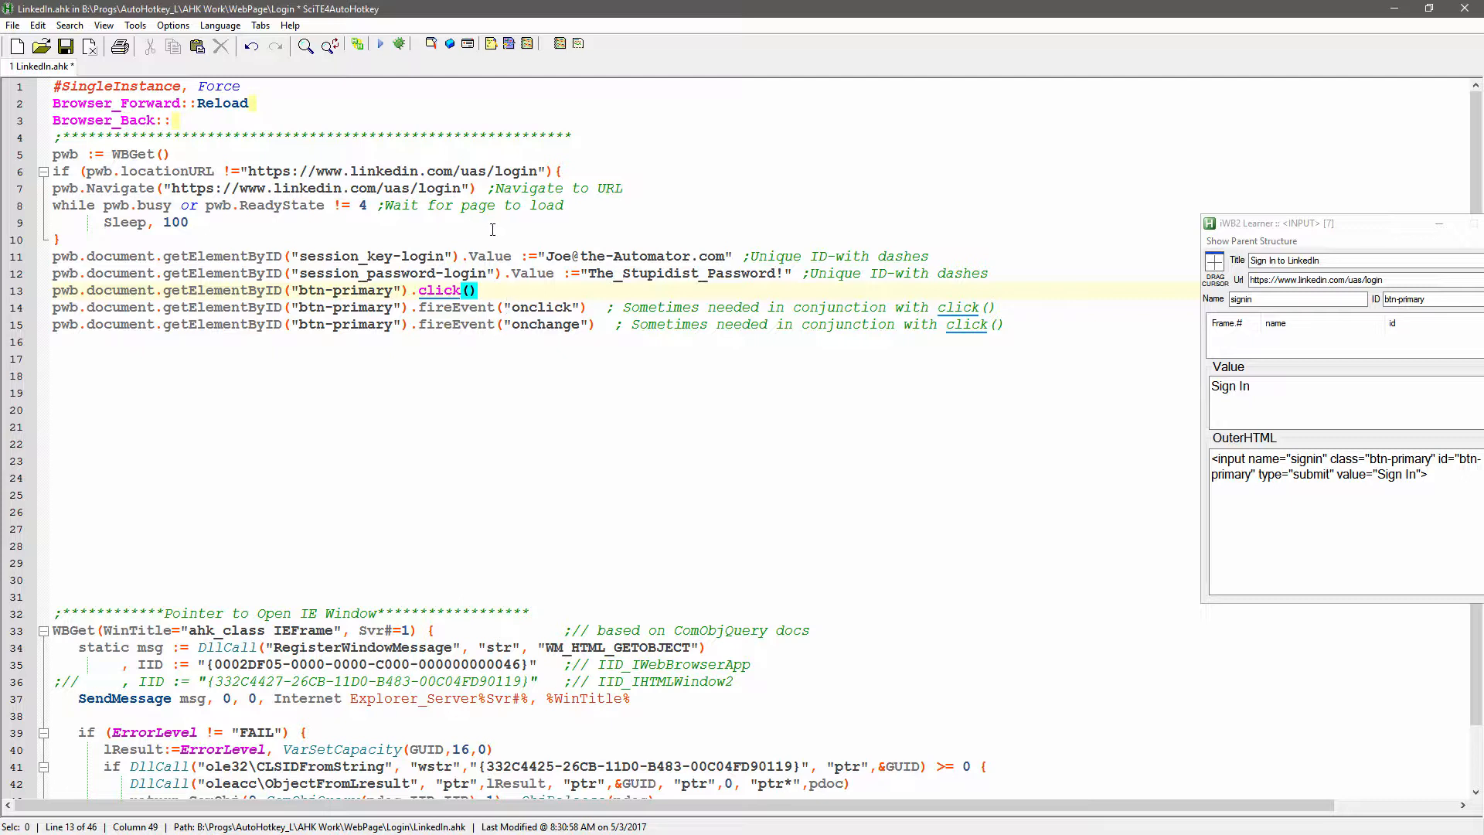
mouse_move(700, 317)
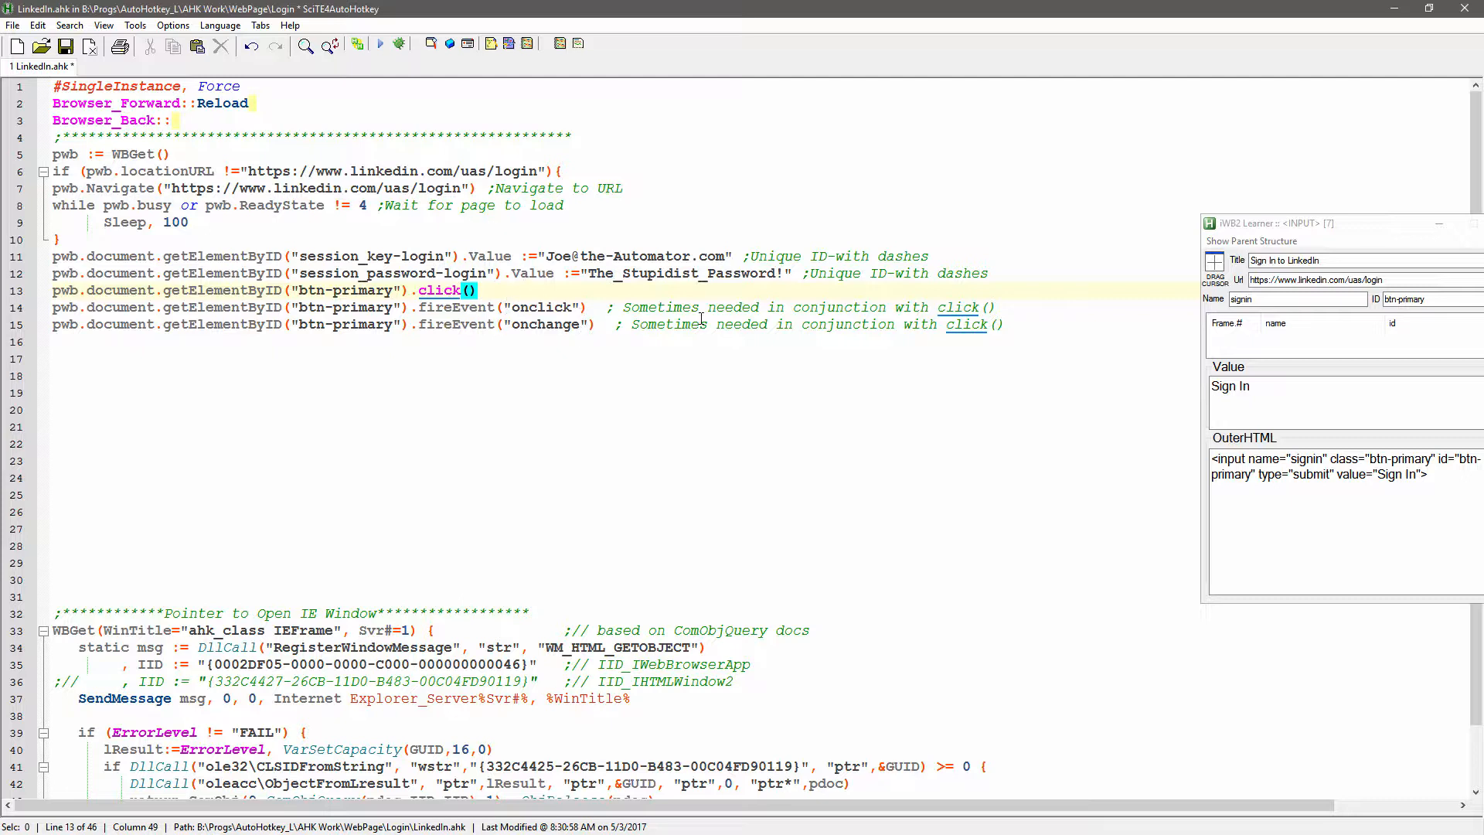
mouse_move(581, 319)
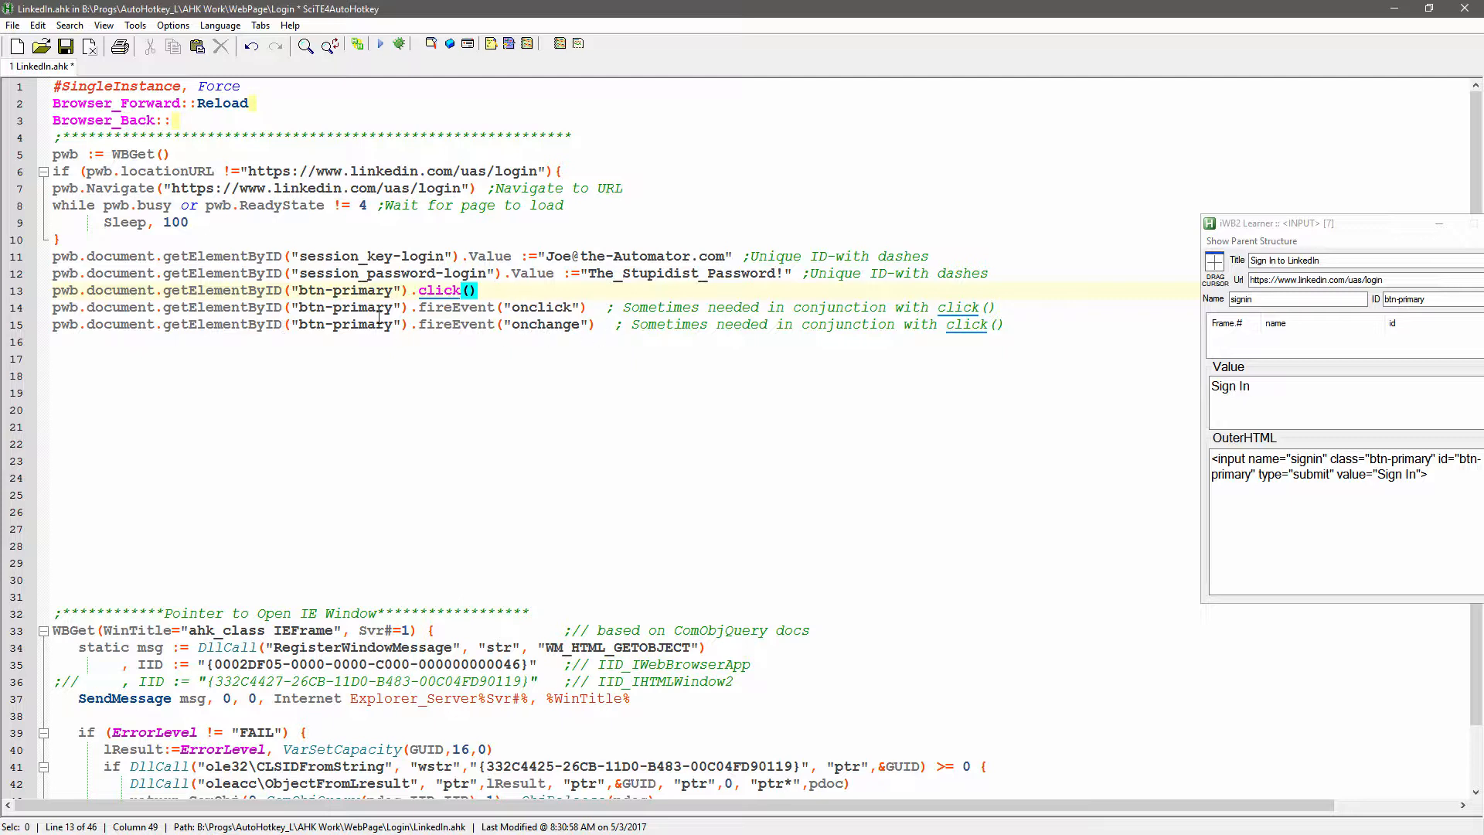
- Insert a GetElementsByName("signin")[0].Value line, copying signin over the XXXX placeholder
click(1297, 299)
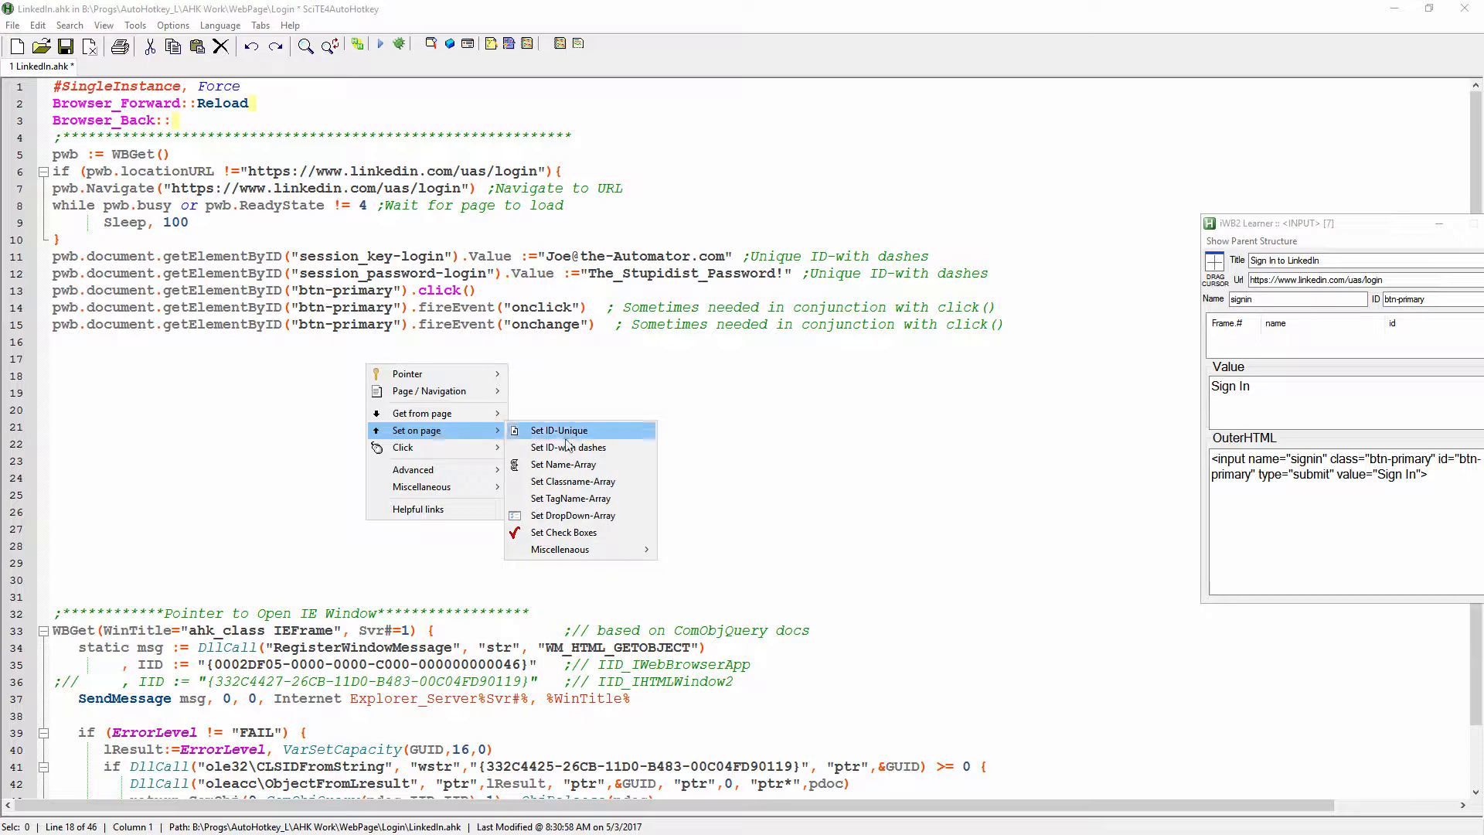
click(562, 464)
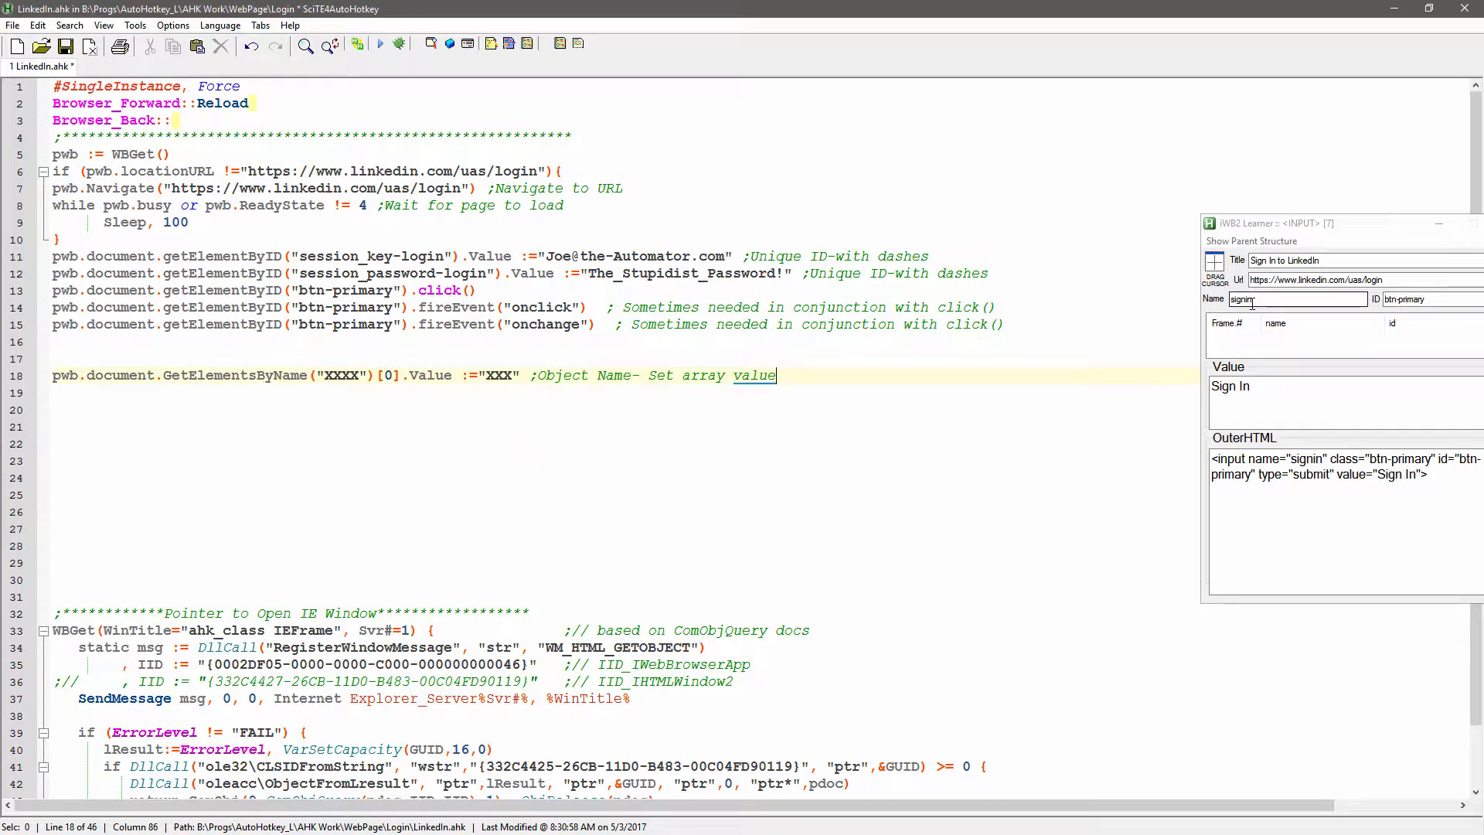
triple_click(1296, 299)
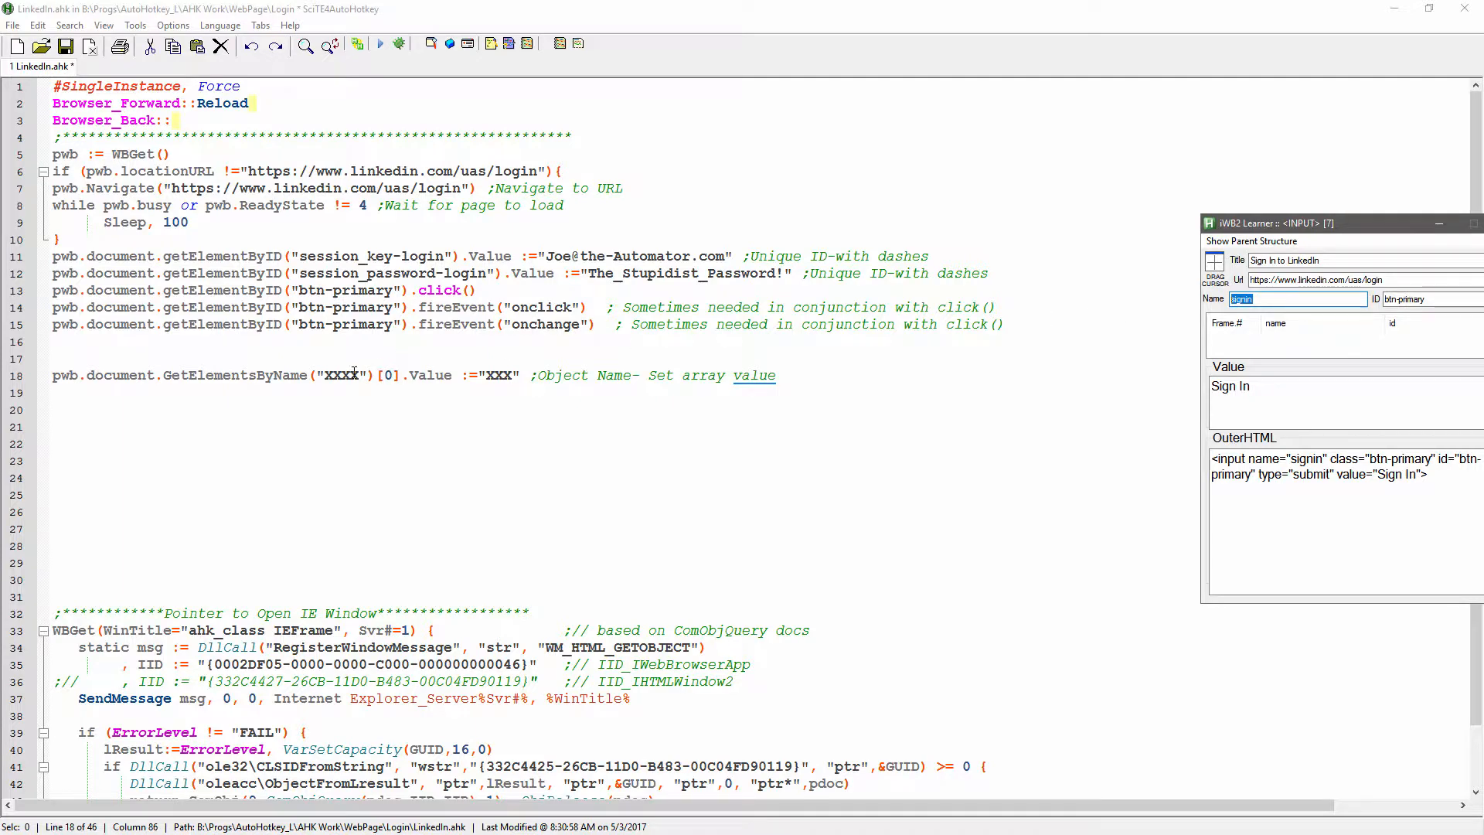
text(signin)
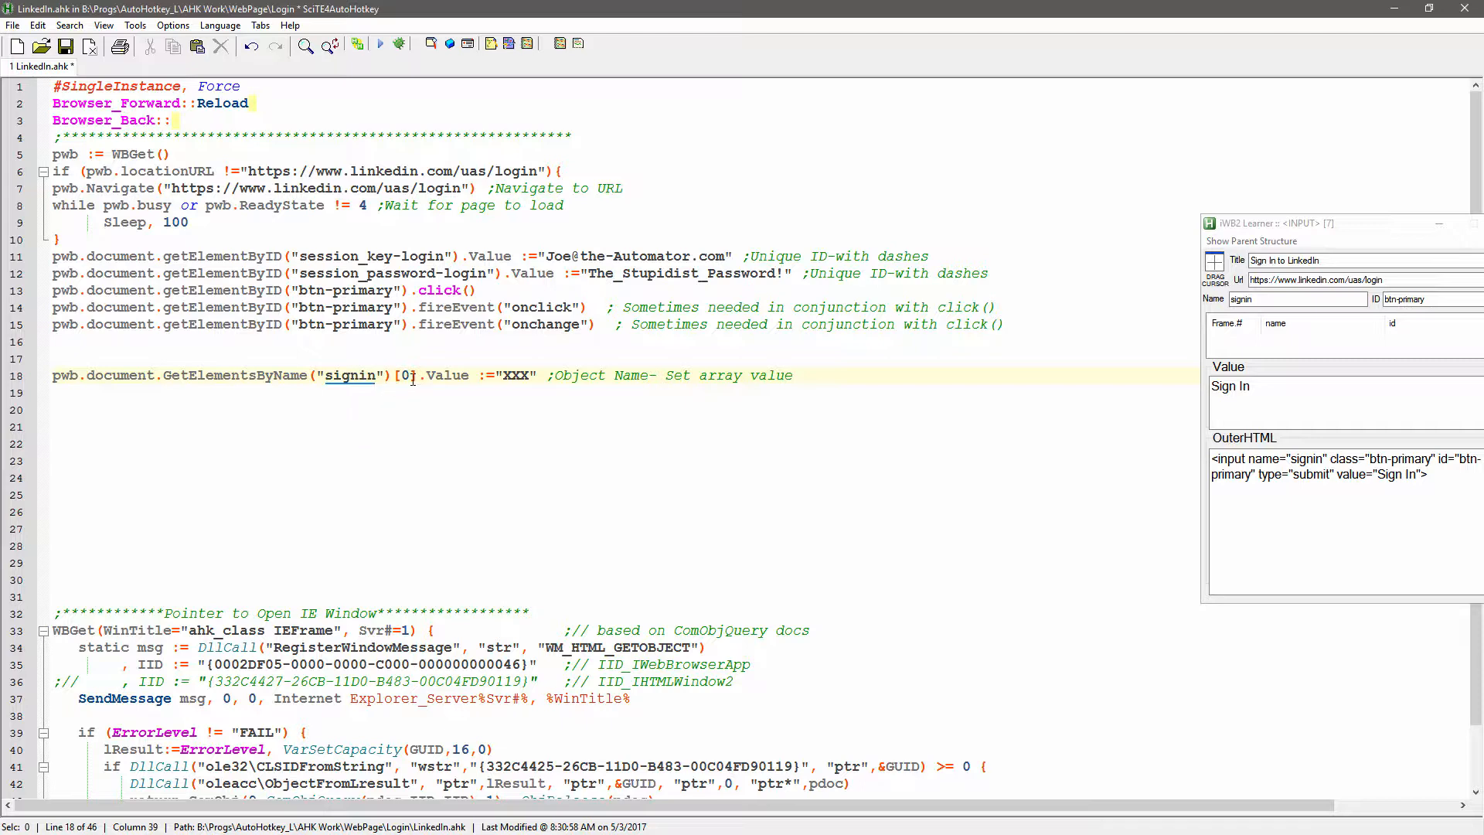
mouse_move(401, 339)
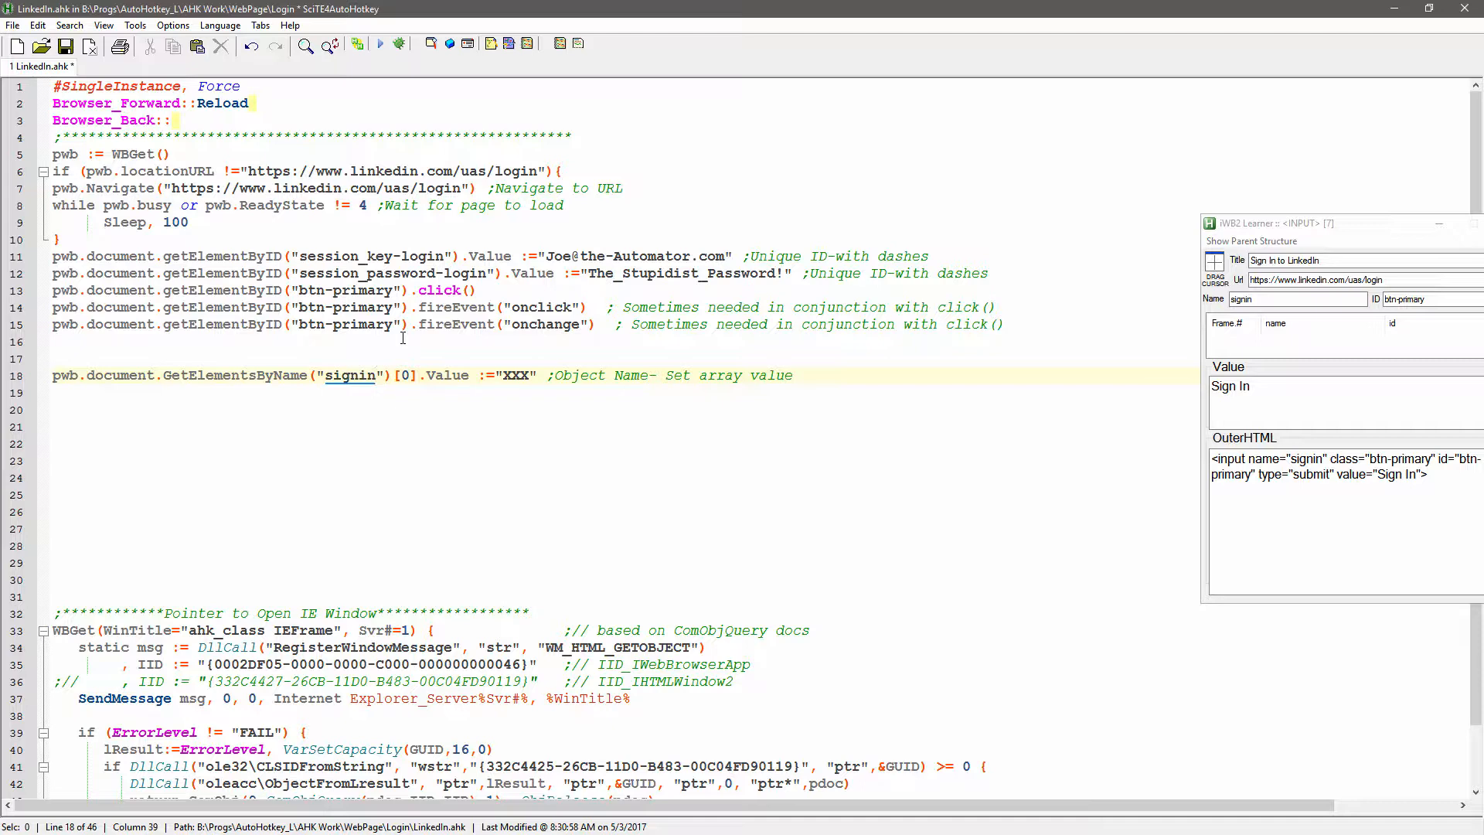
mouse_move(428, 397)
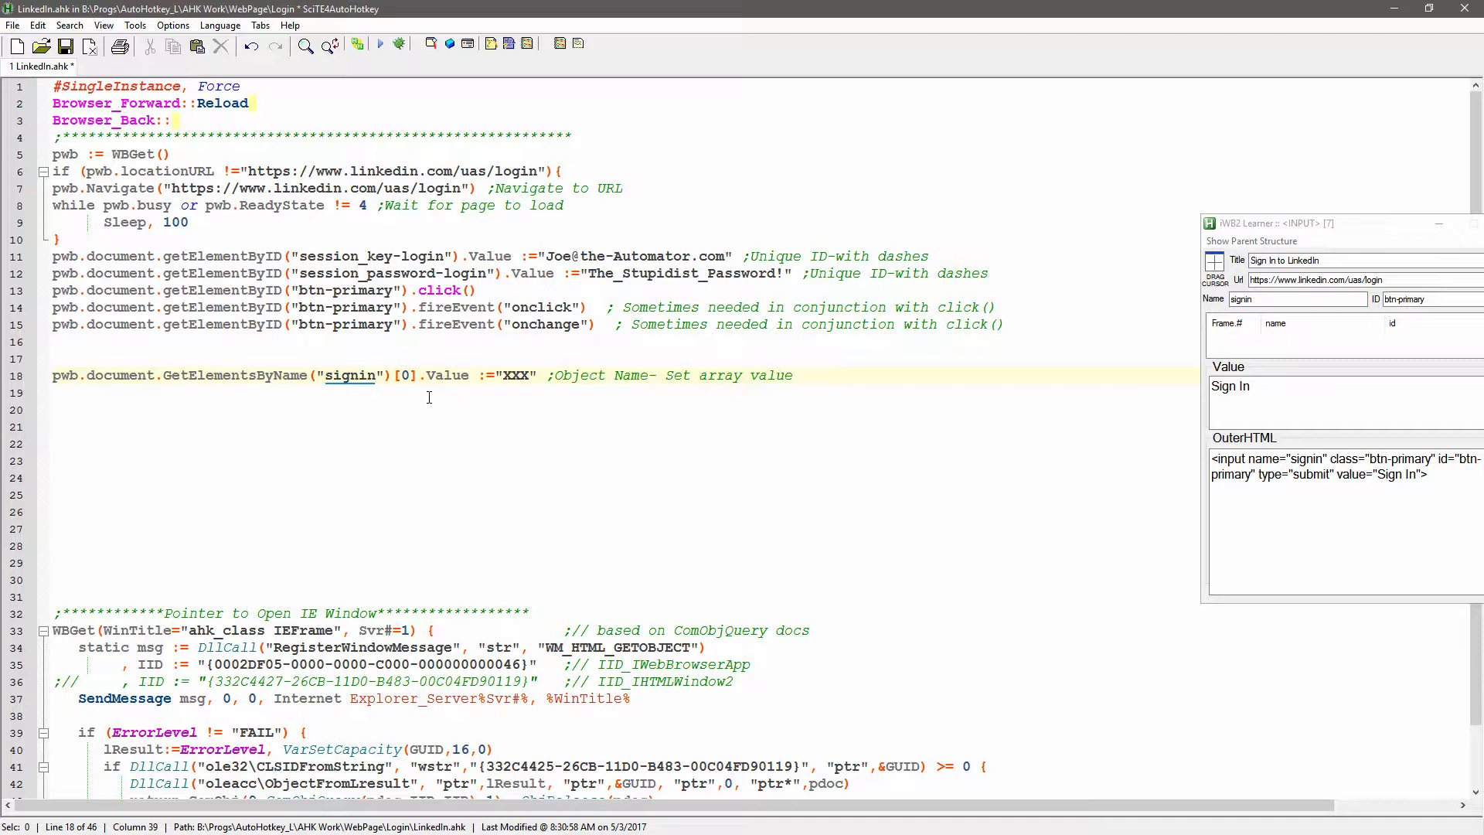
- Inspect the LinkedIn email field in iWB2 Learner to reveal its name session_key
double_click(405, 374)
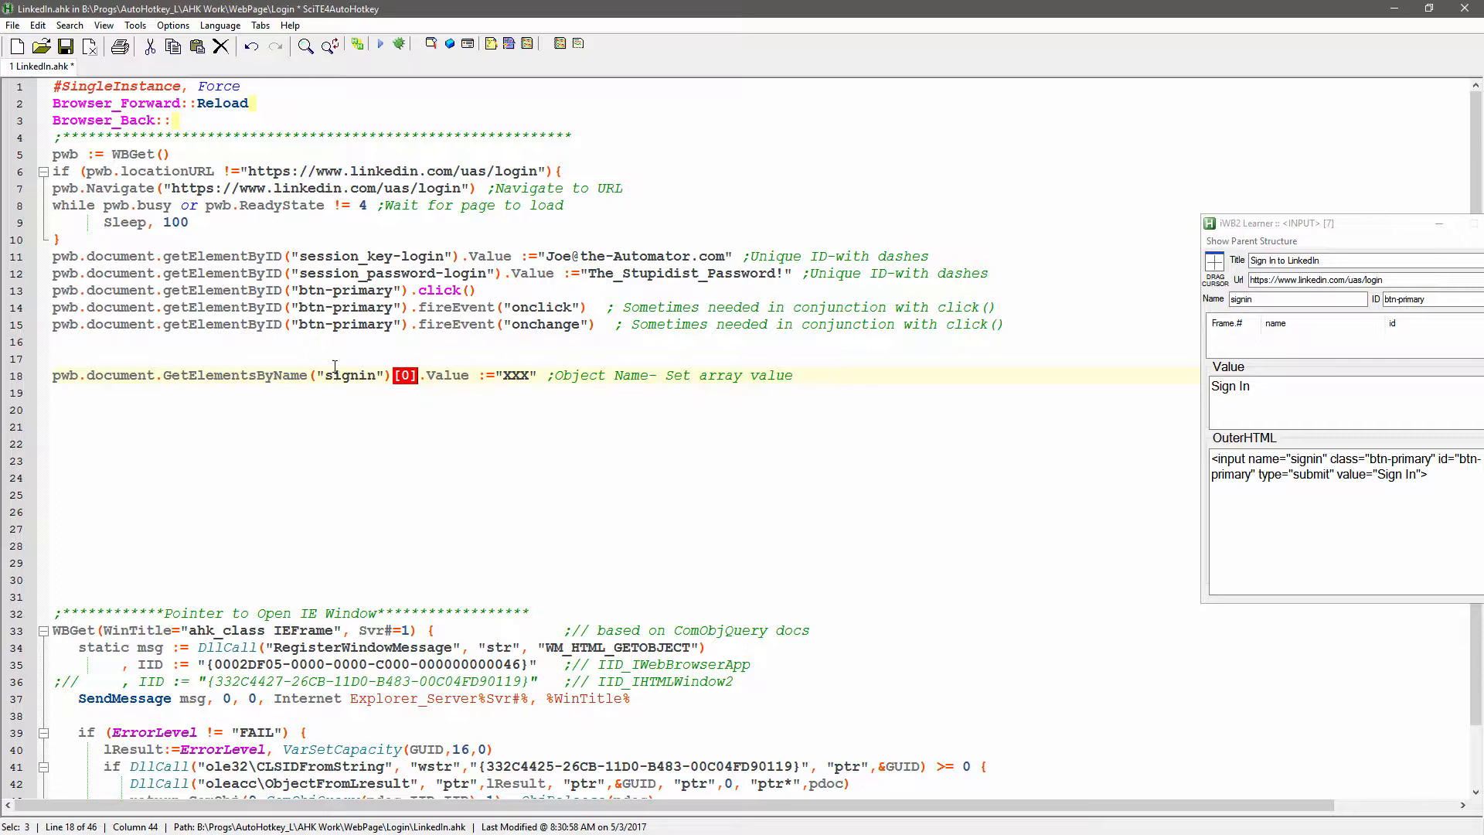
click(364, 255)
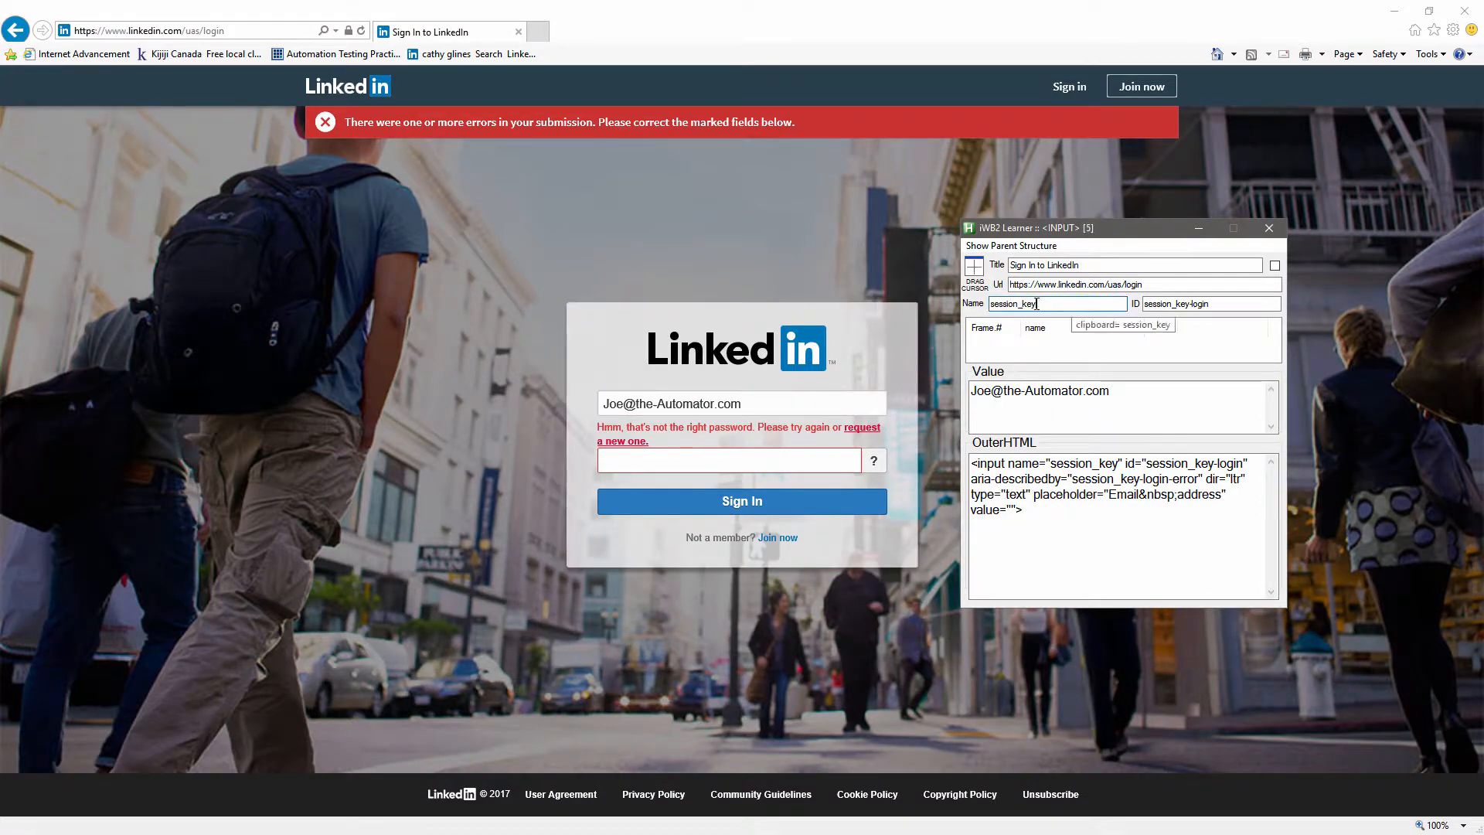
- Switch back to the script and paste the email field name session_key
key(alt+tab)
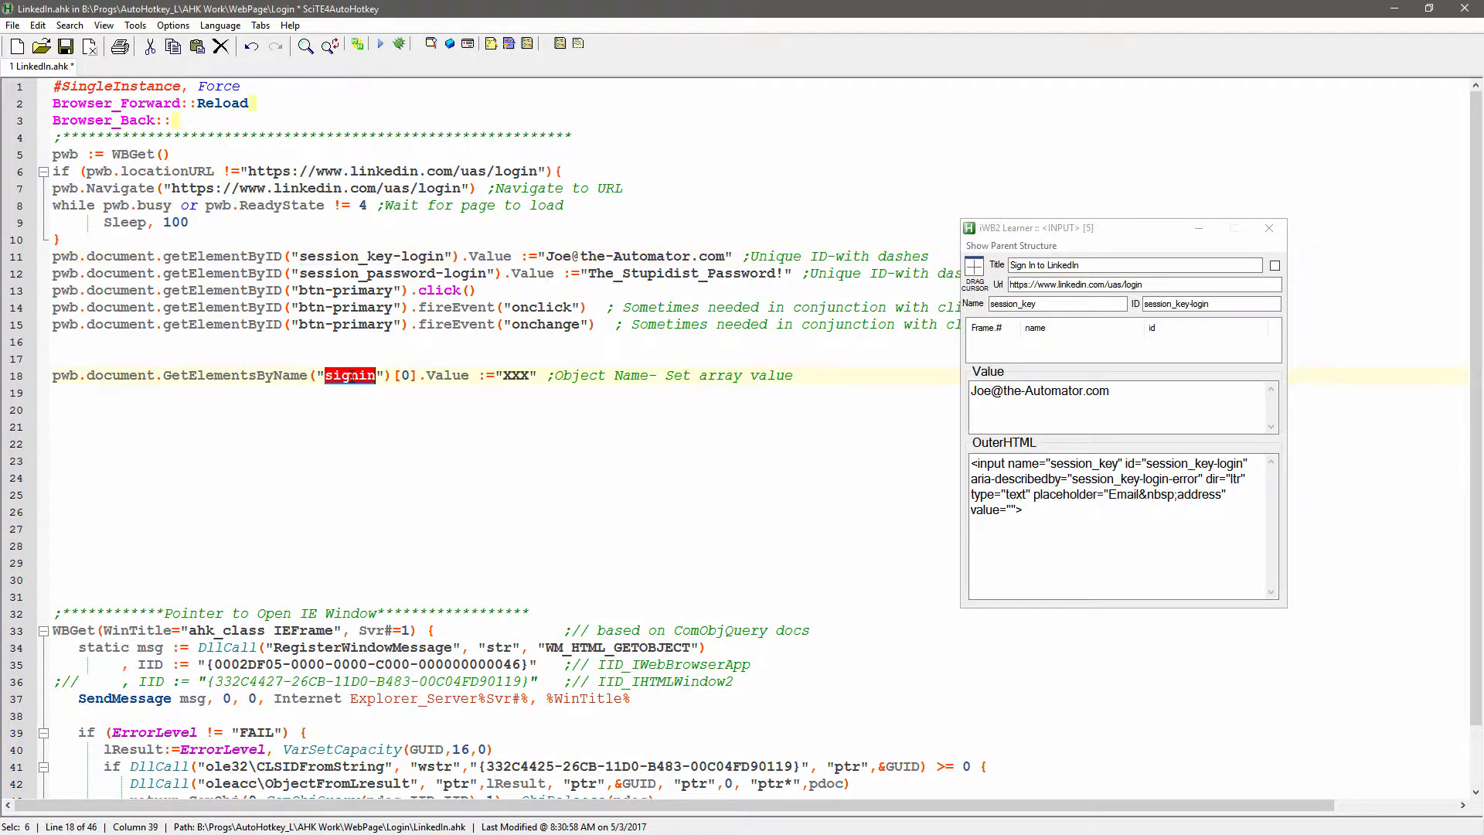
text(session_key)
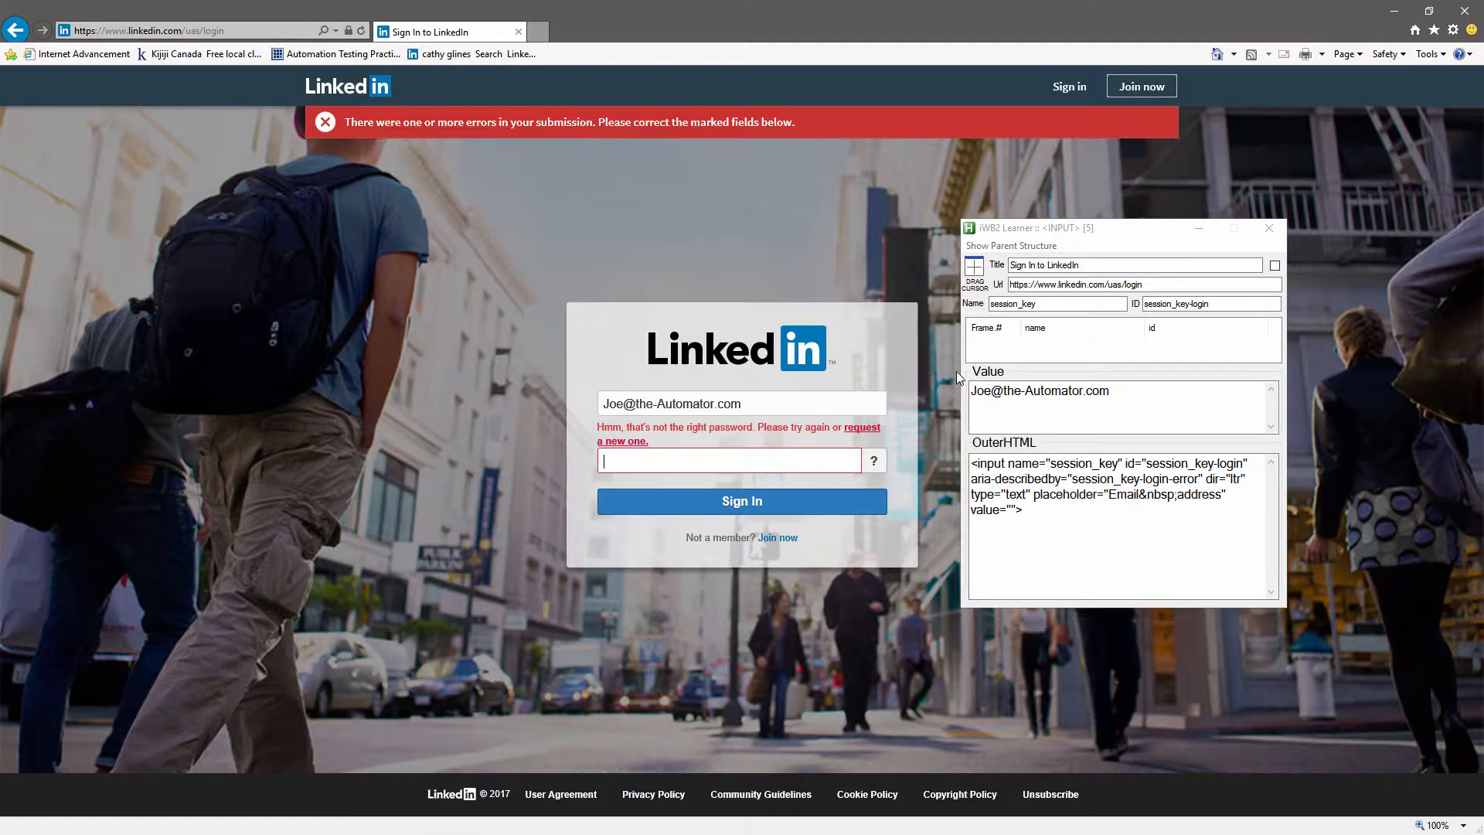
mouse_move(923, 387)
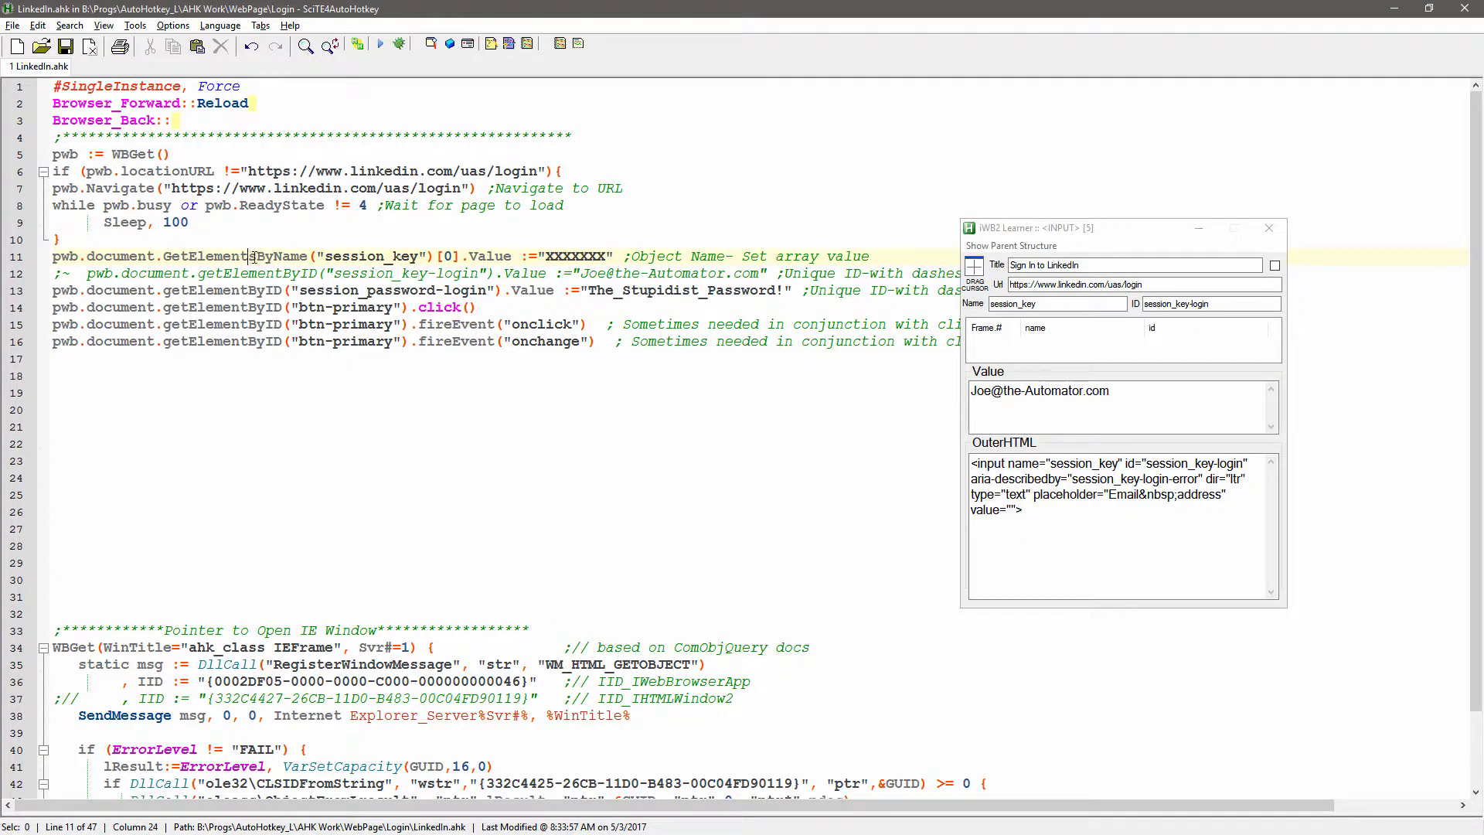
- Move the GetElementsByName("session_key") line up, comment out the ID-based email line, and select its placeholder value
click(248, 291)
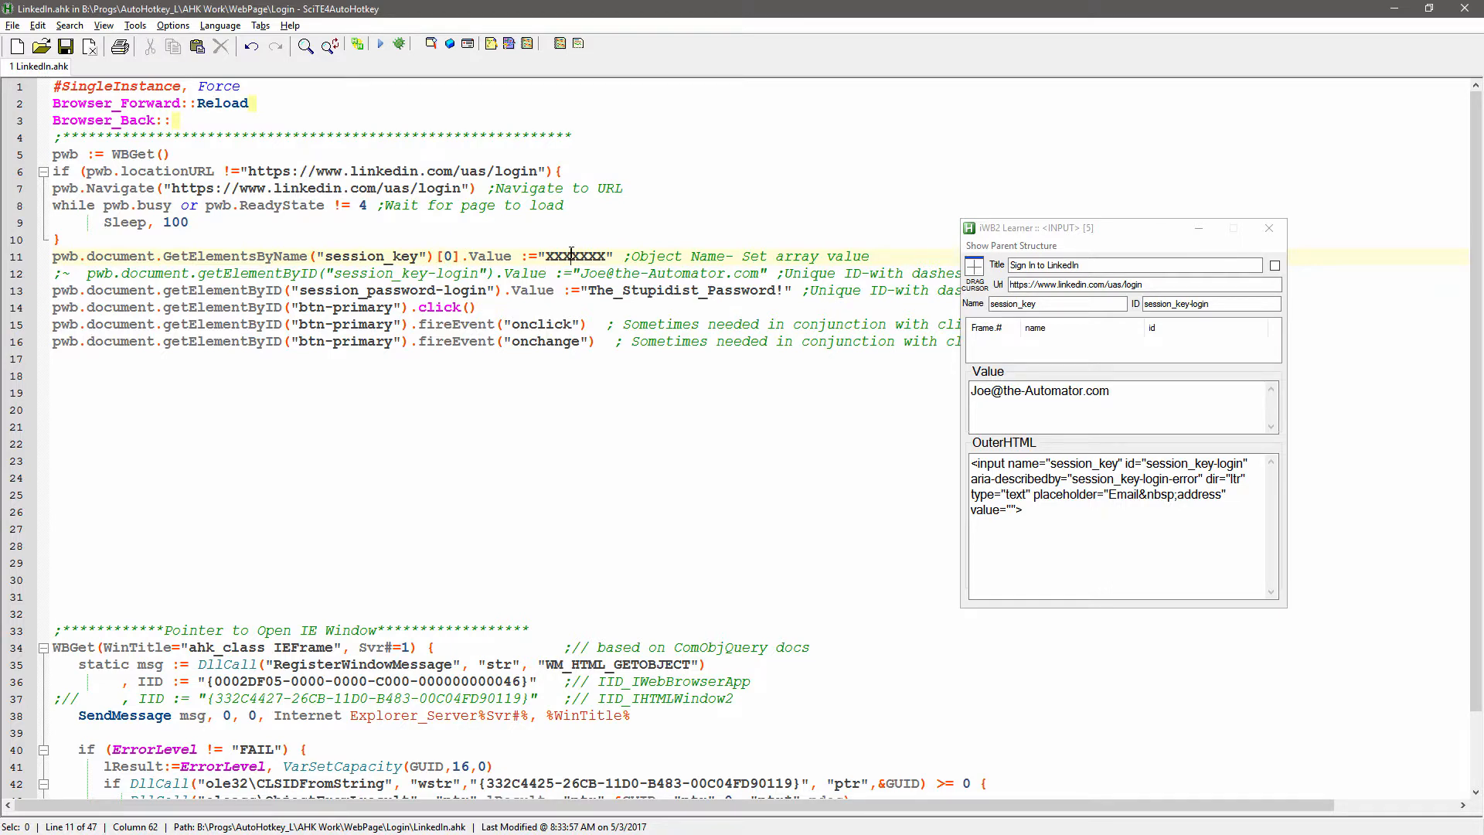
double_click(447, 255)
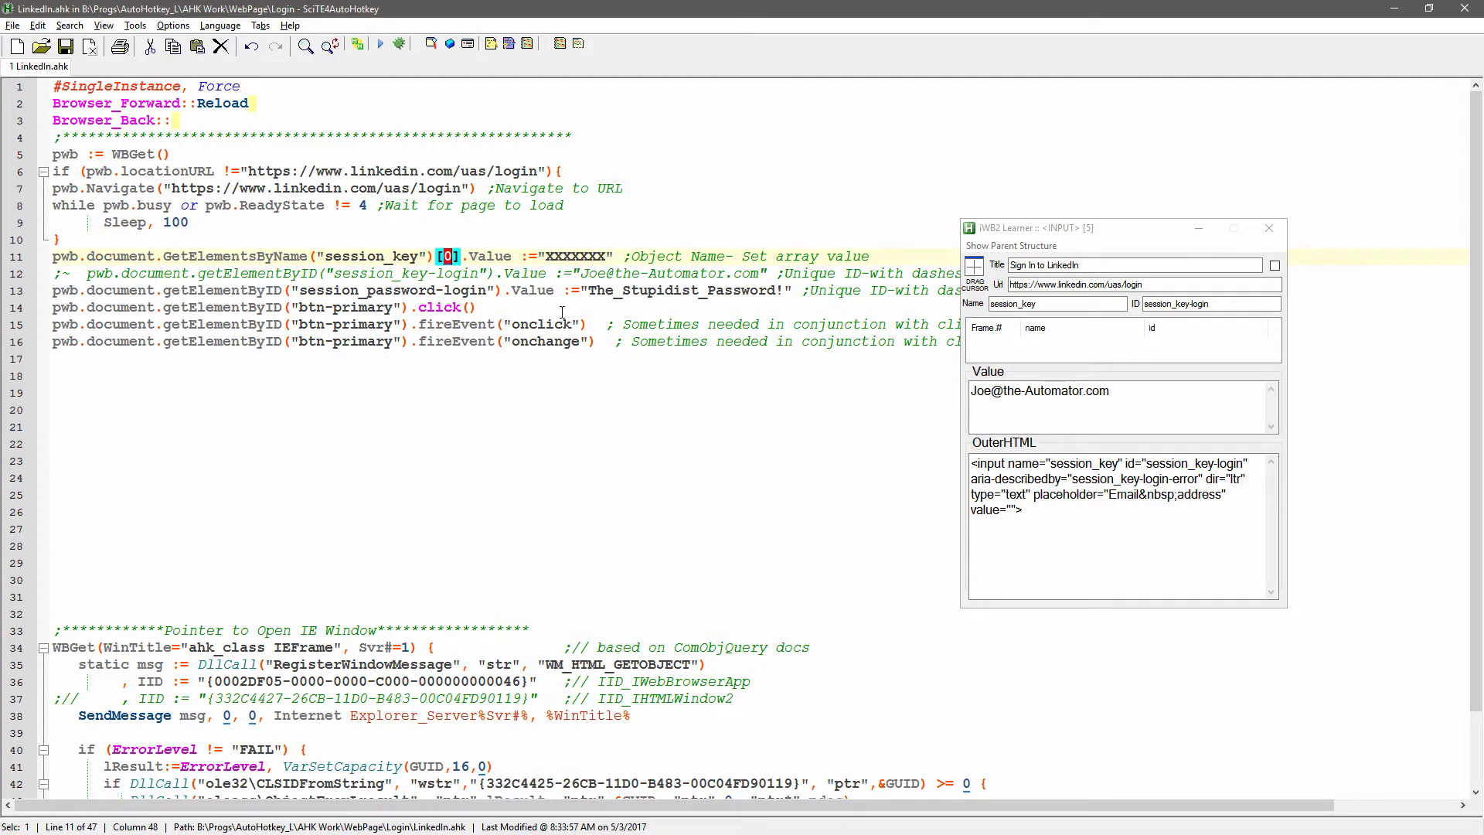